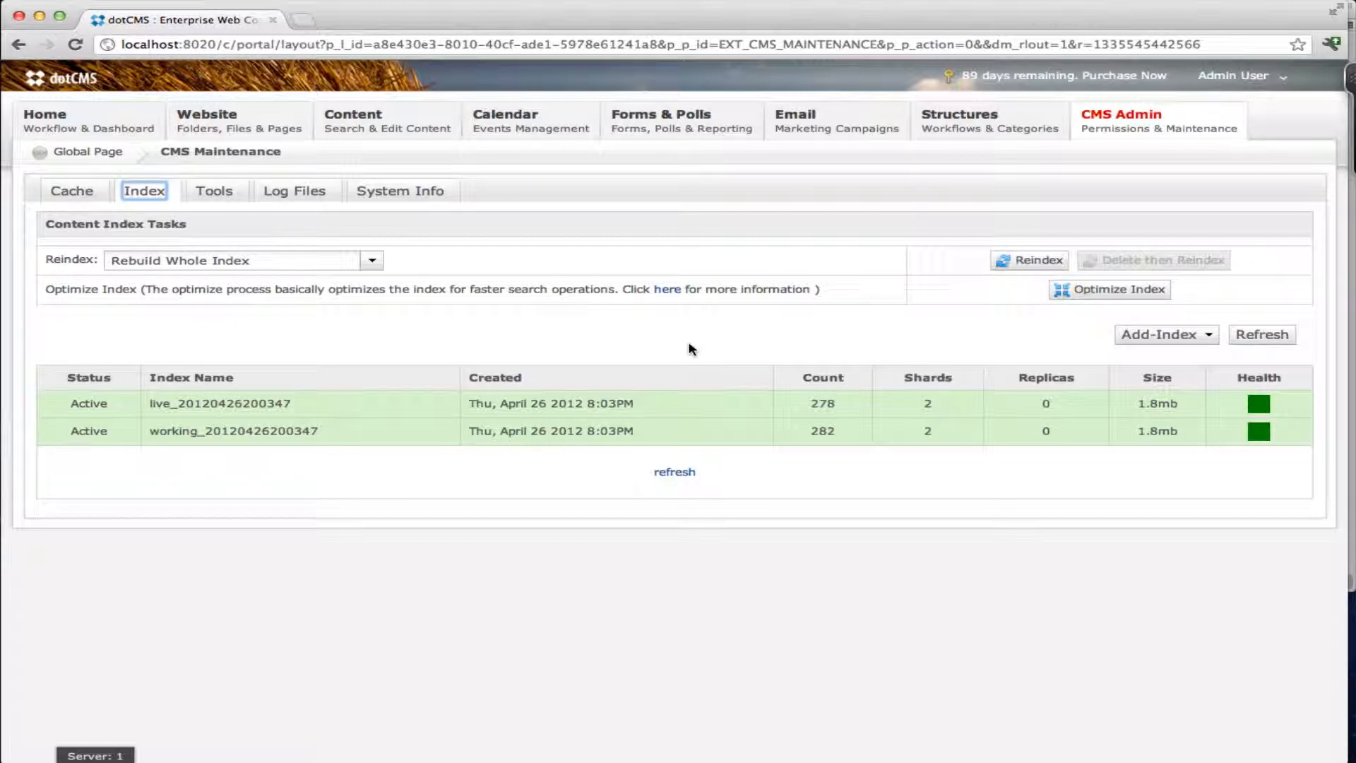
mouse_move(679, 356)
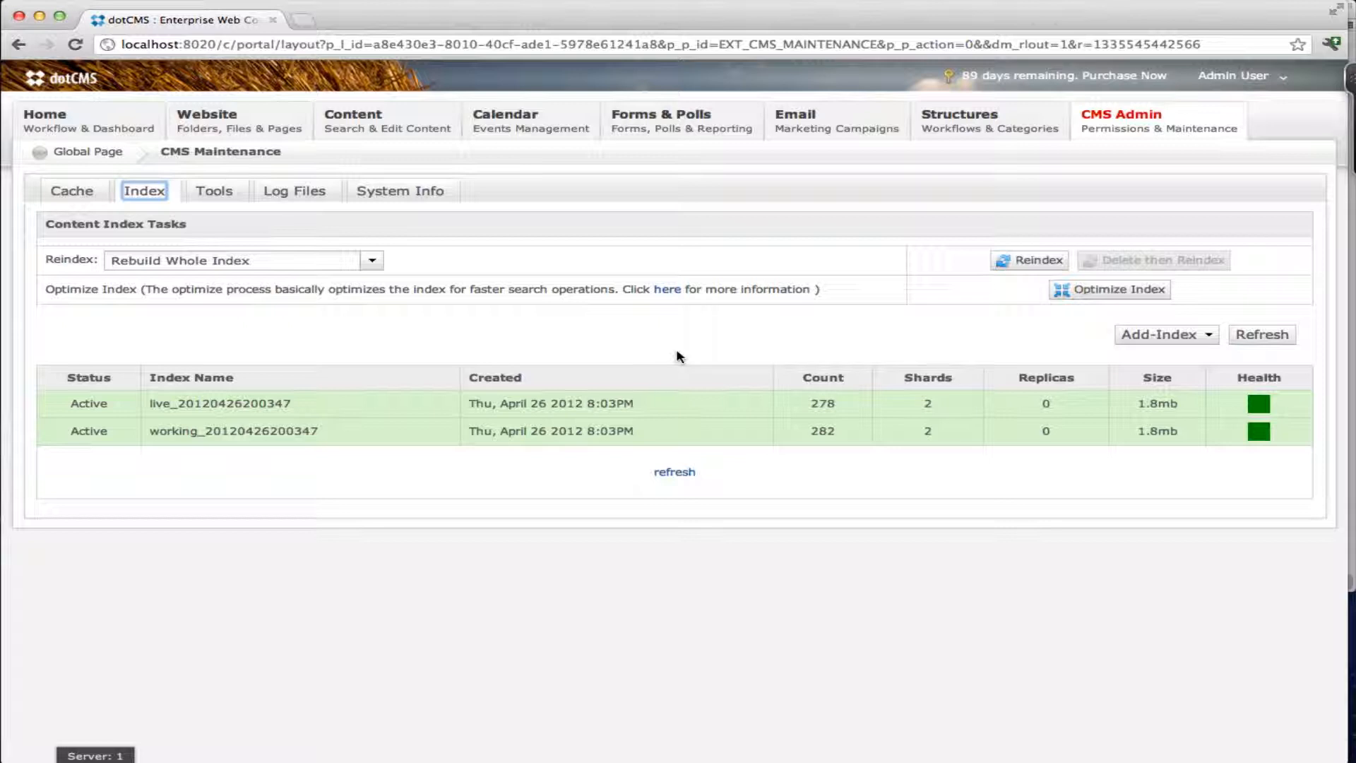
- Reload CMS Maintenance from the CMS Admin menu to show cache settings and memory statistics
left_click(1121, 120)
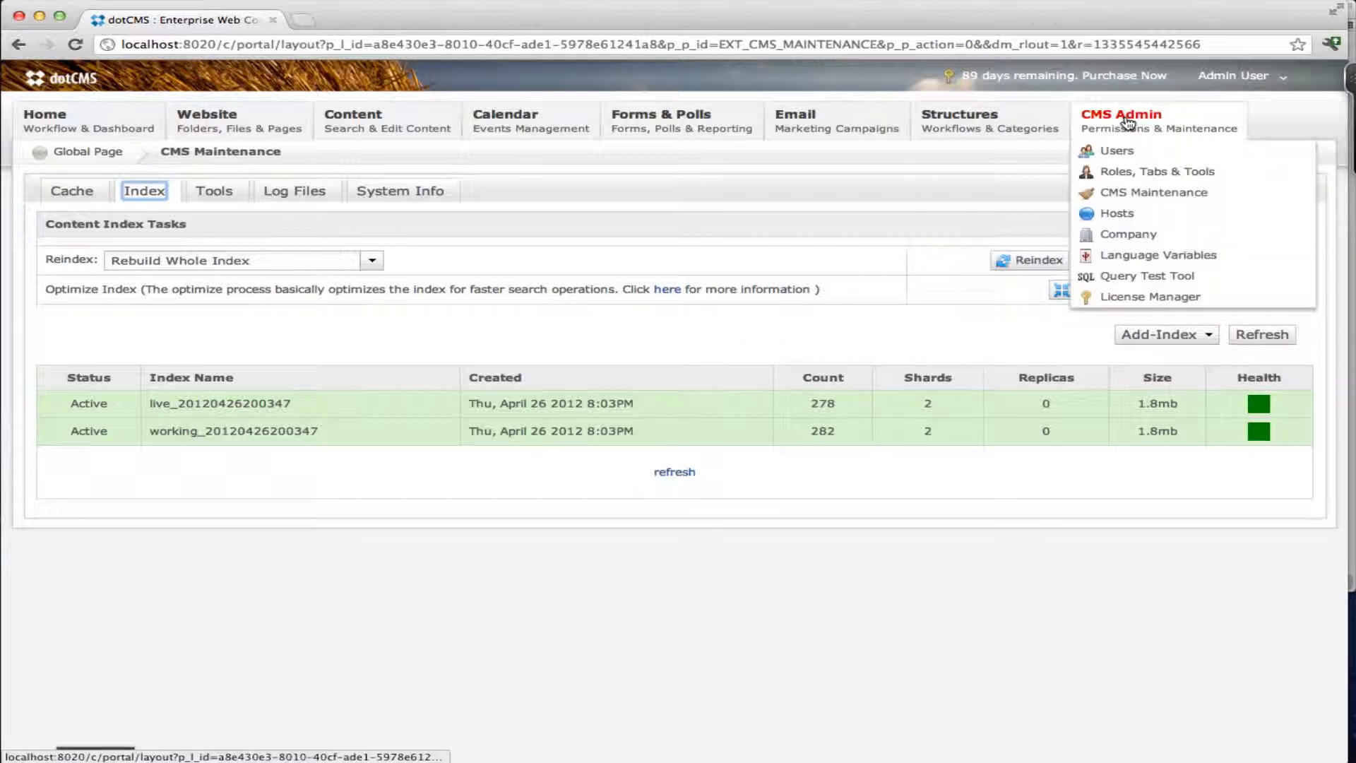
left_click(1154, 192)
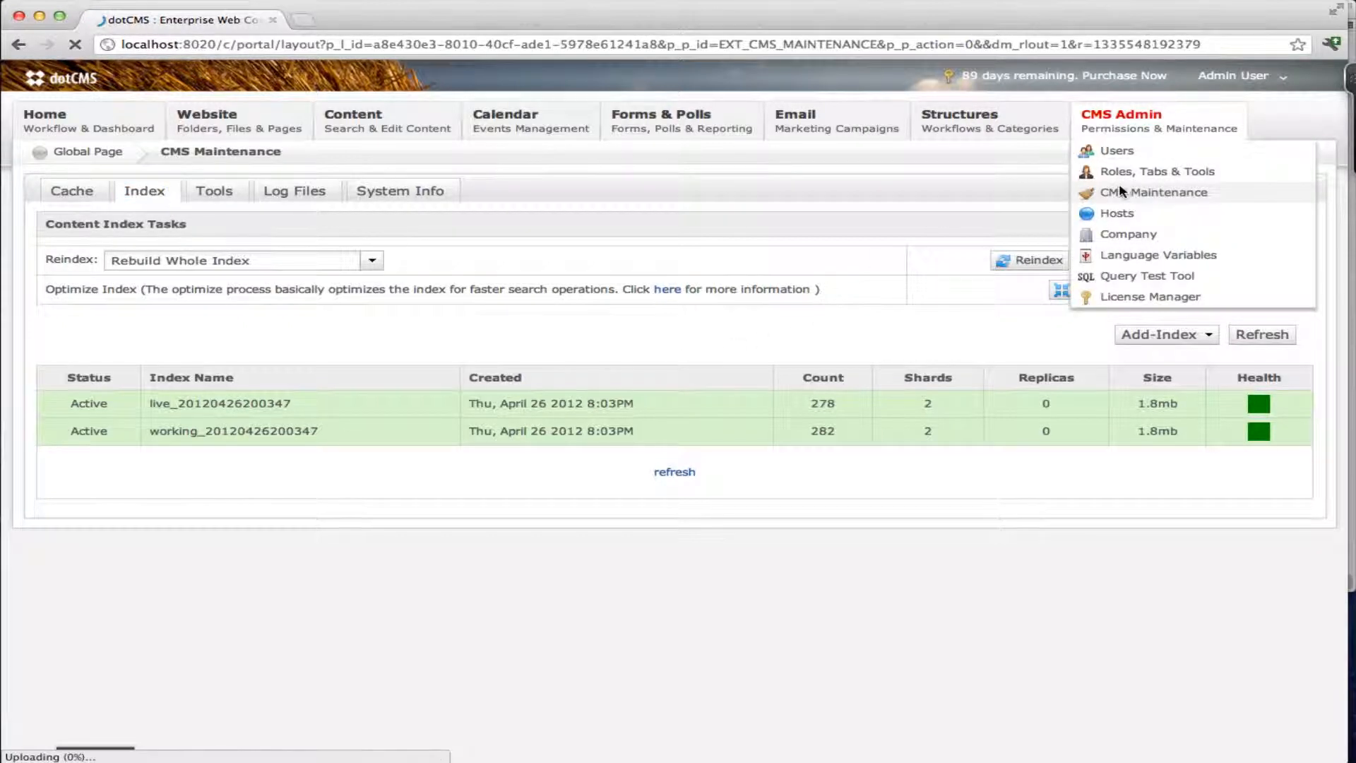
left_click(72, 190)
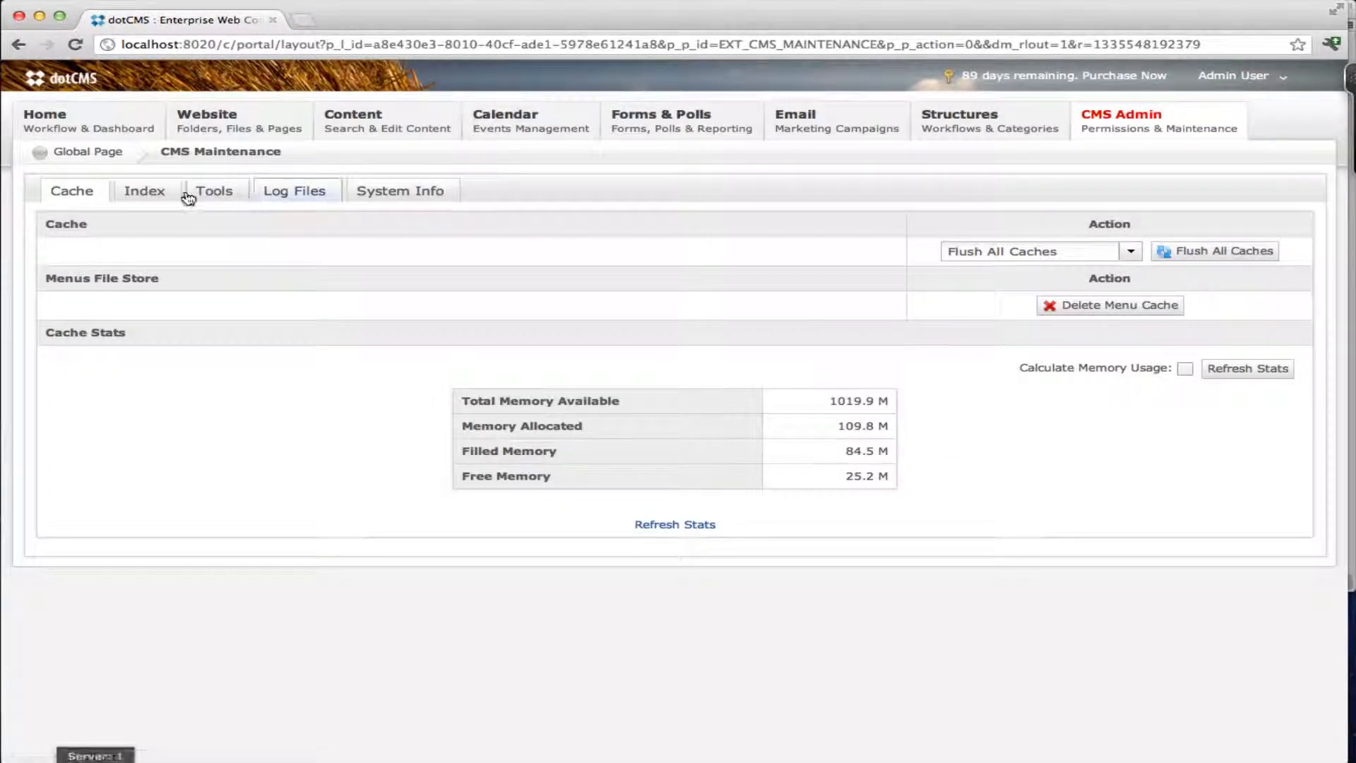
- Switch to the Index tab listing the active live and working indexes with their counts
left_click(143, 190)
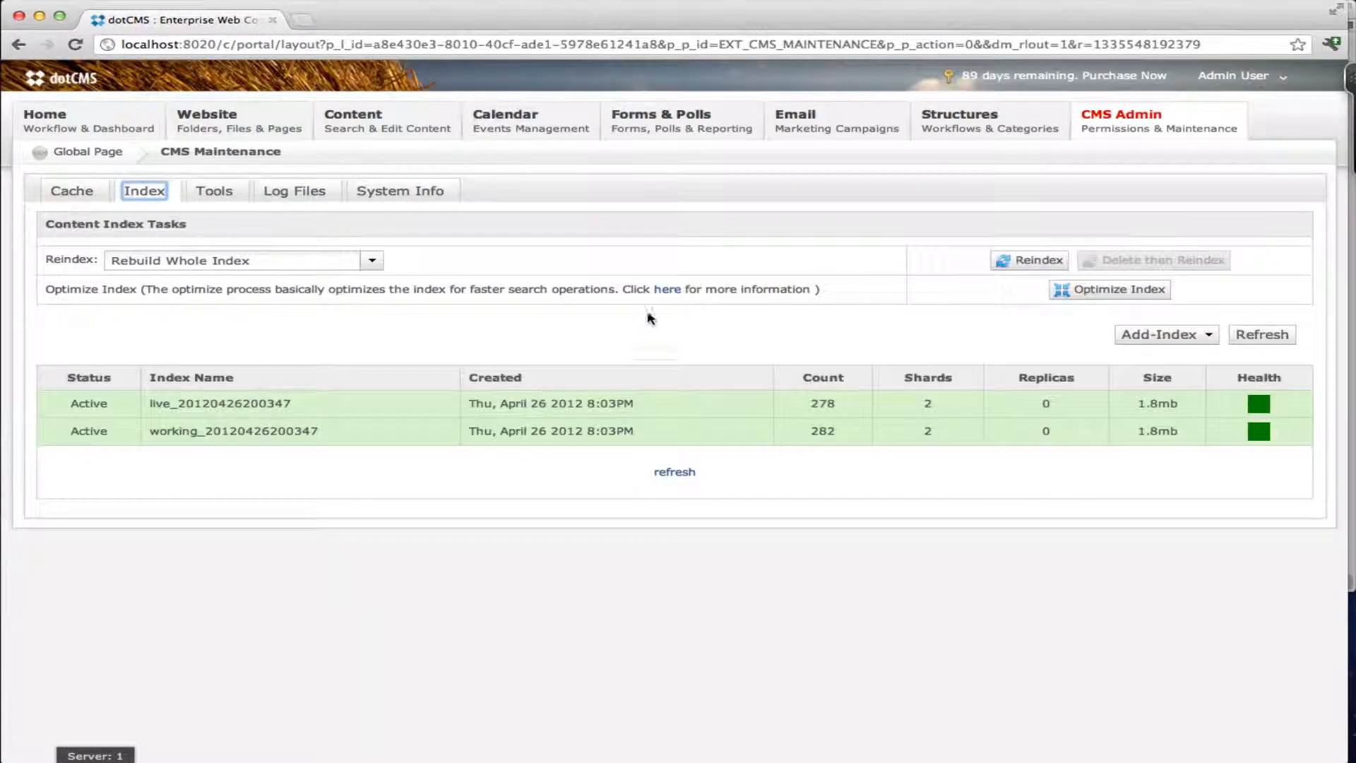
mouse_move(473, 271)
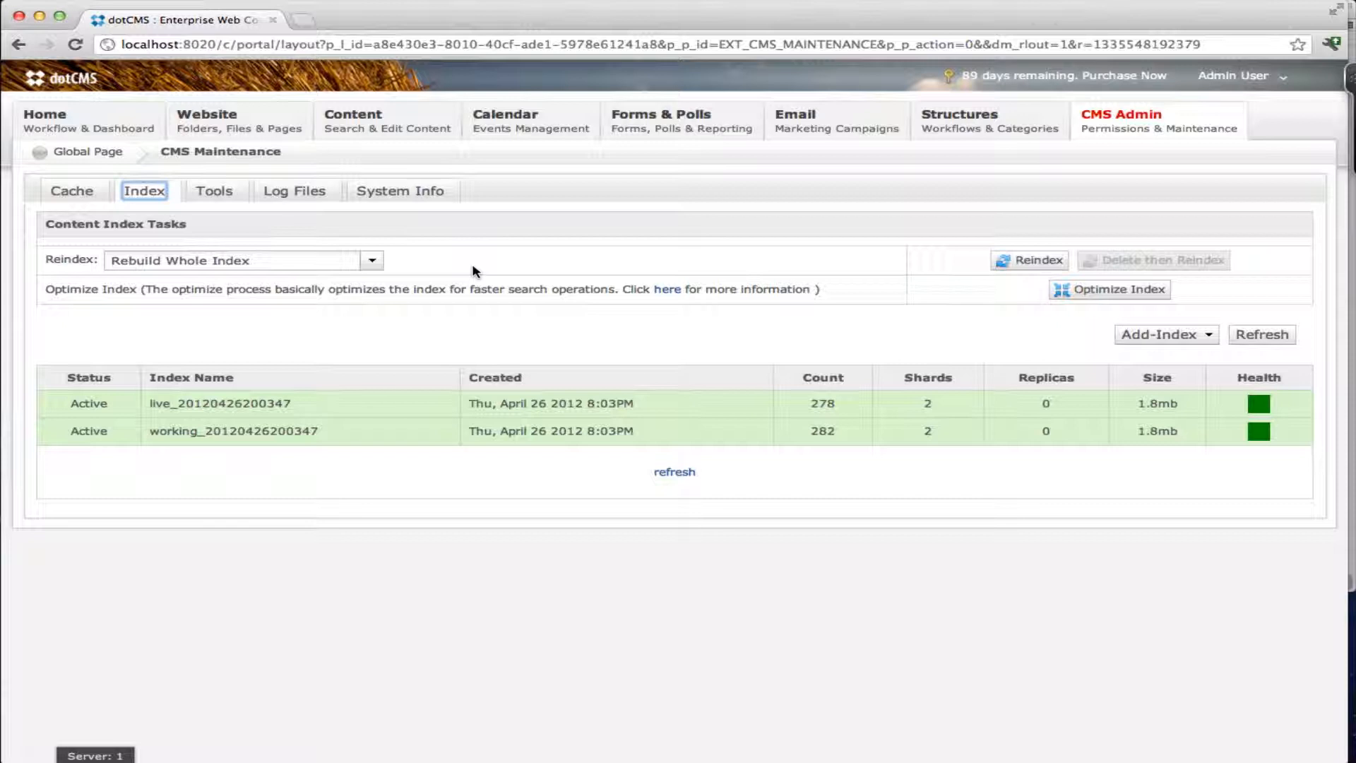
mouse_move(245, 403)
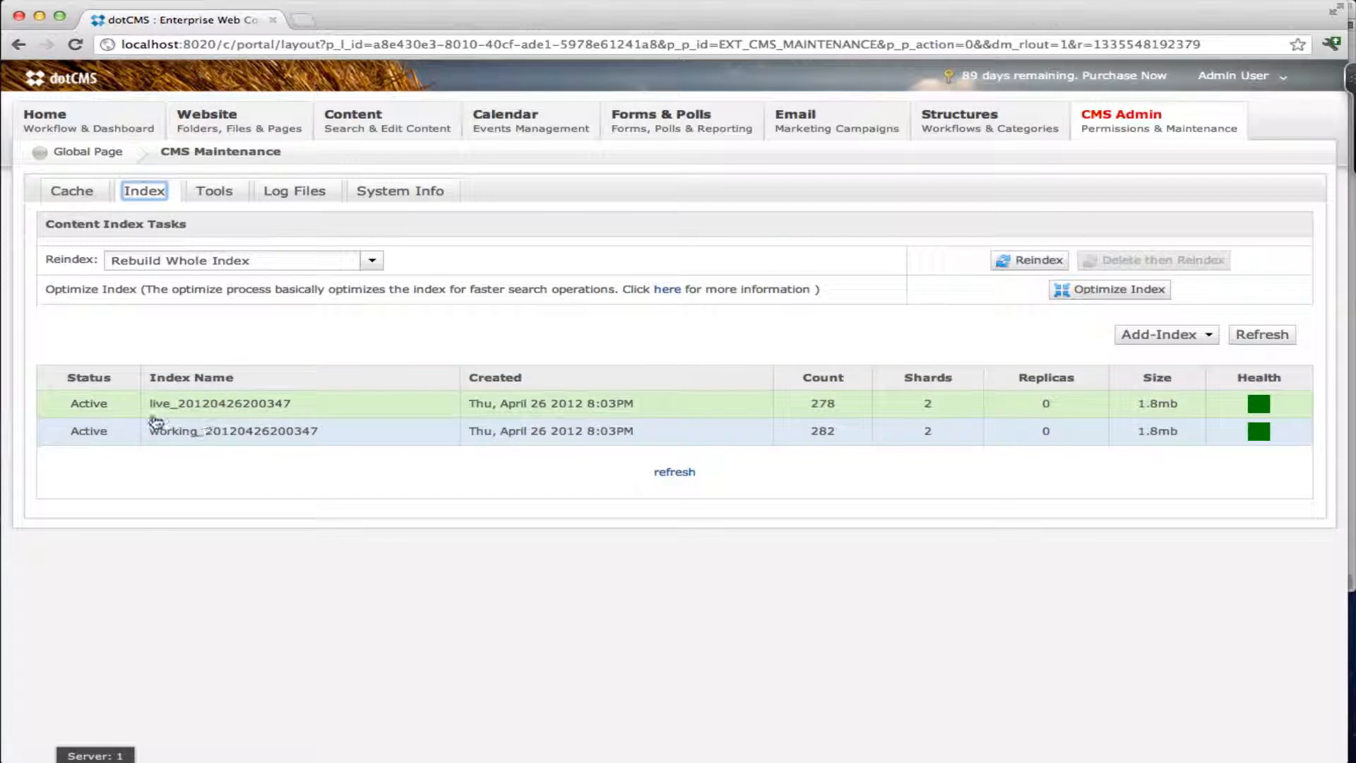
mouse_move(300, 446)
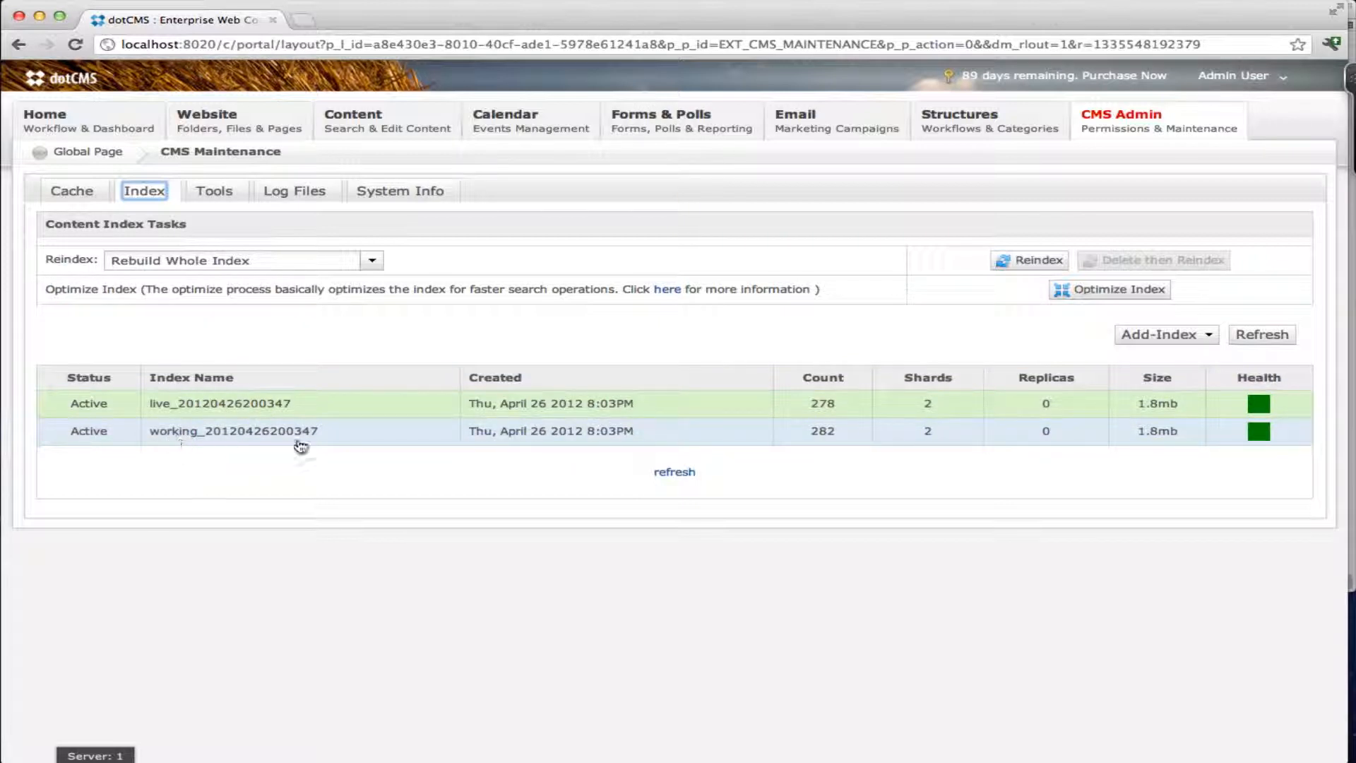
mouse_move(91, 441)
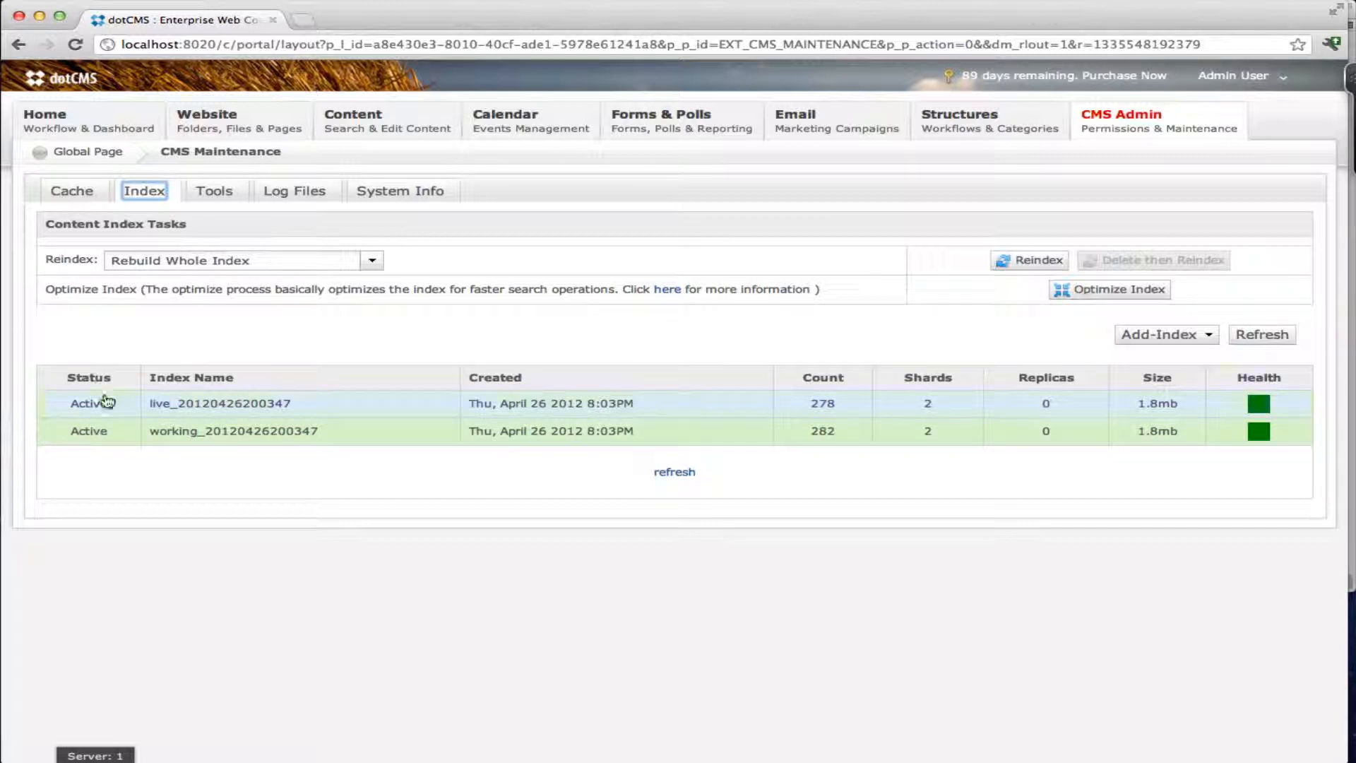
mouse_move(465, 436)
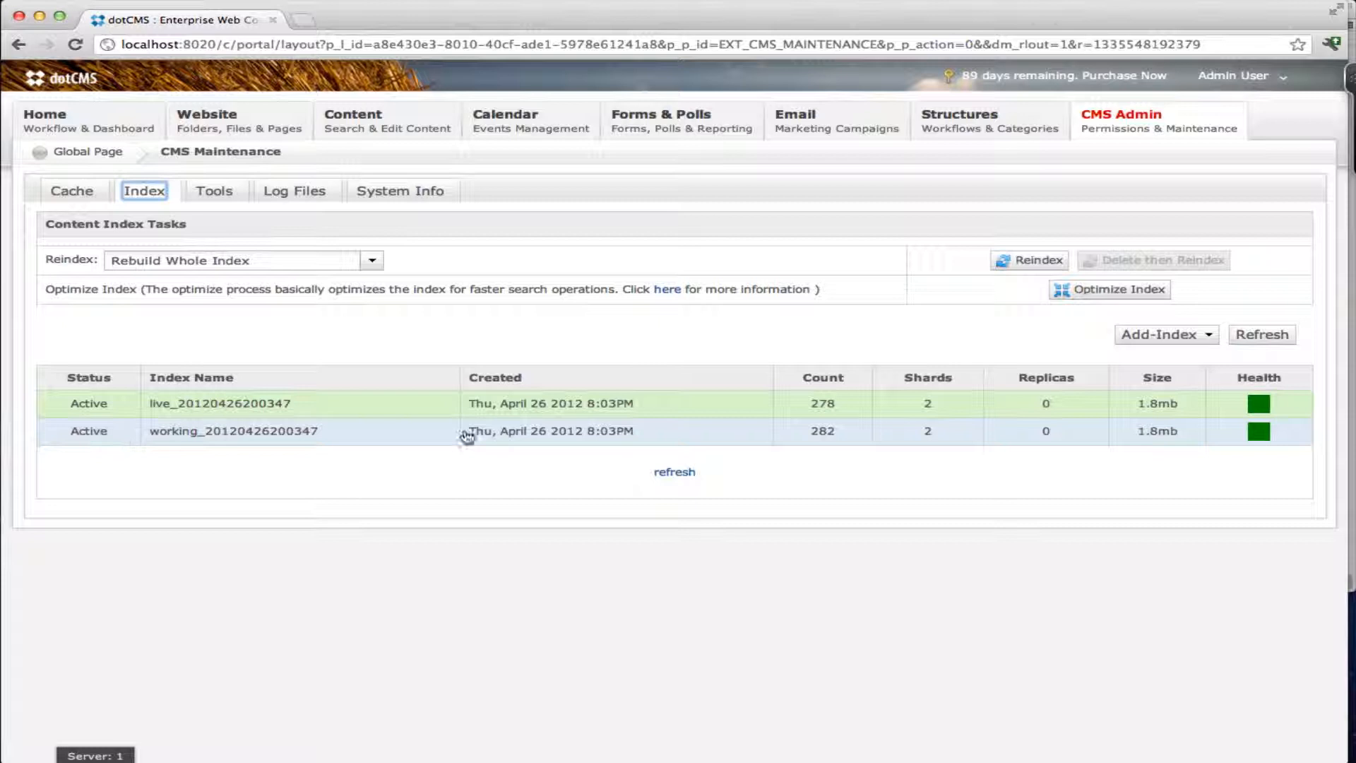
mouse_move(206, 412)
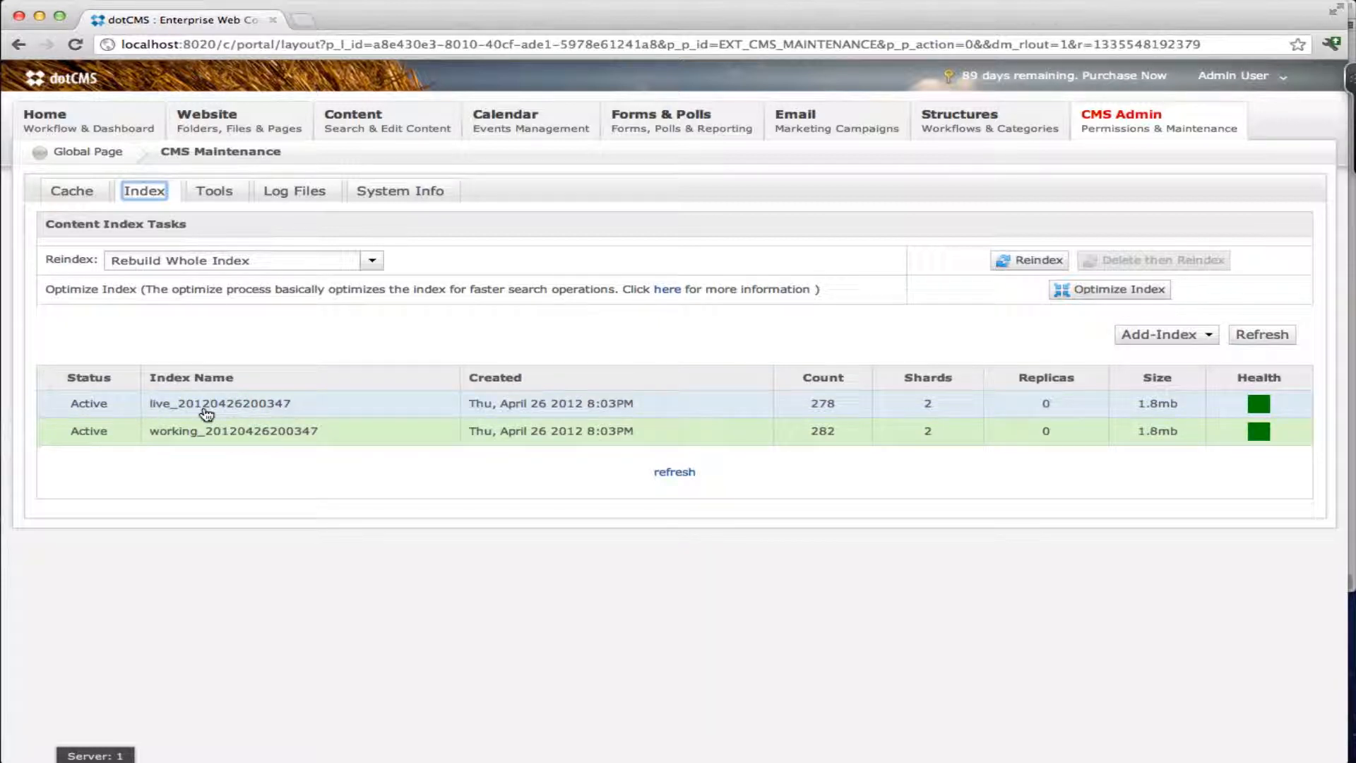
mouse_move(152, 393)
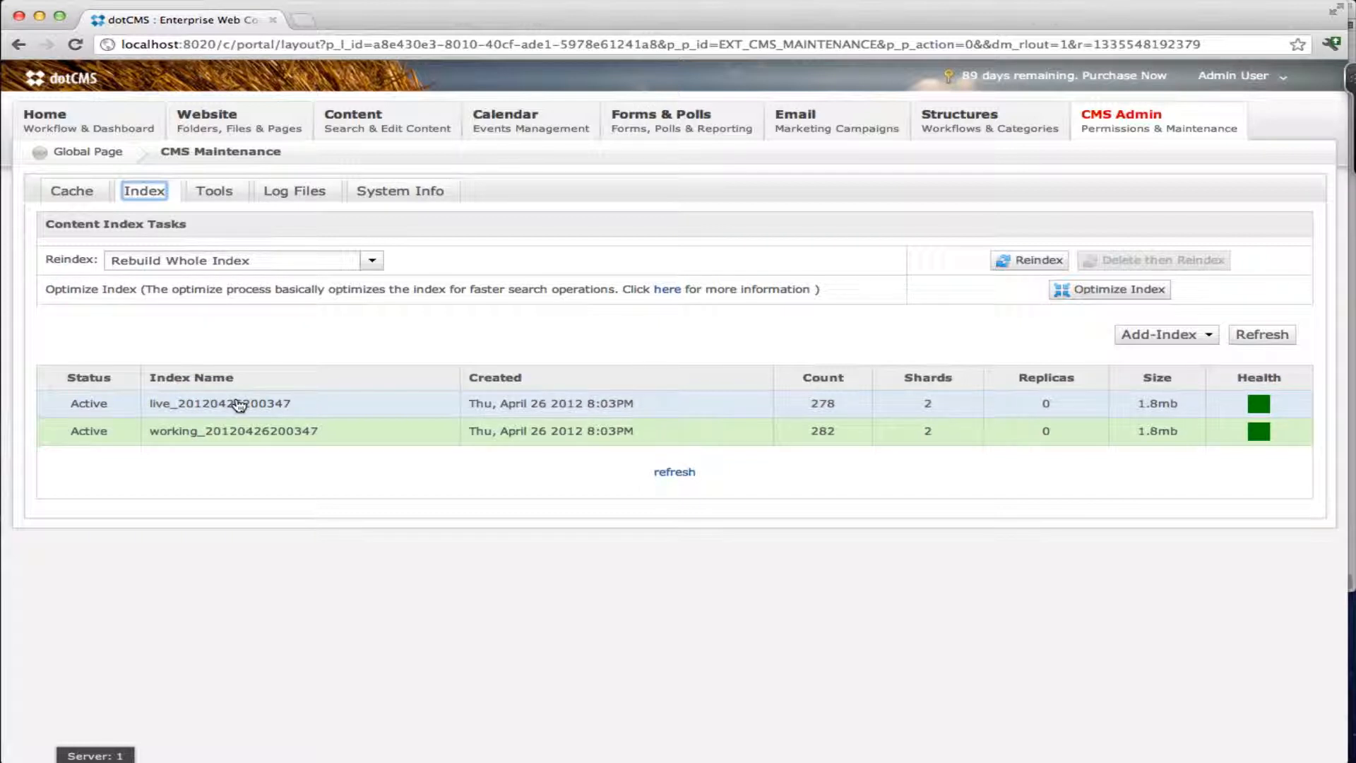
mouse_move(475, 401)
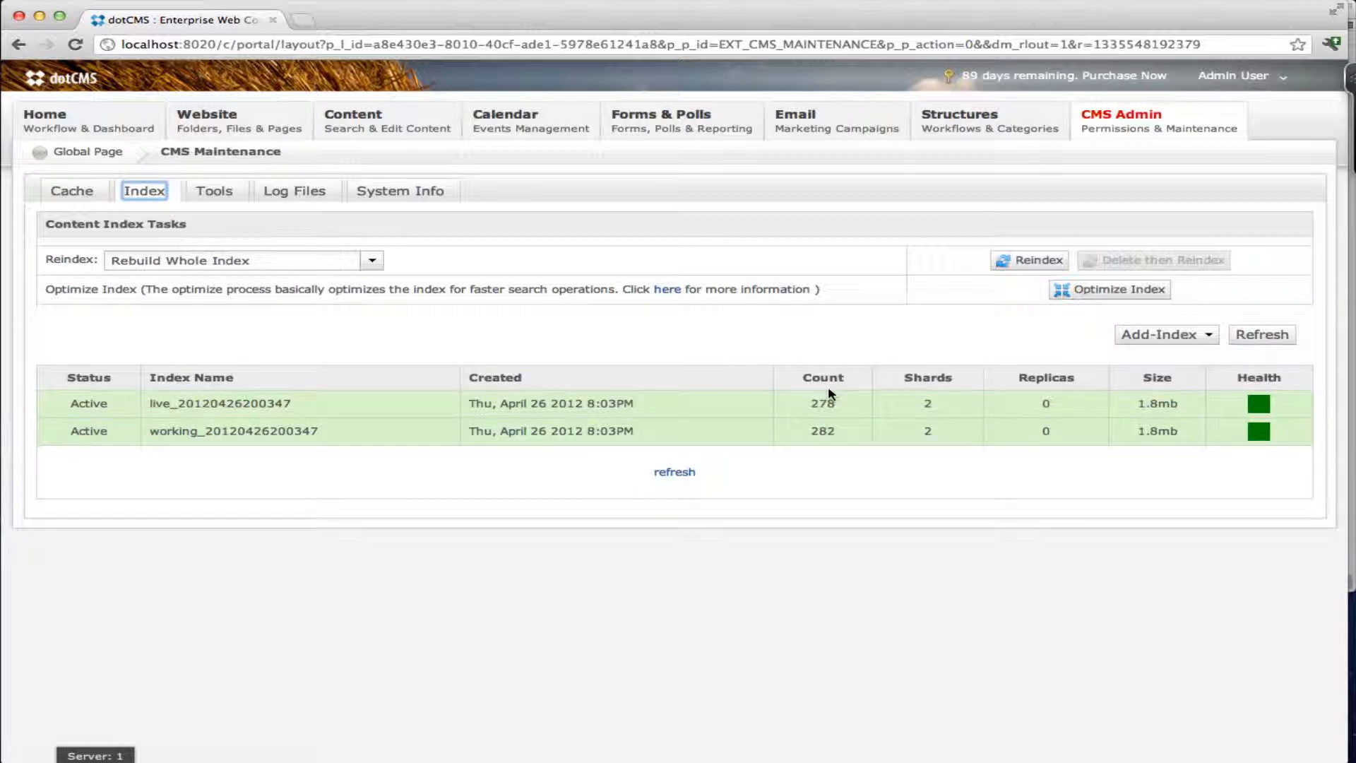
mouse_move(907, 382)
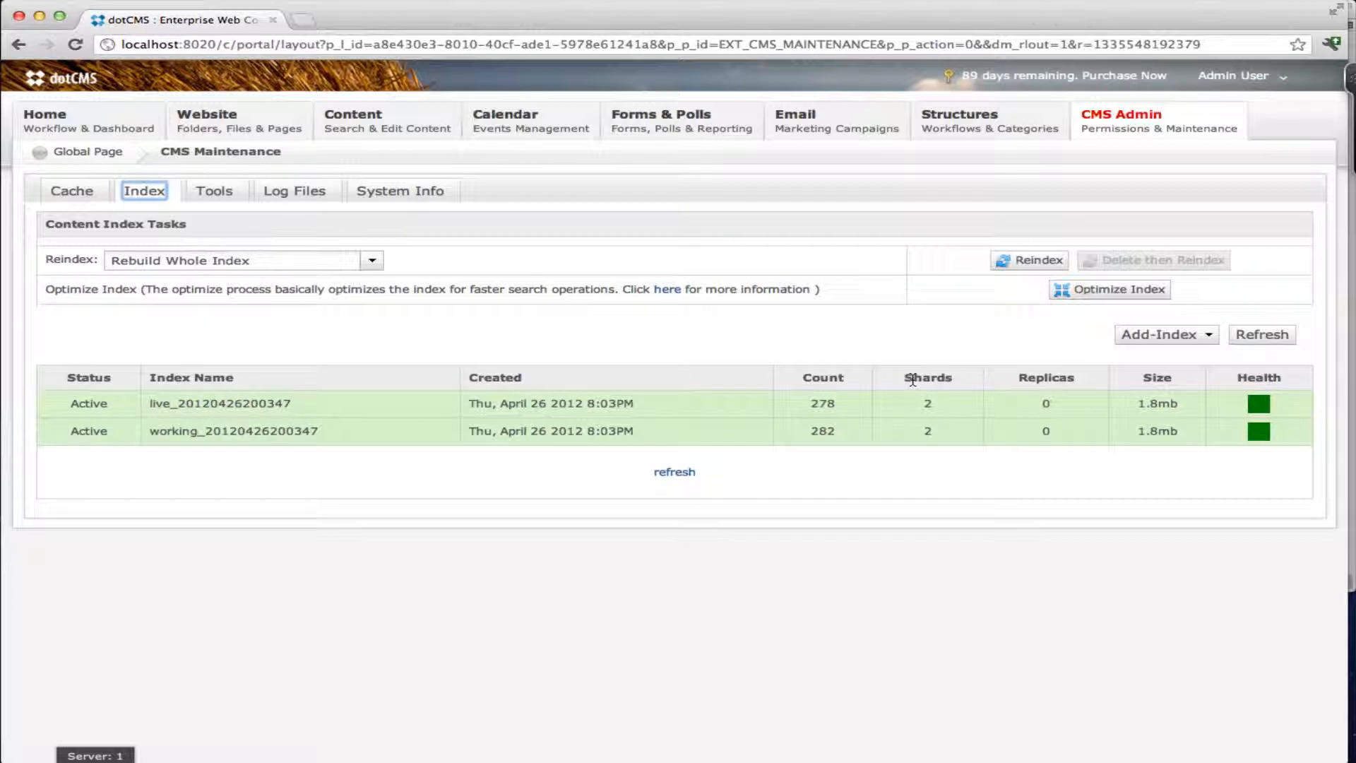
mouse_move(1043, 381)
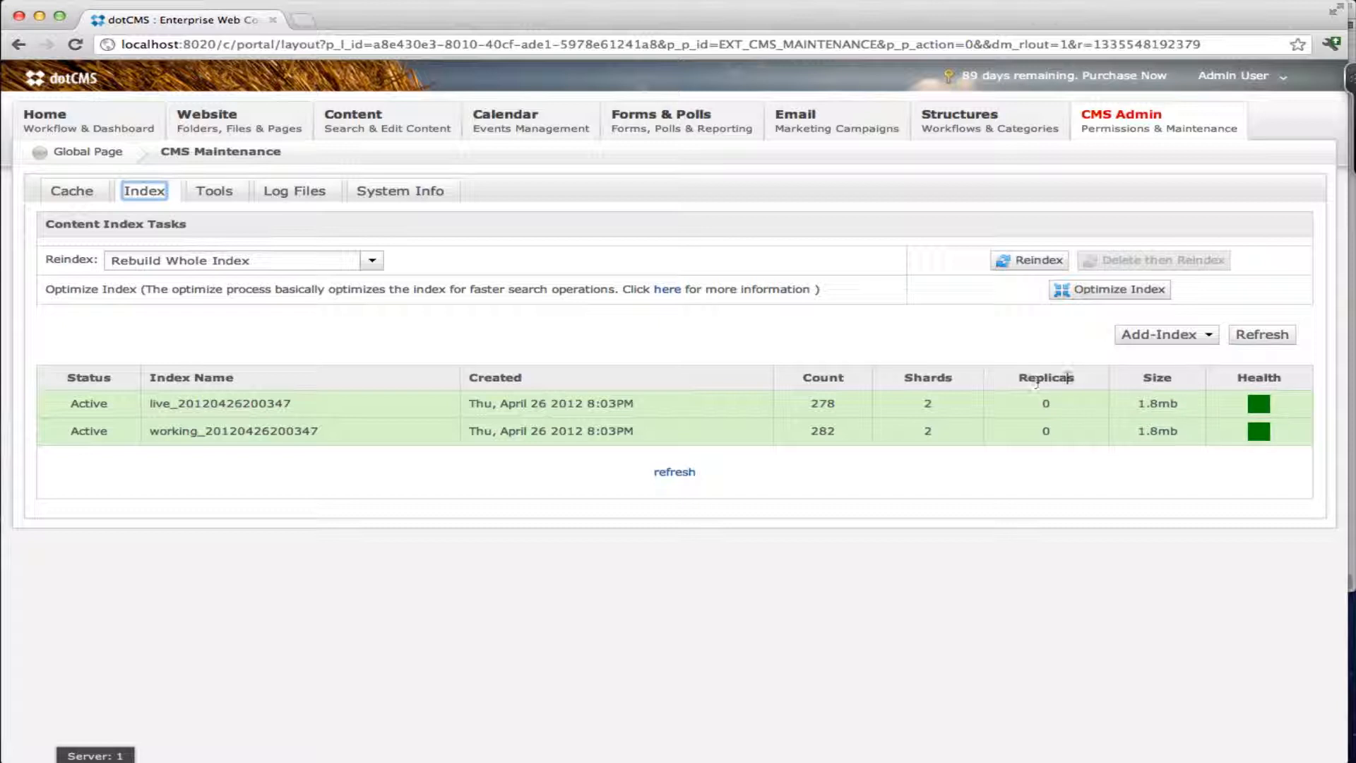
mouse_move(1176, 384)
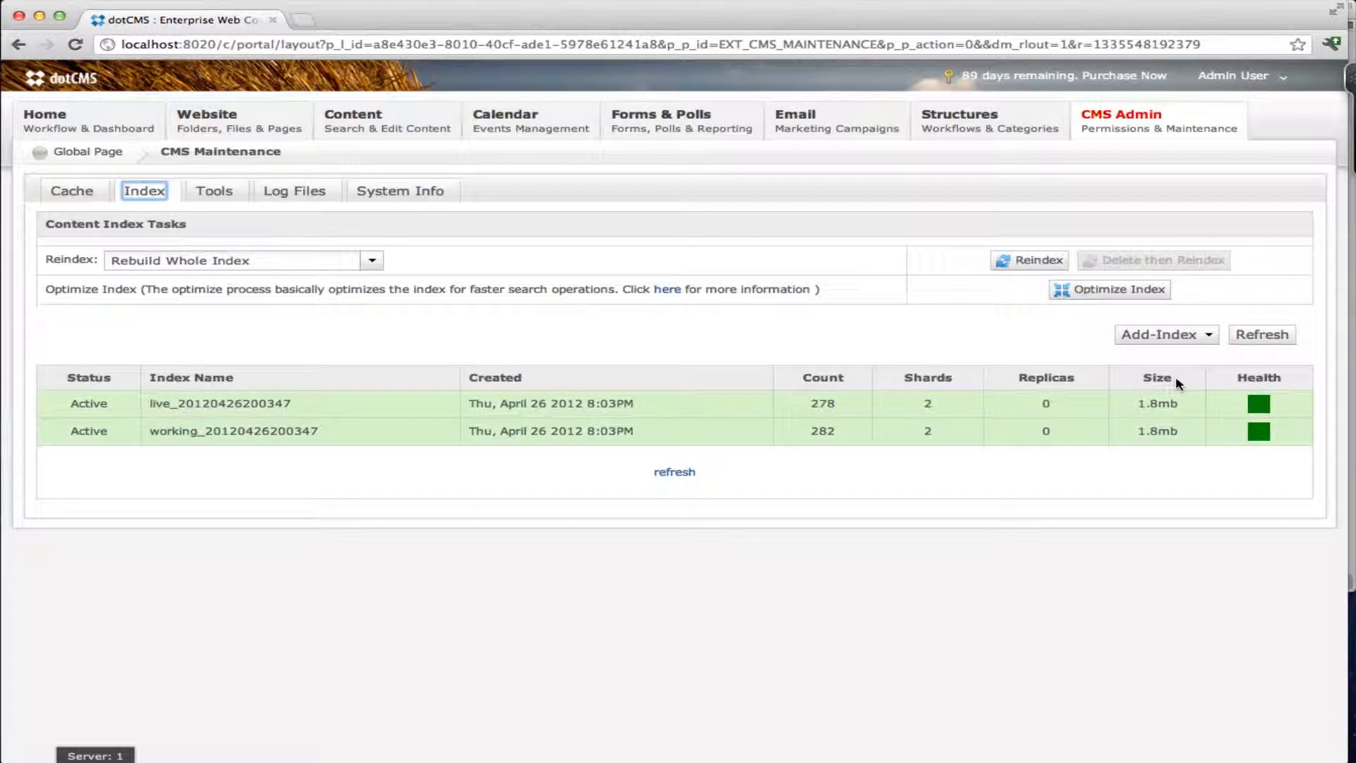
mouse_move(1265, 379)
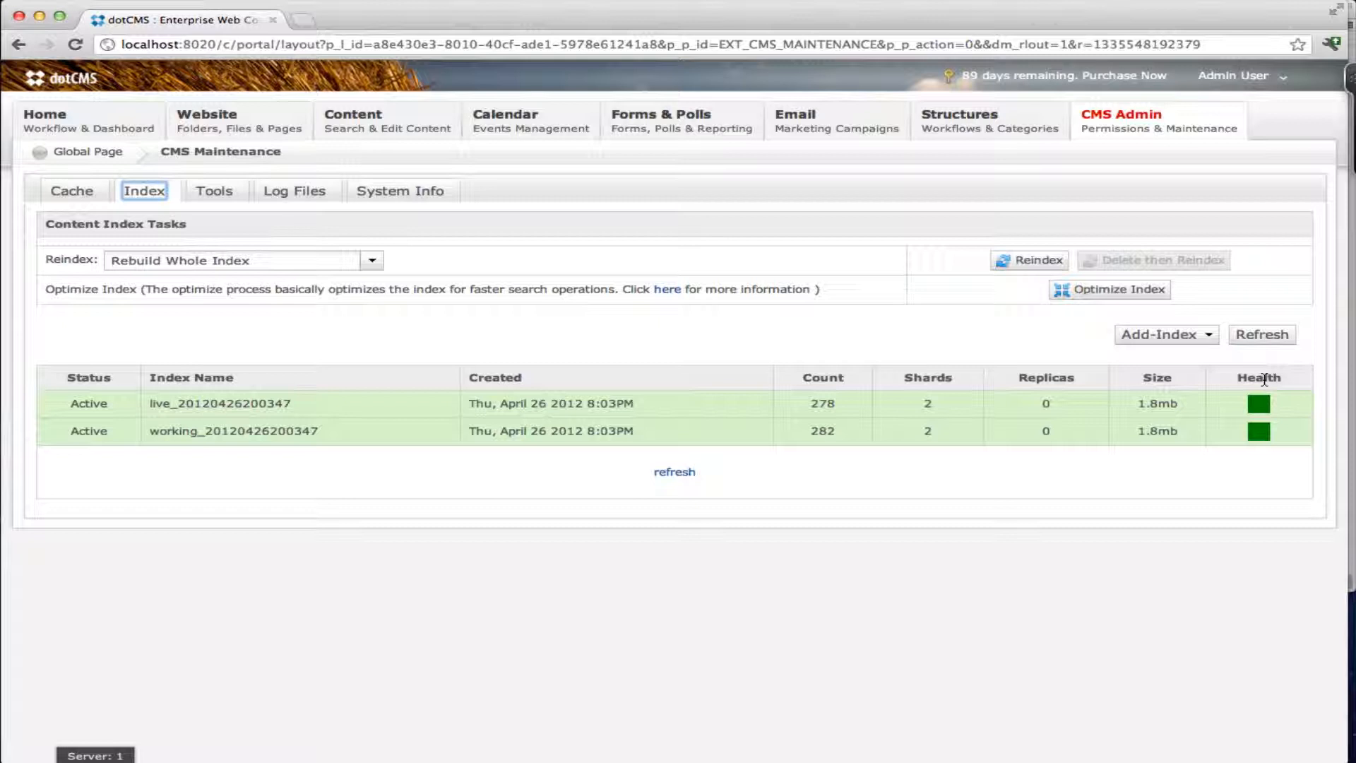
mouse_move(925, 391)
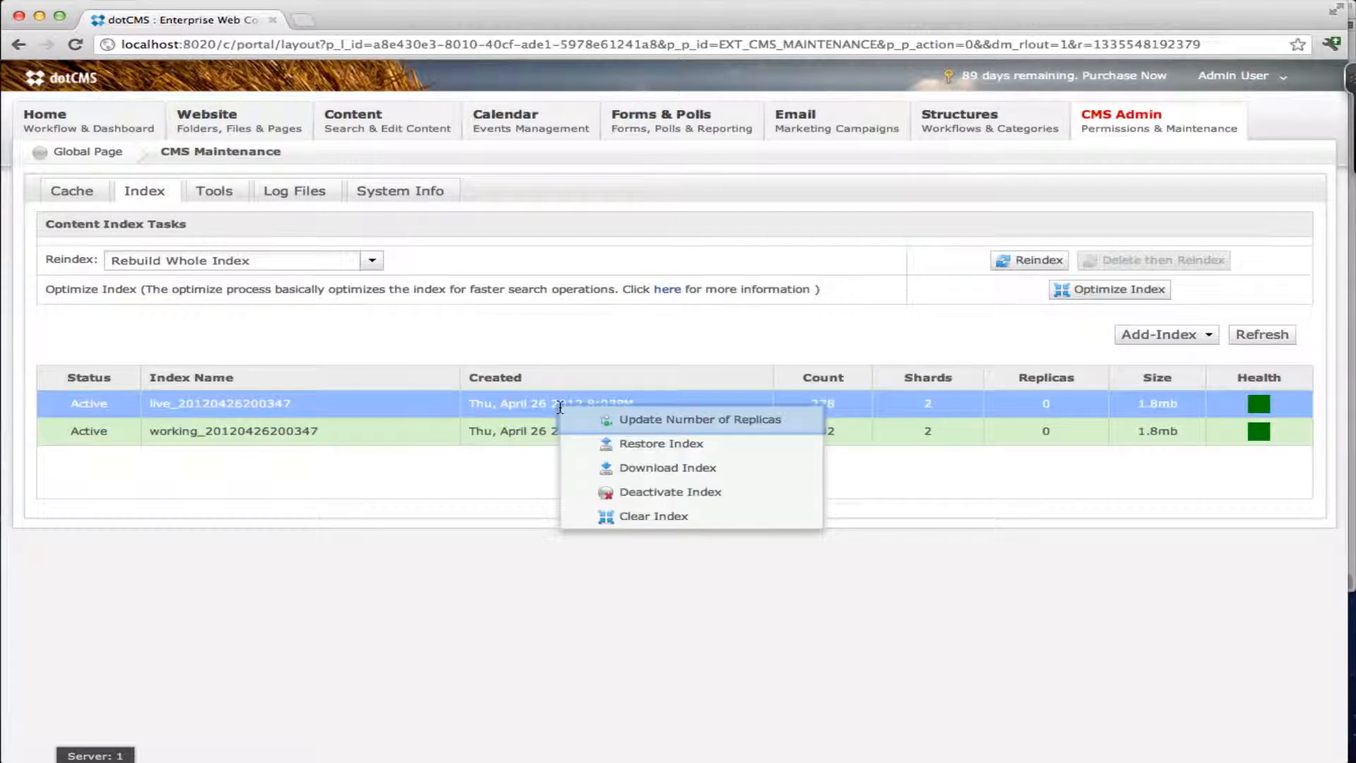
mouse_move(629, 424)
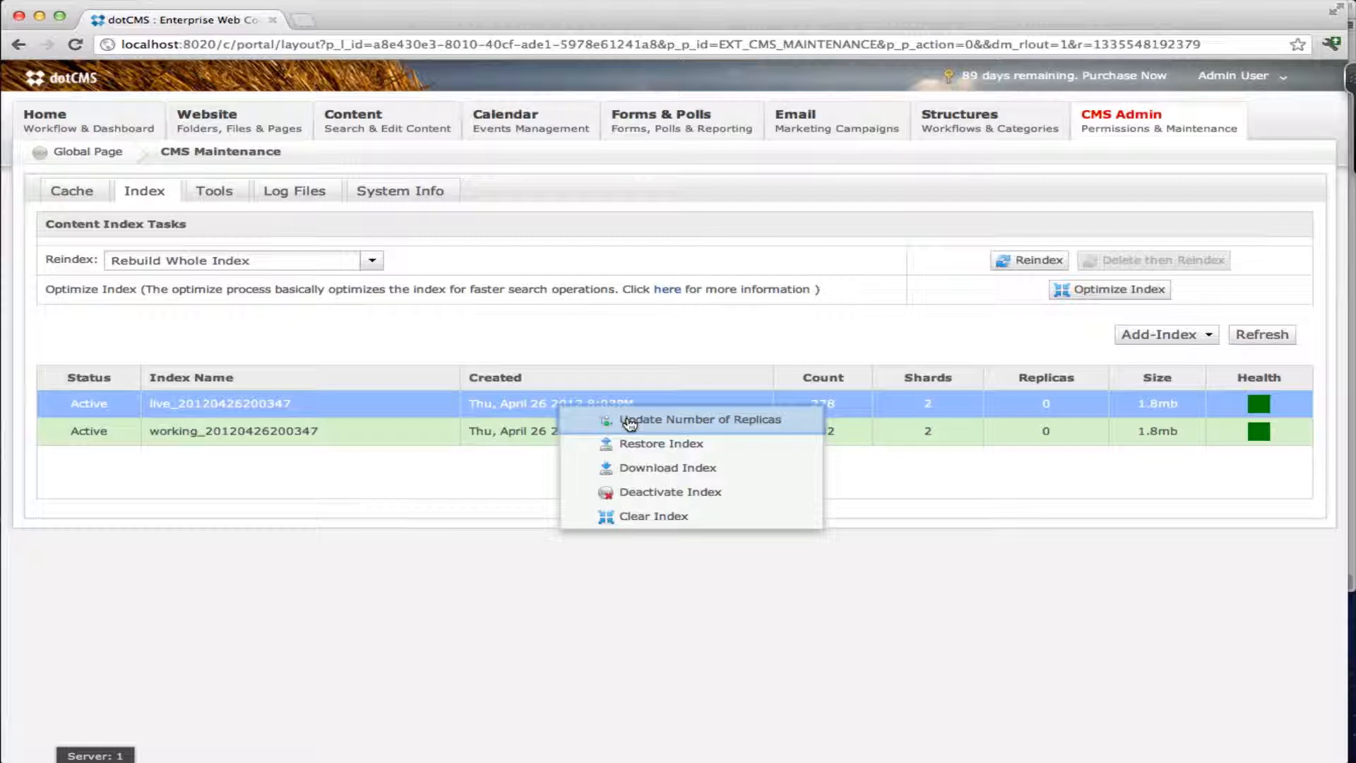
- Update the live index's number of replicas to 3
left_click(701, 419)
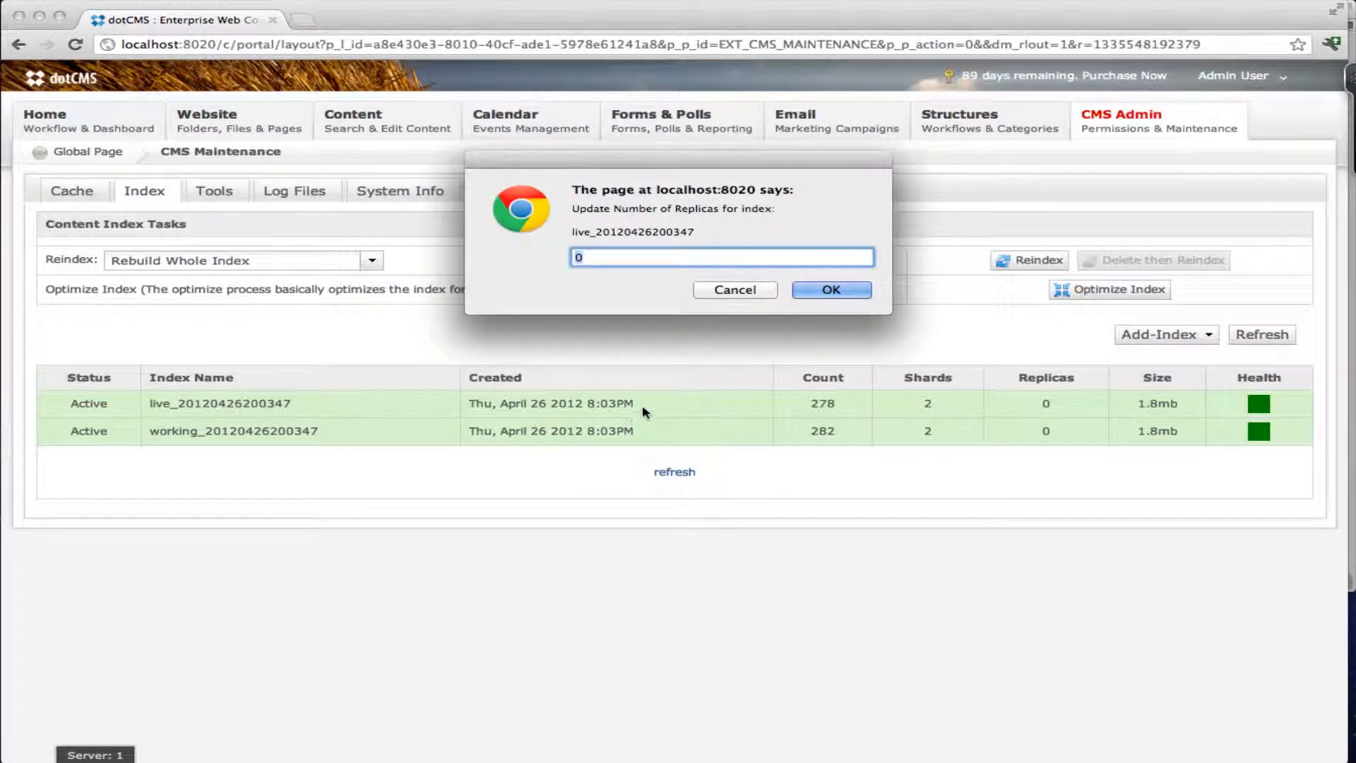
type("3")
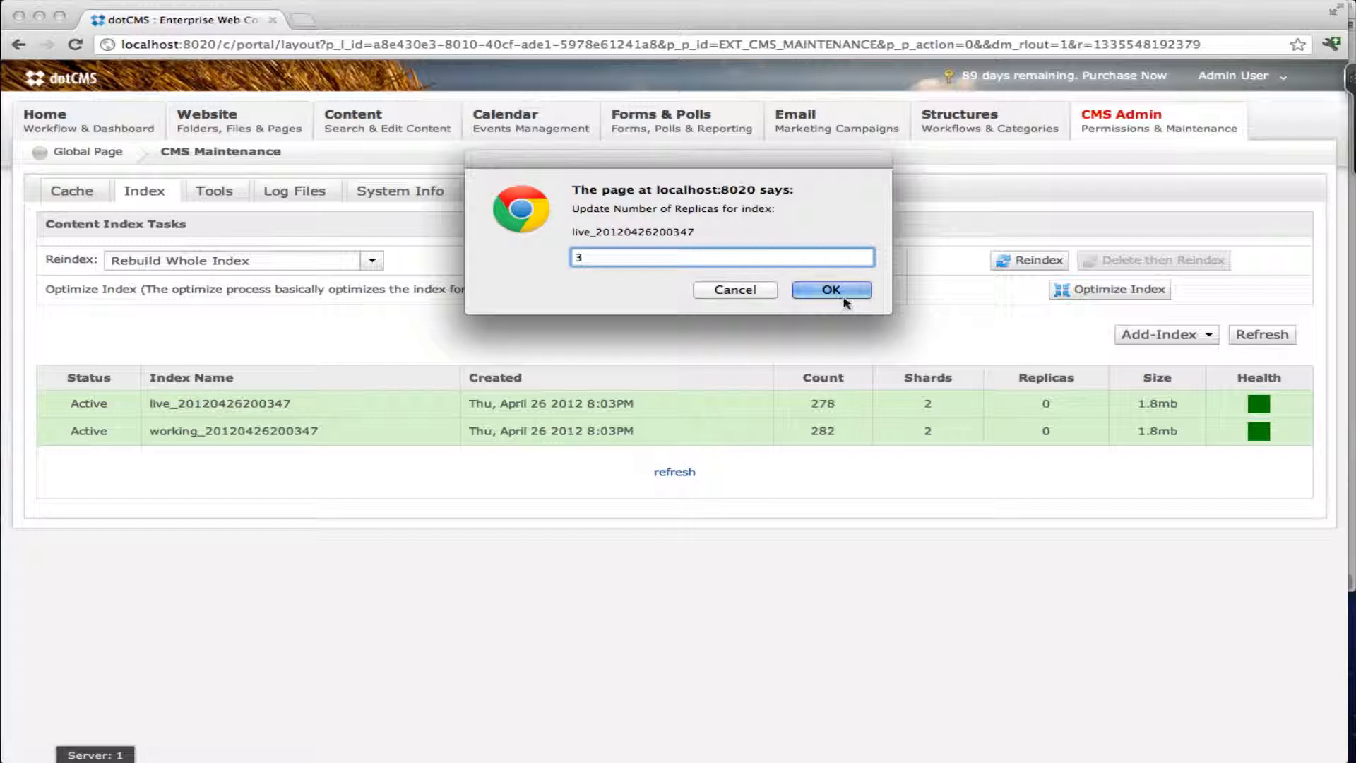
mouse_move(844, 293)
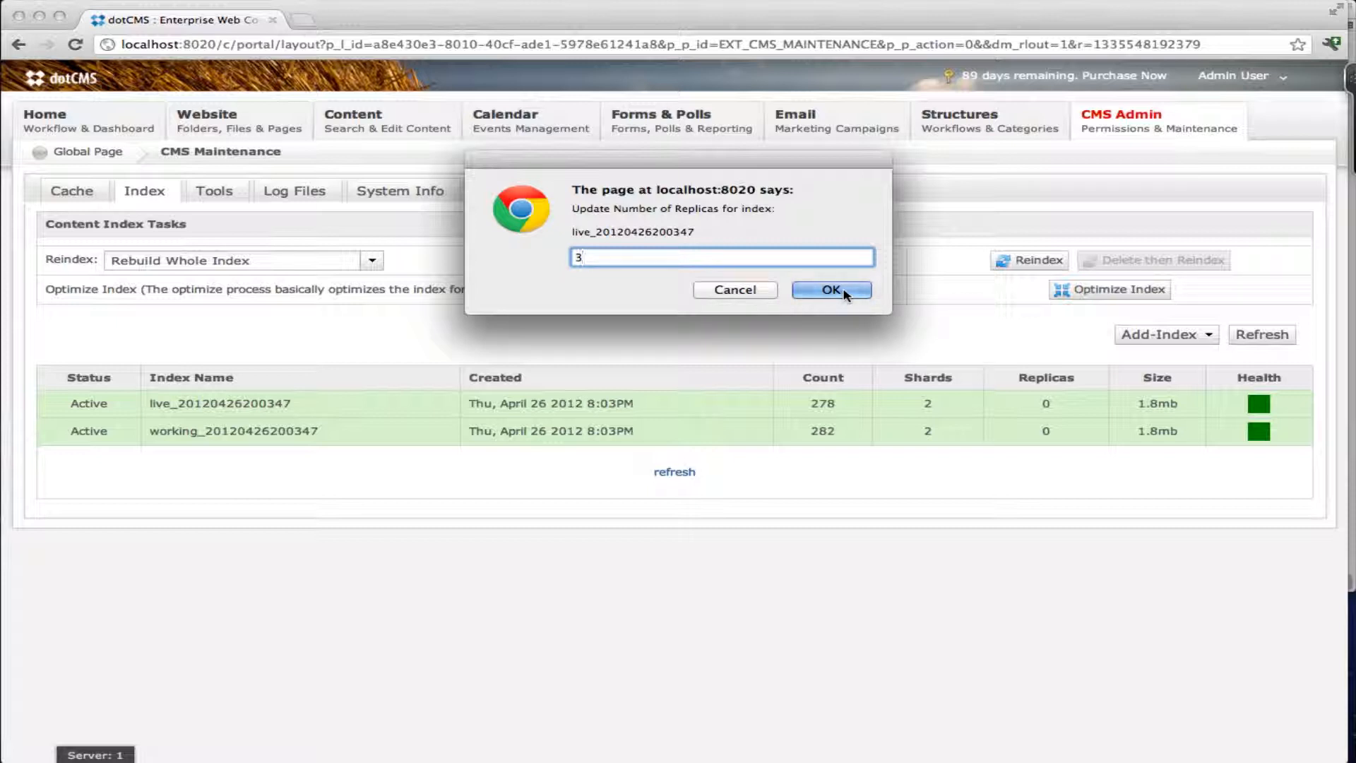
left_click(829, 289)
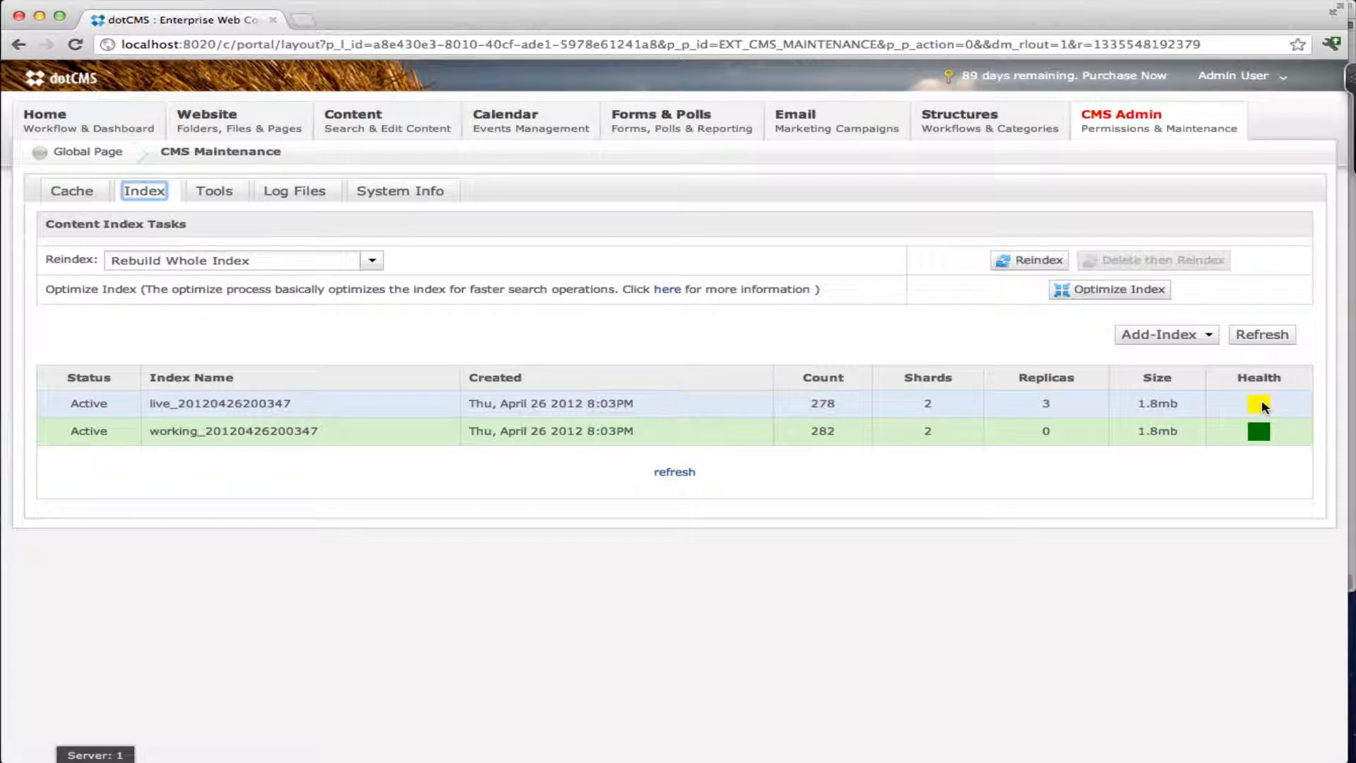
mouse_move(1261, 413)
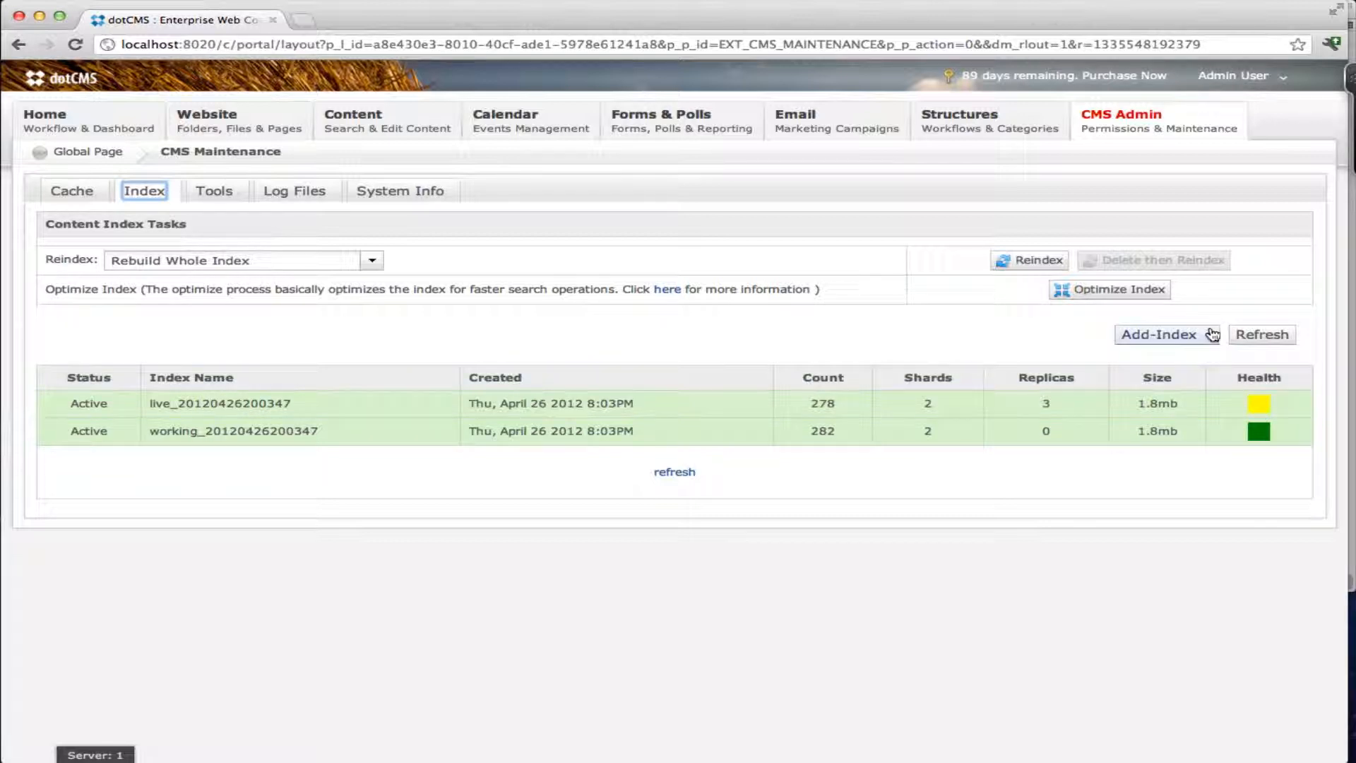
- Add a new working index with 4 shards
left_click(1160, 335)
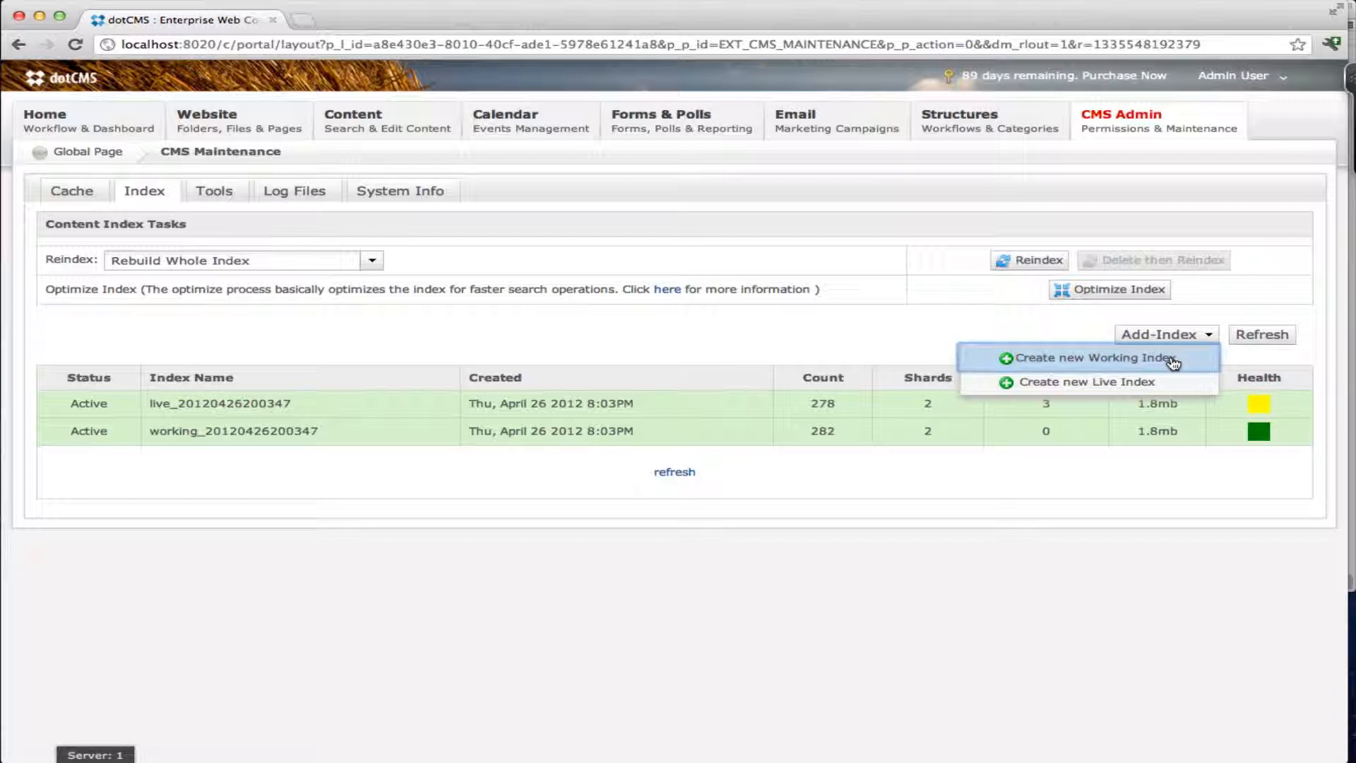
mouse_move(1133, 362)
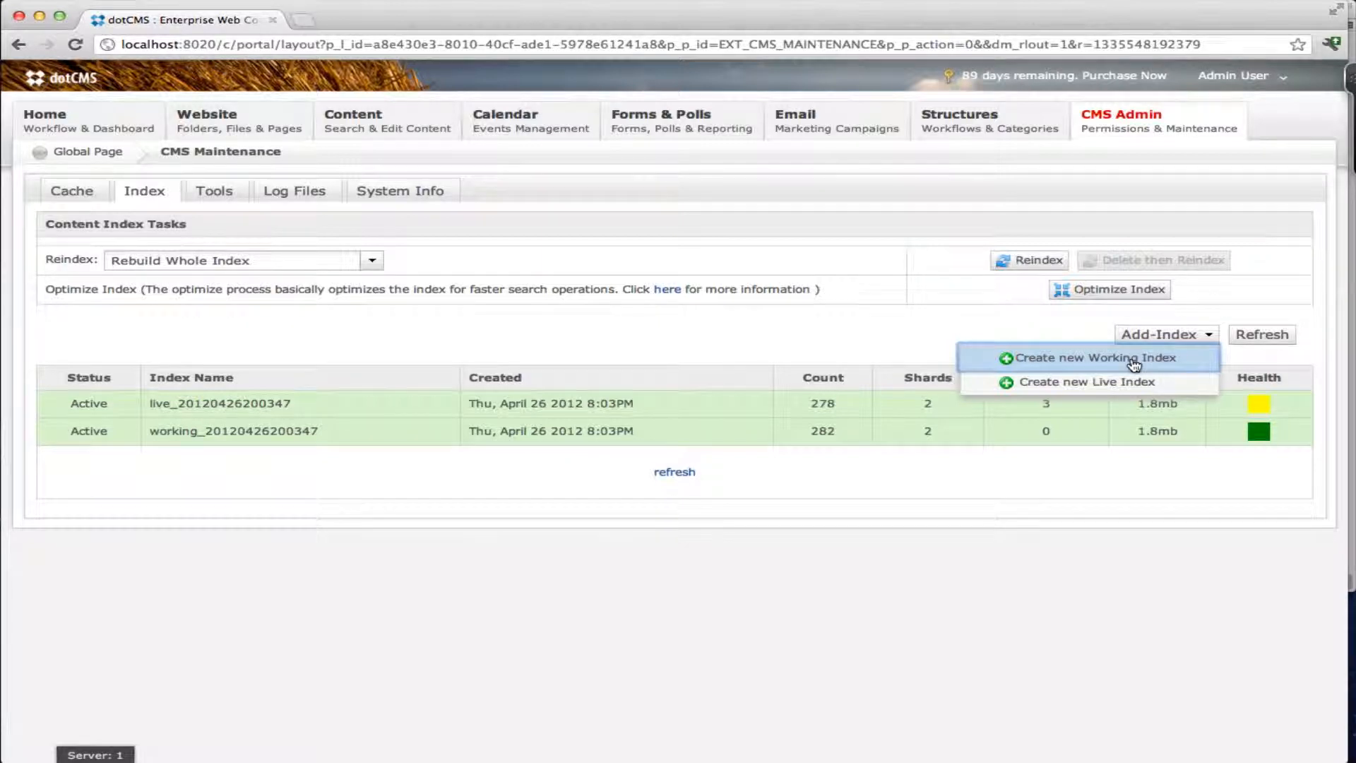
left_click(1093, 357)
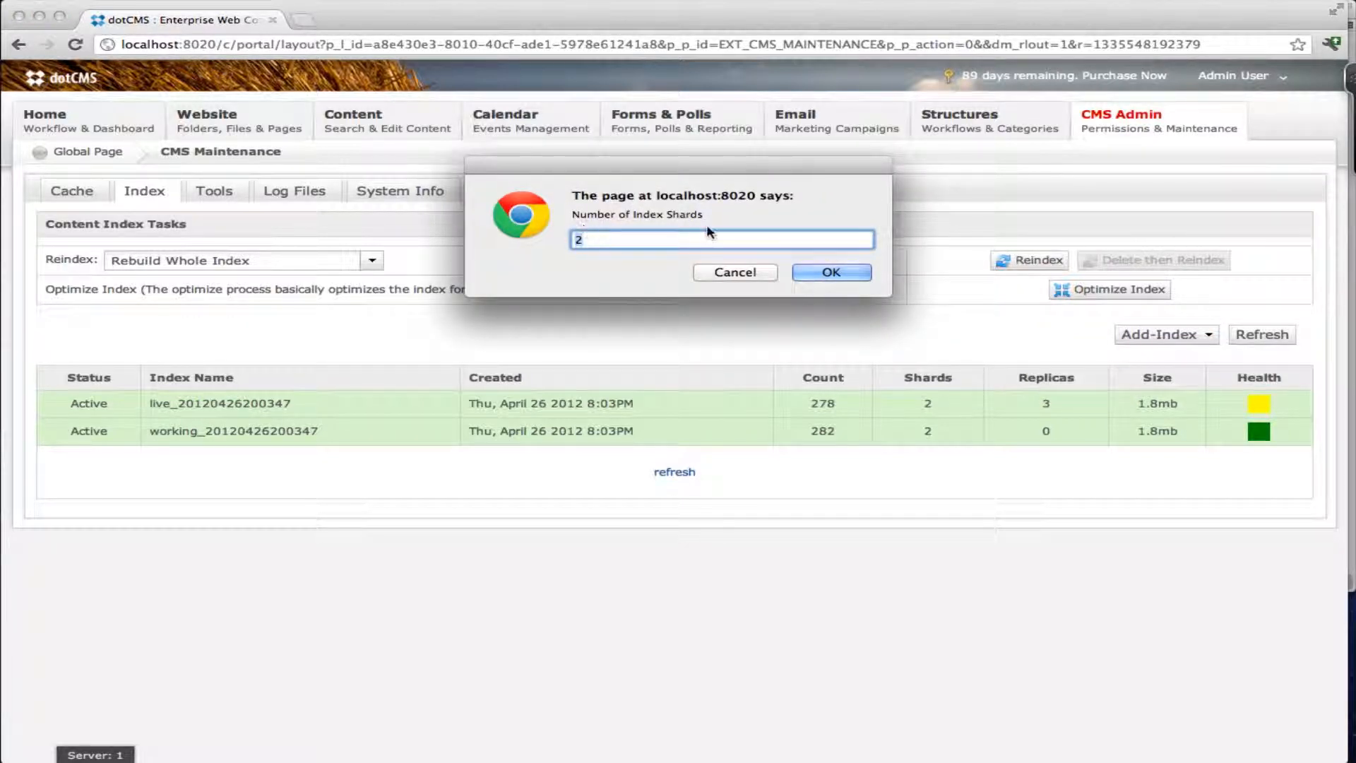
mouse_move(658, 214)
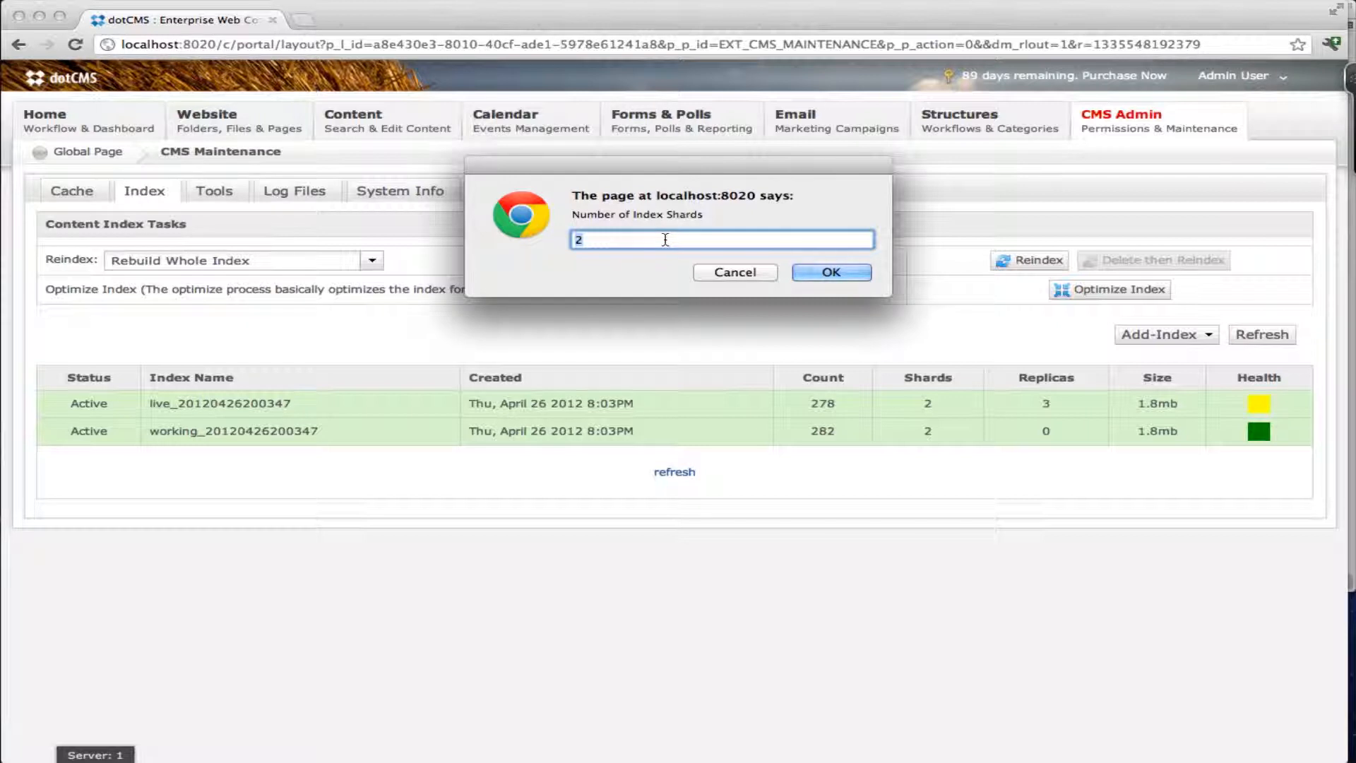
type("4")
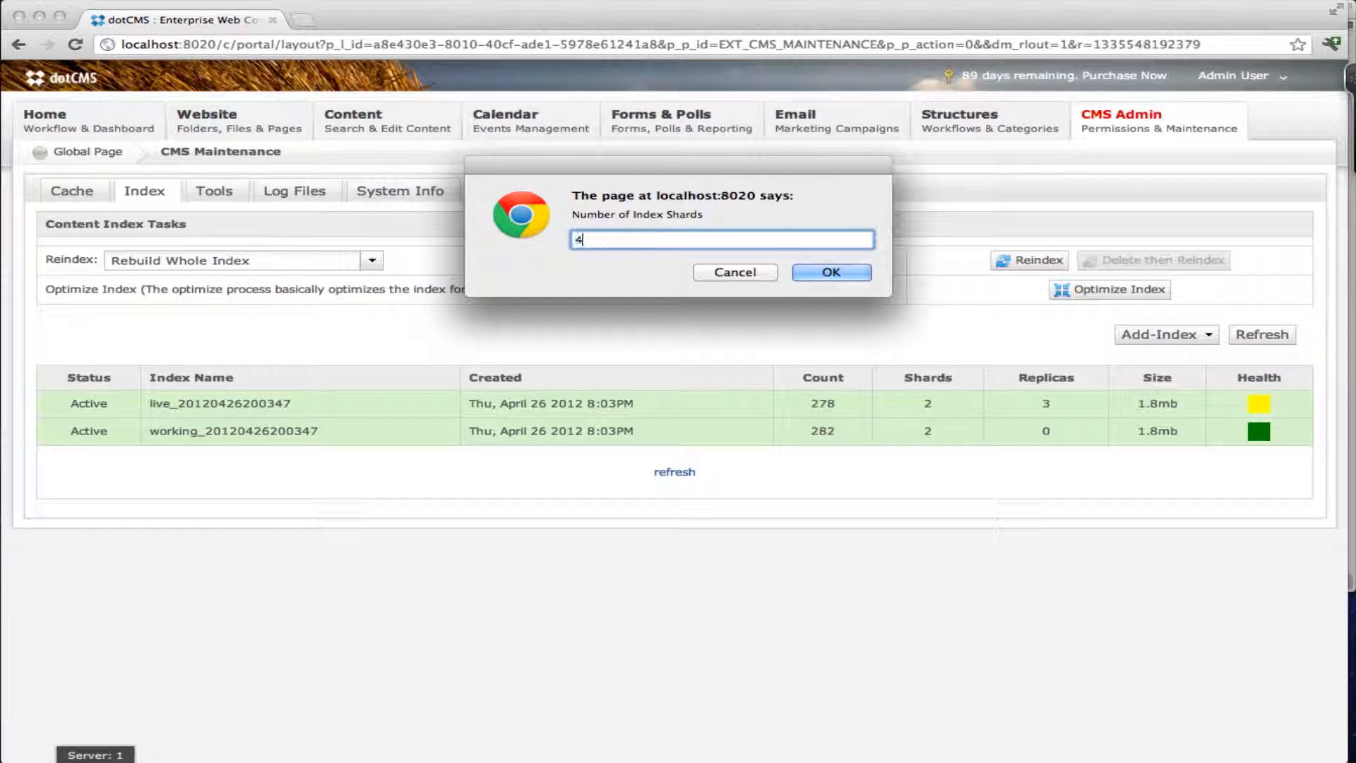
left_click(733, 272)
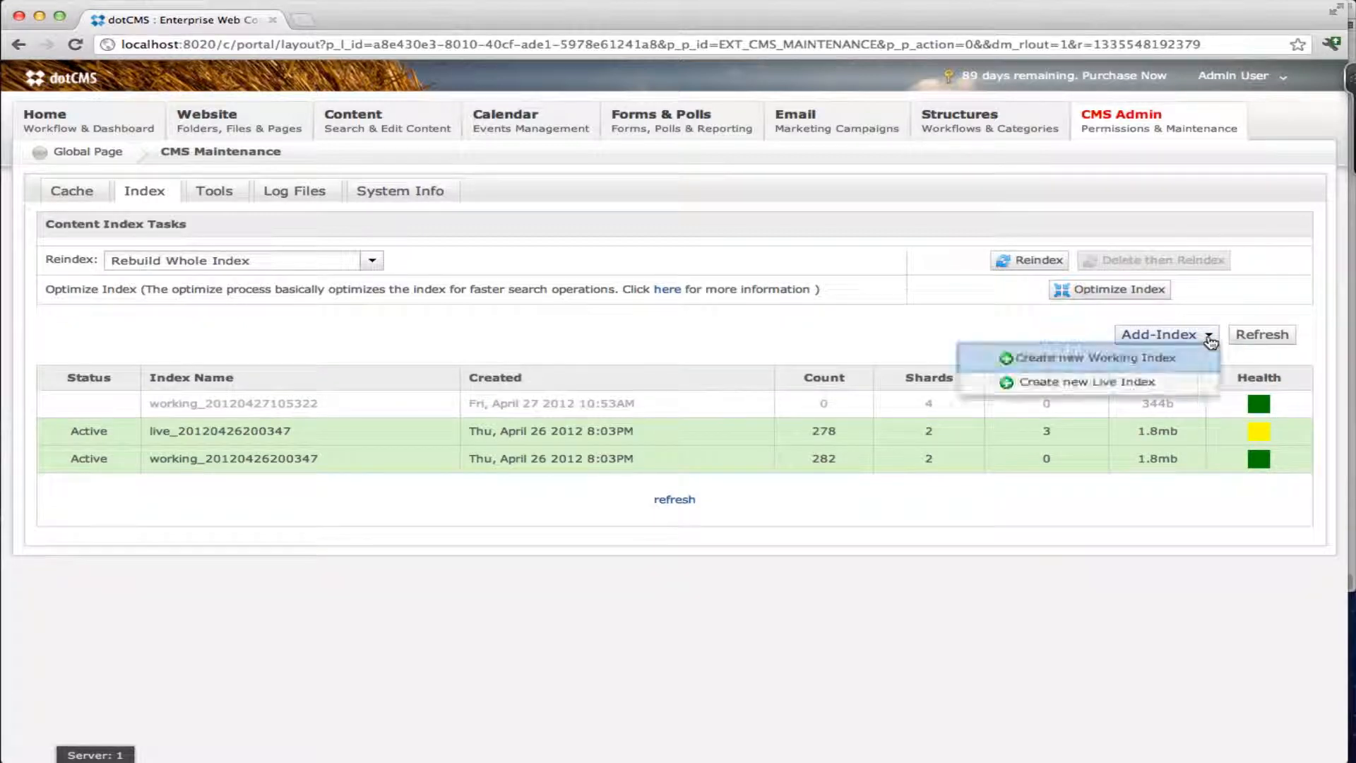
- Add a new live index with 3 shards
left_click(1096, 357)
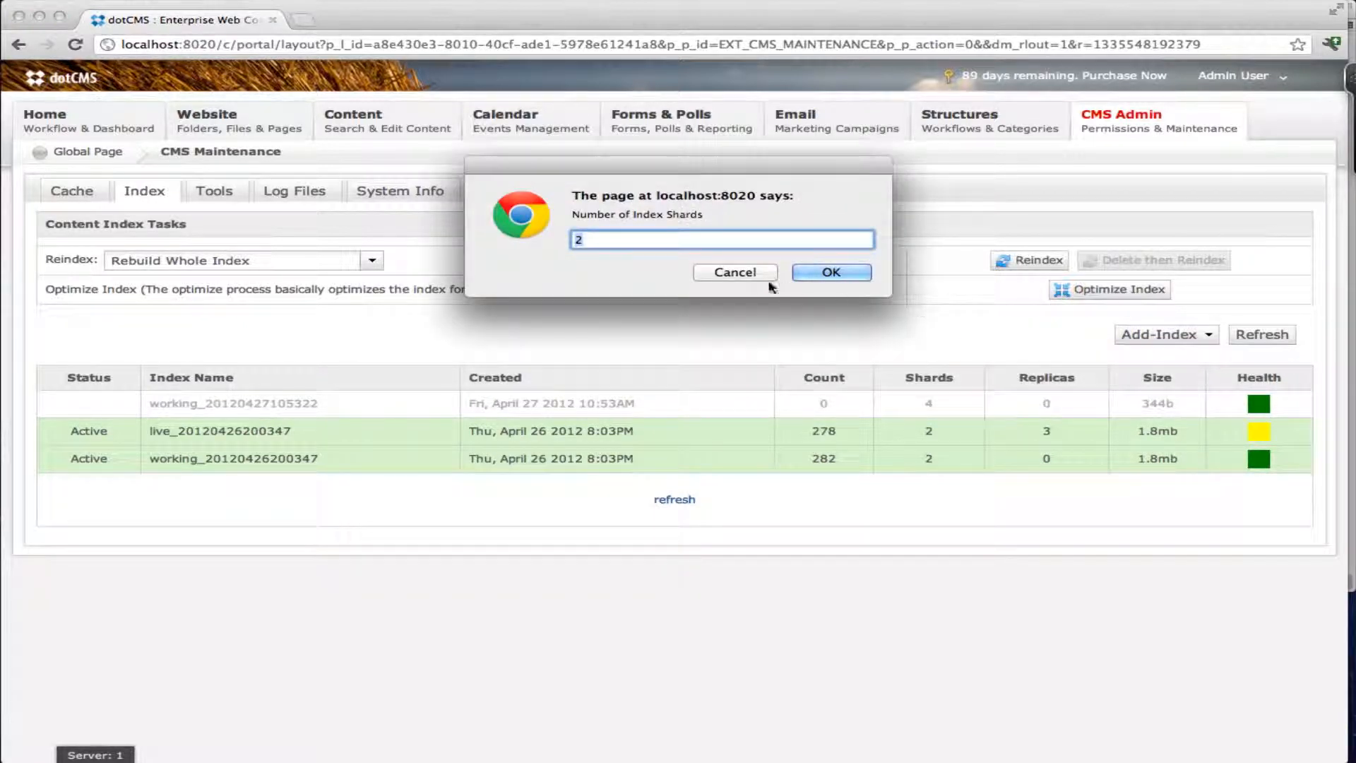
type("3")
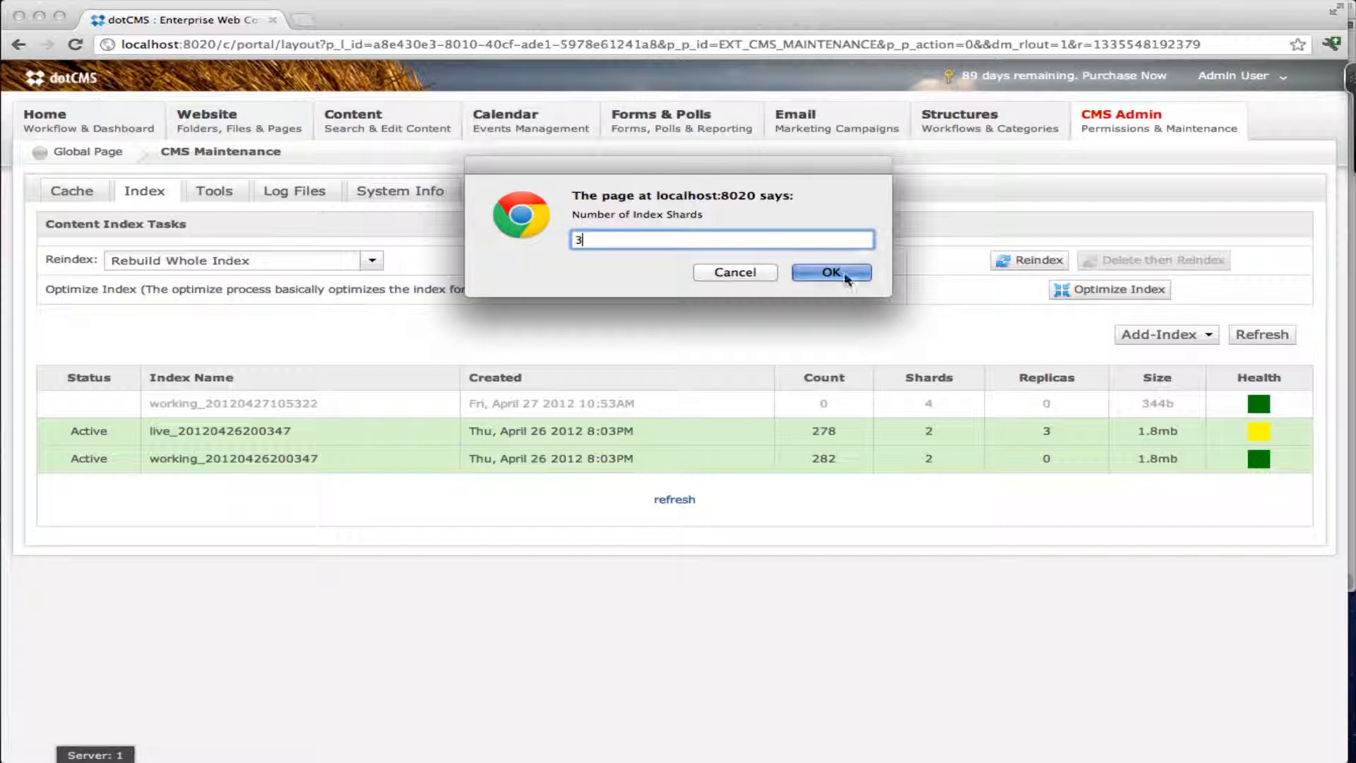
left_click(830, 271)
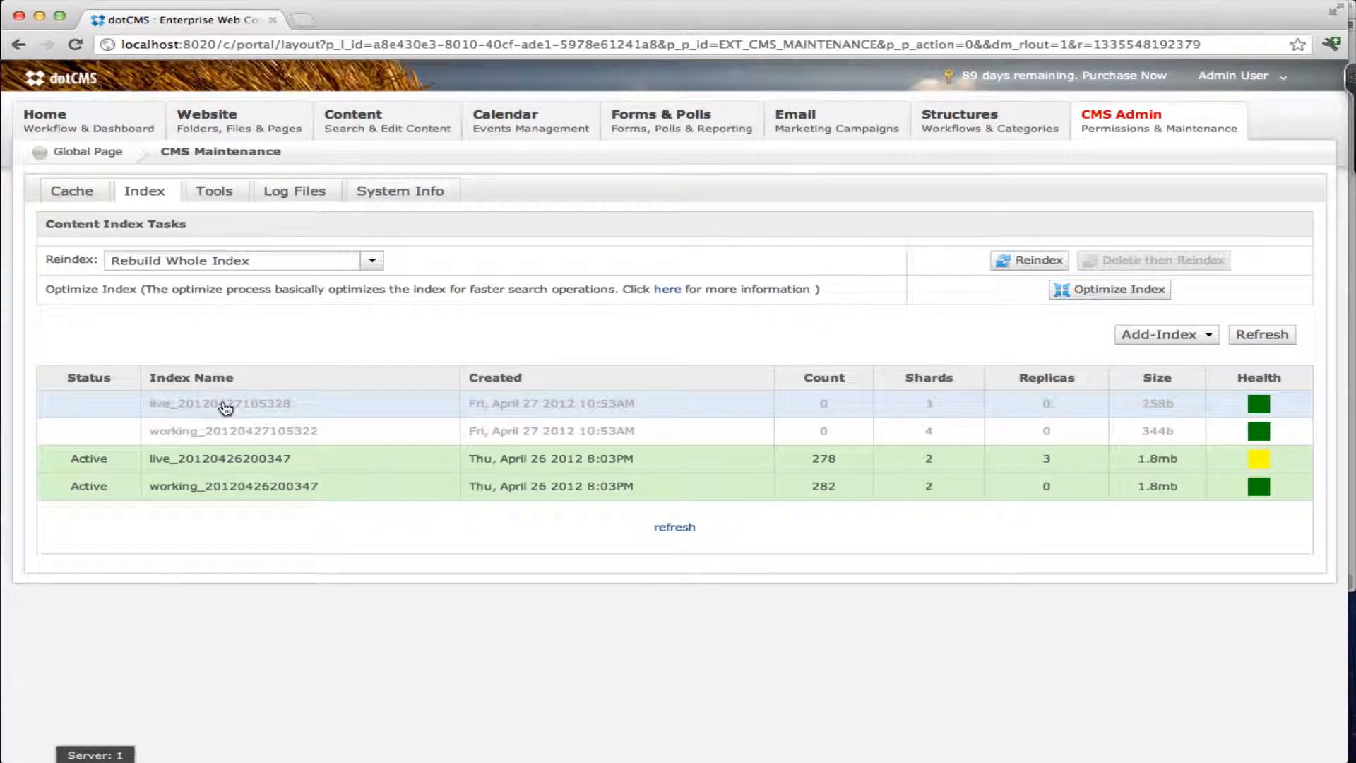
mouse_move(817, 398)
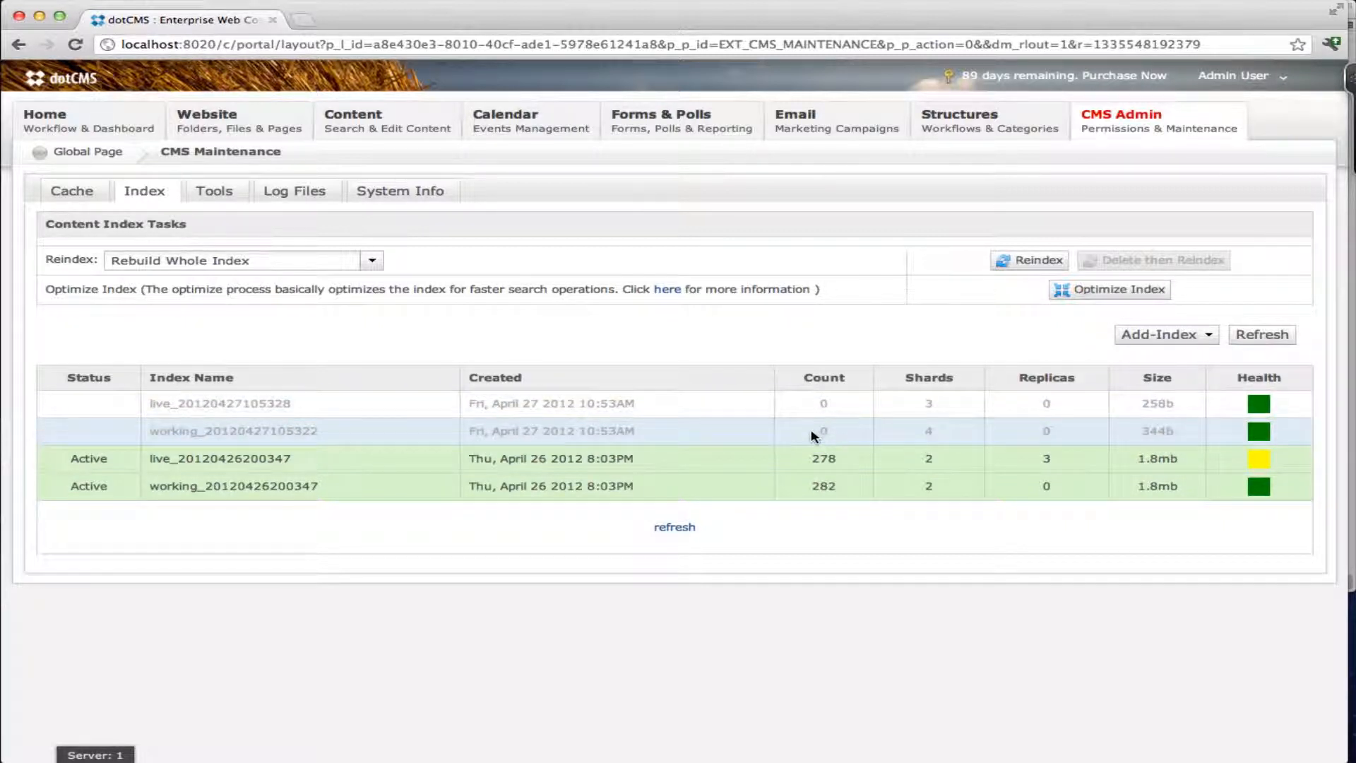
mouse_move(941, 436)
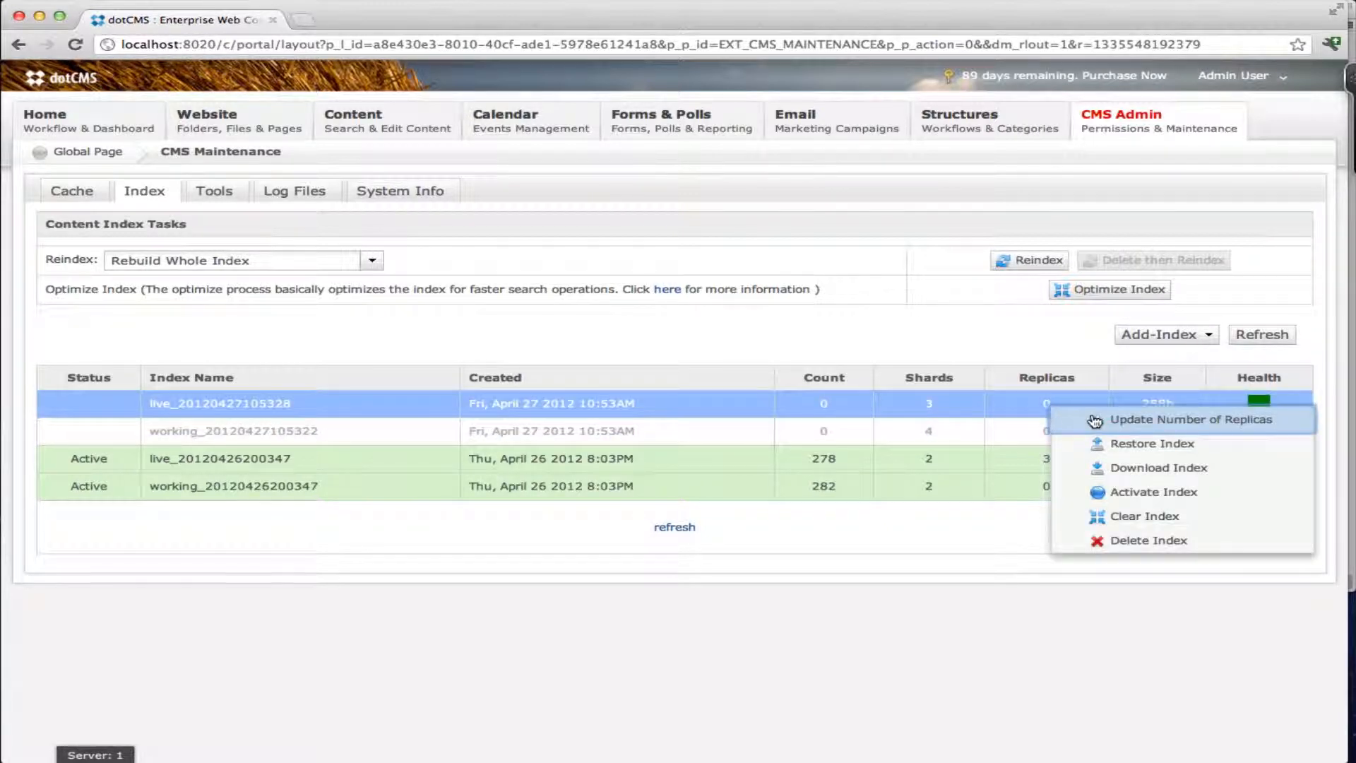
mouse_move(1132, 425)
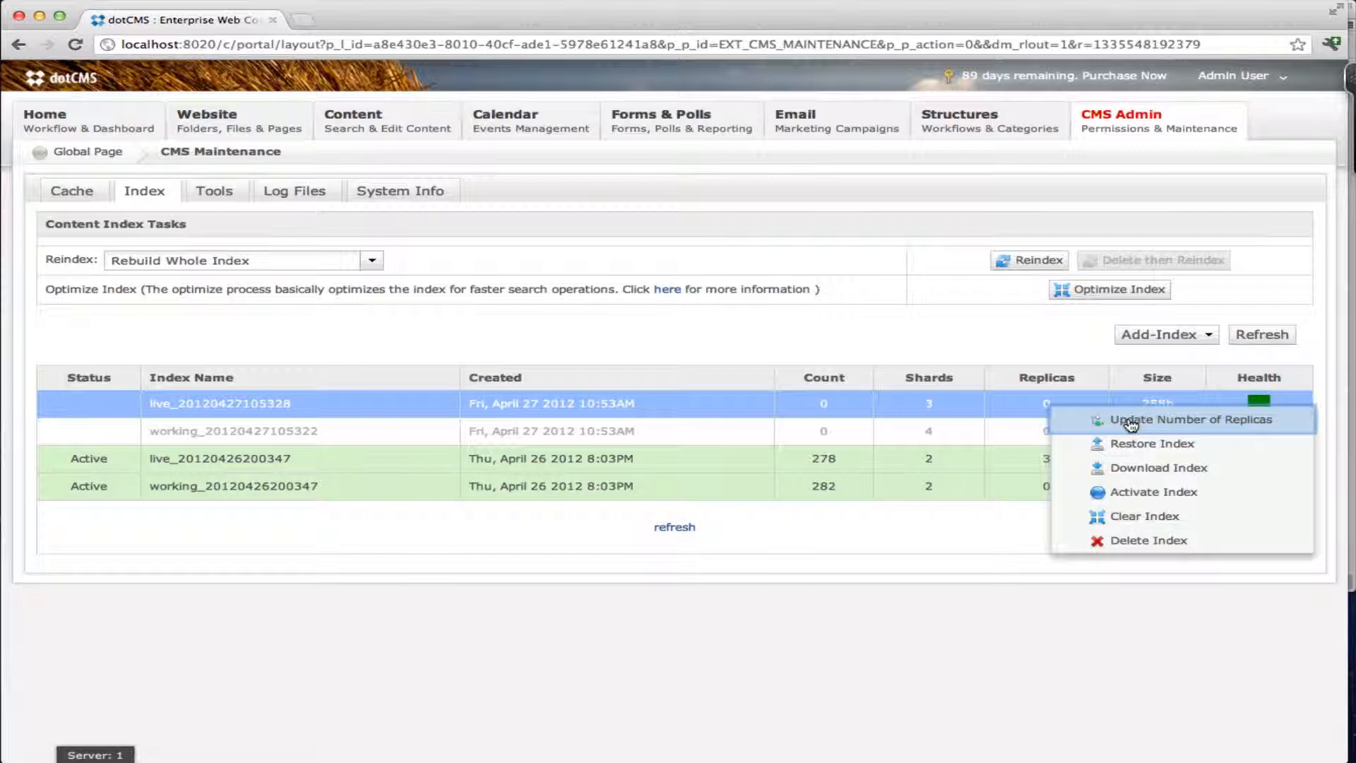
mouse_move(917, 327)
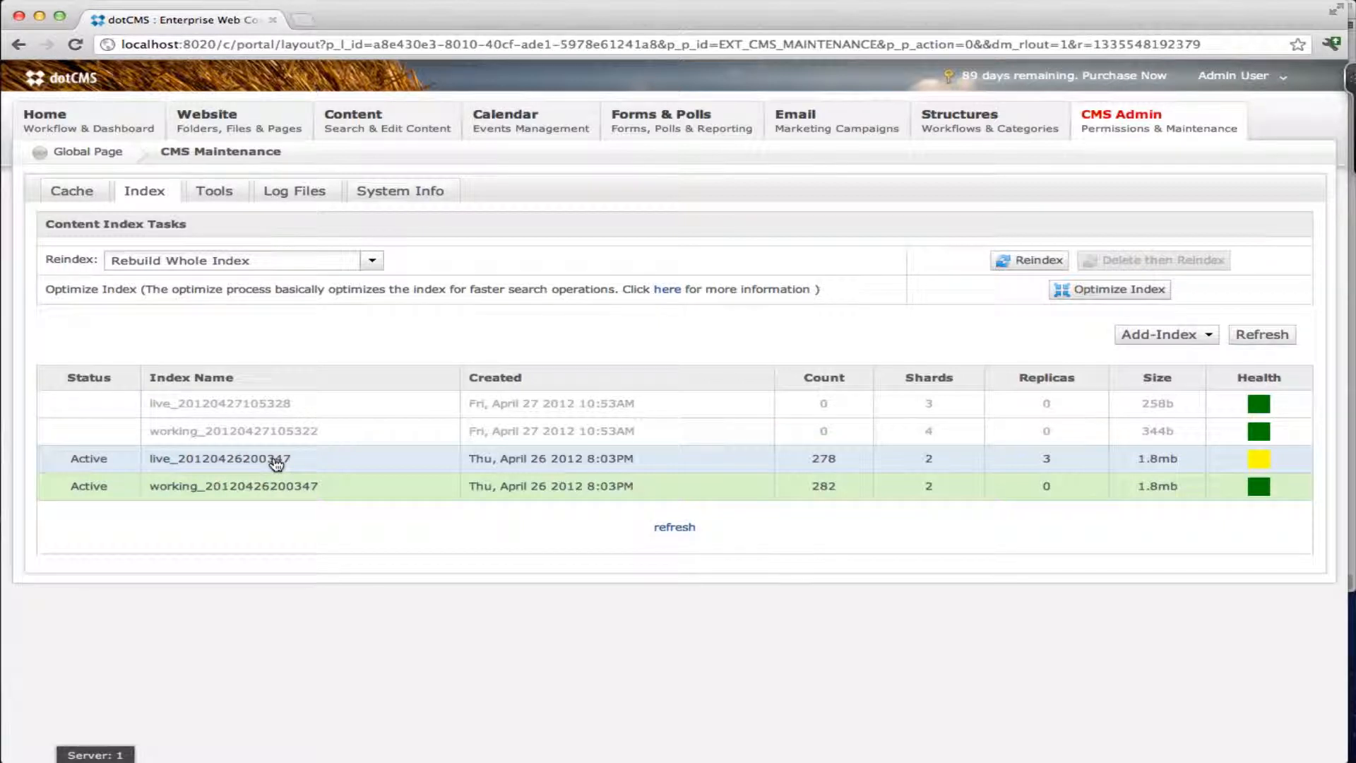
right_click(259, 459)
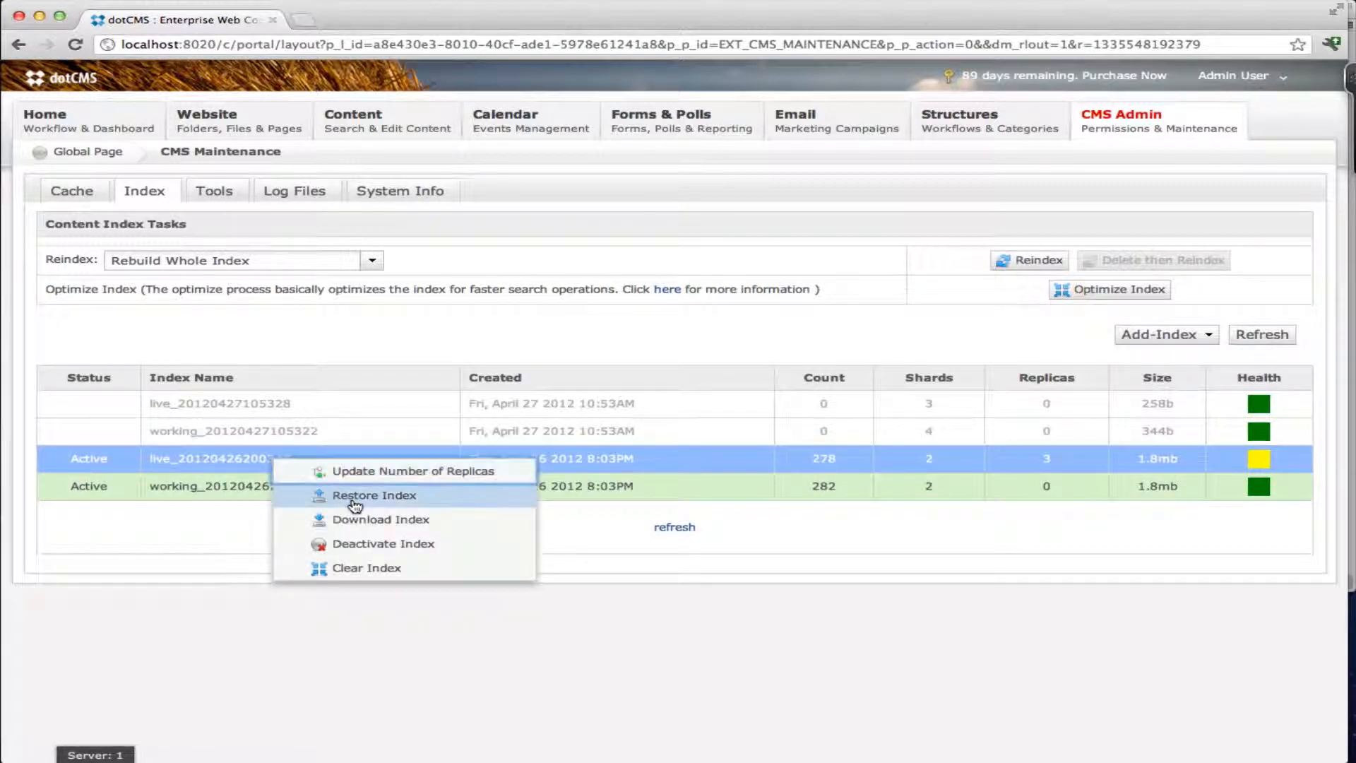
left_click(374, 494)
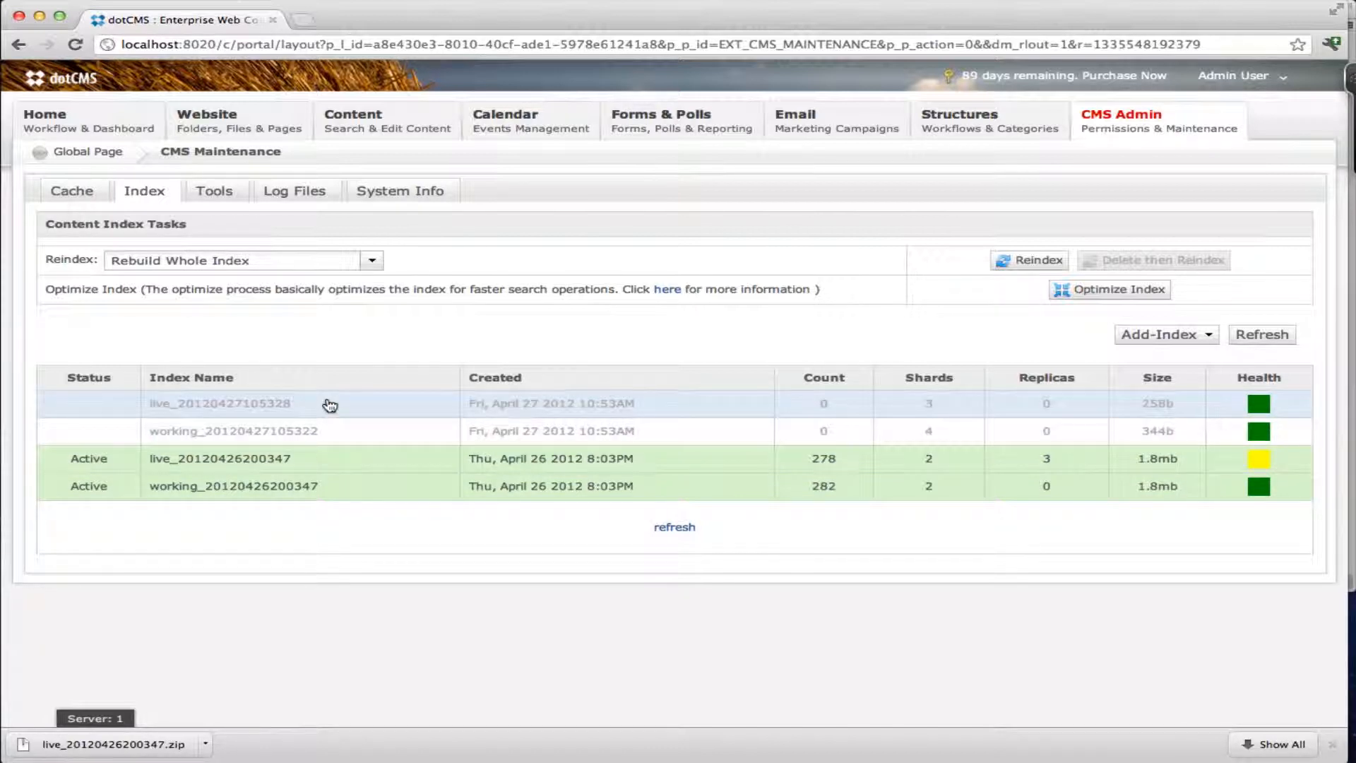
mouse_move(247, 408)
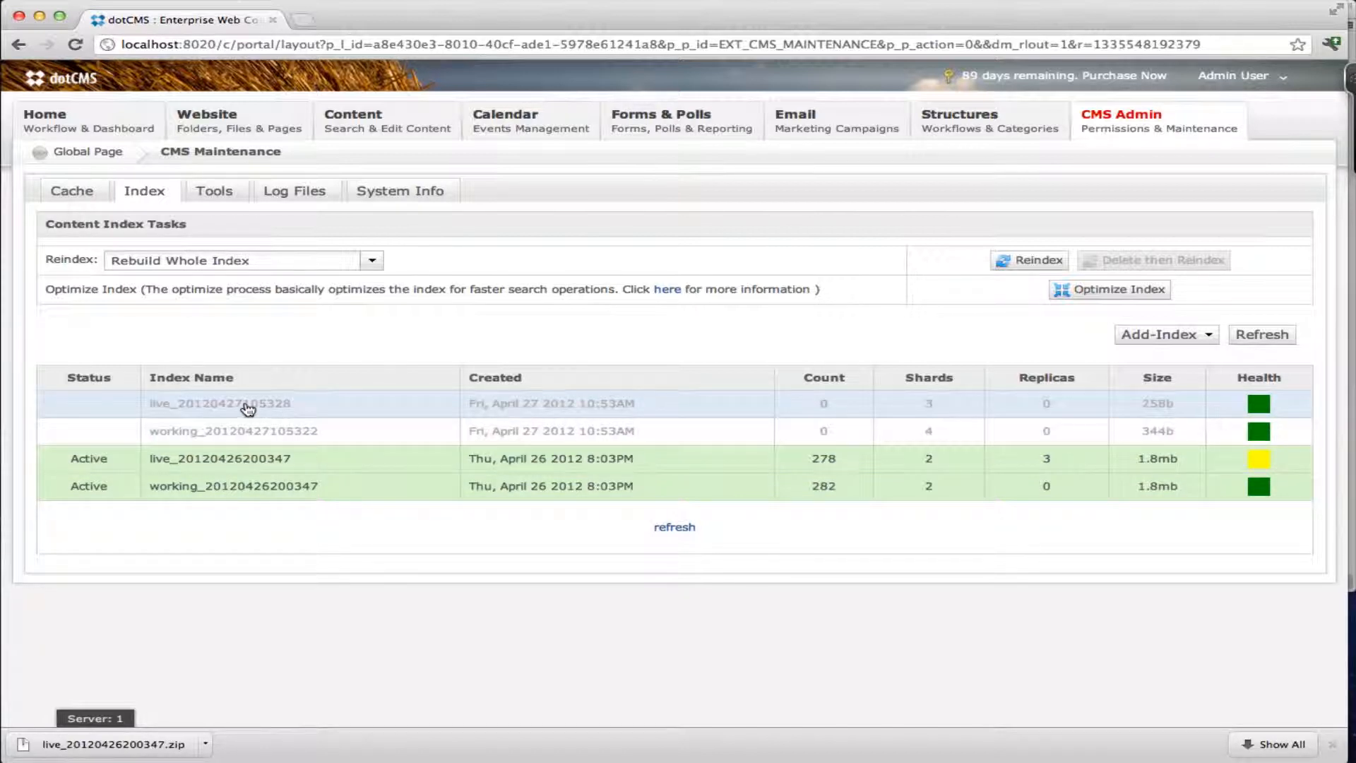
- Restore the live zip from Downloads into the new live index, clearing existing data, then refresh
right_click(246, 403)
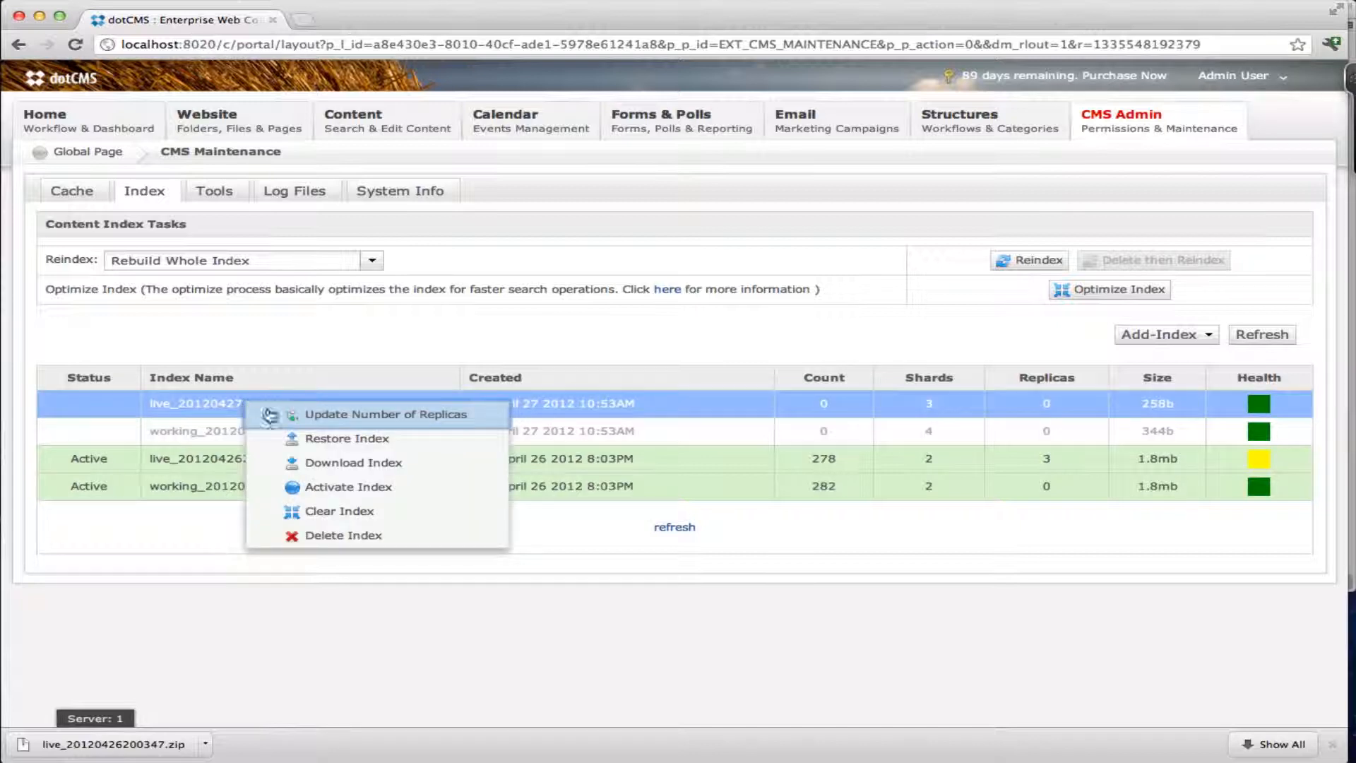
mouse_move(346, 439)
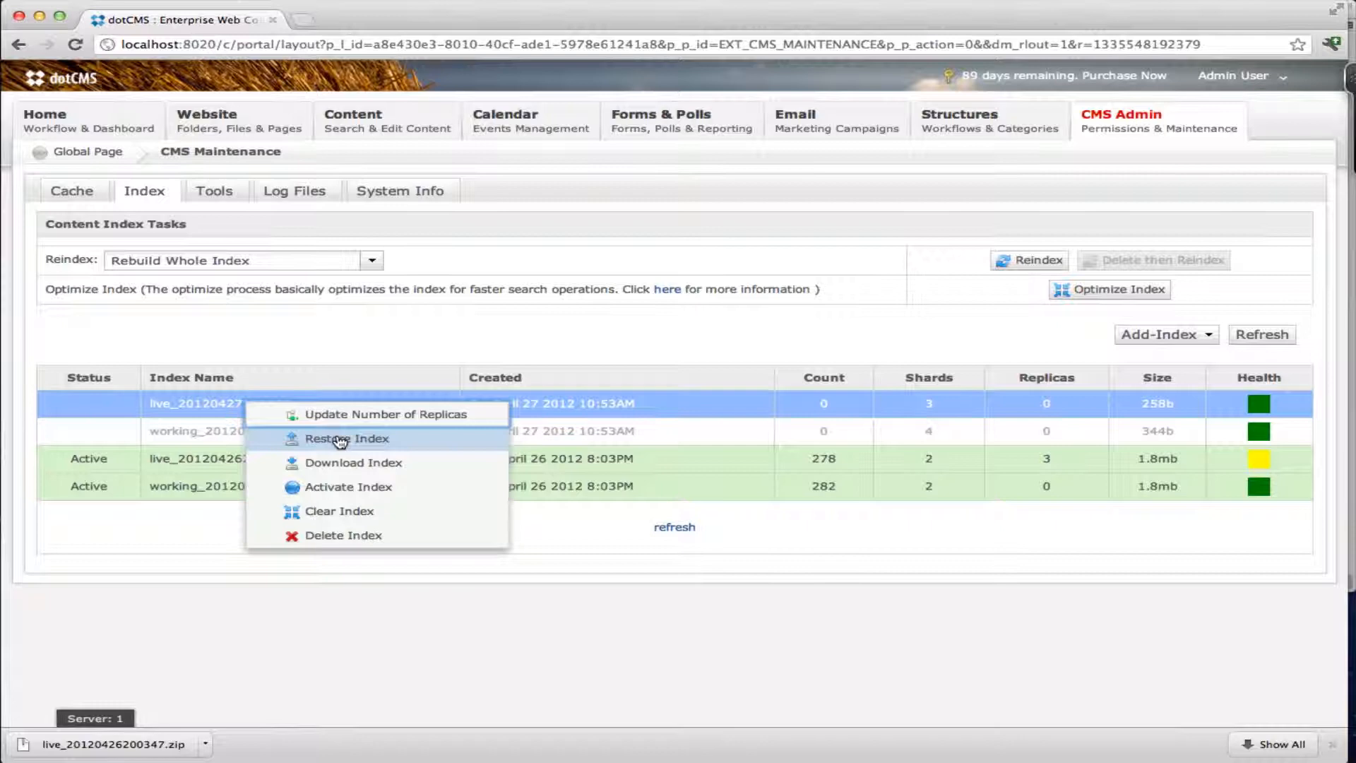
left_click(347, 438)
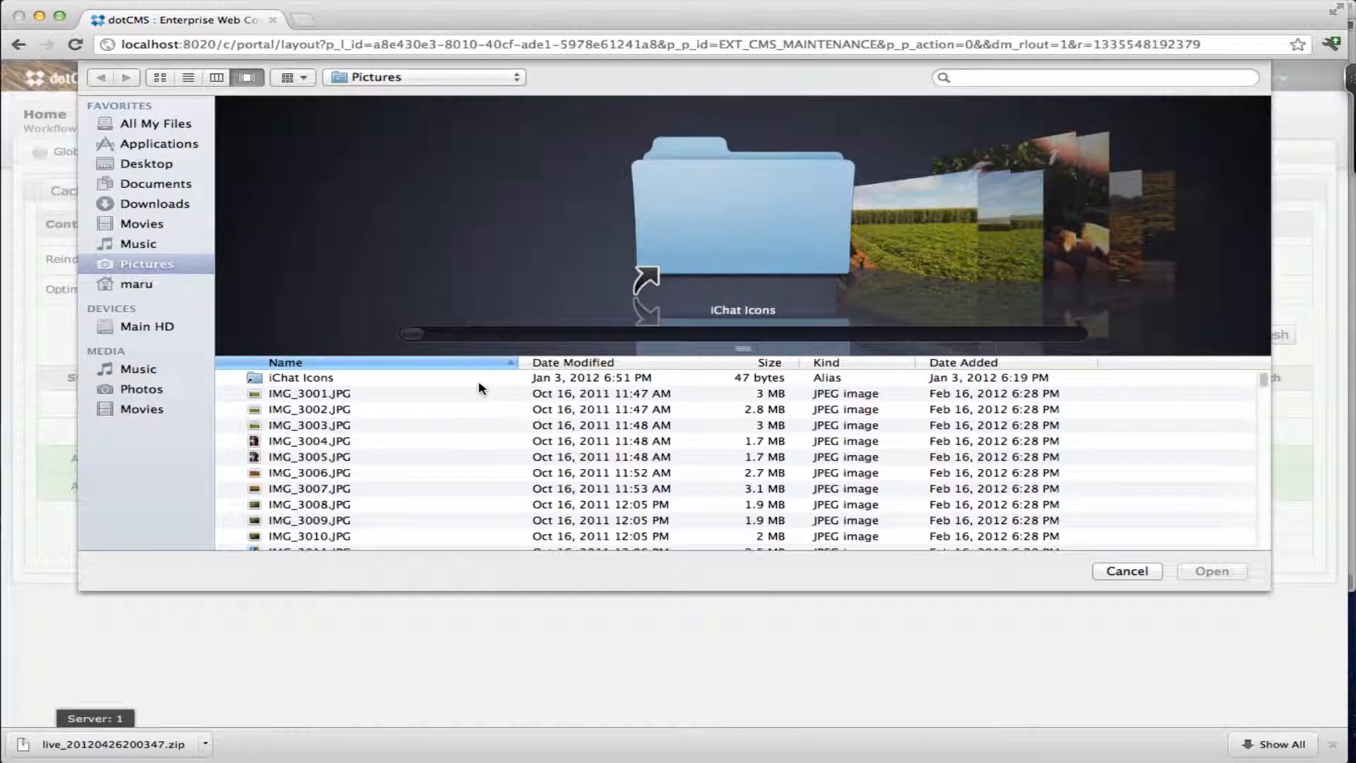
left_click(158, 204)
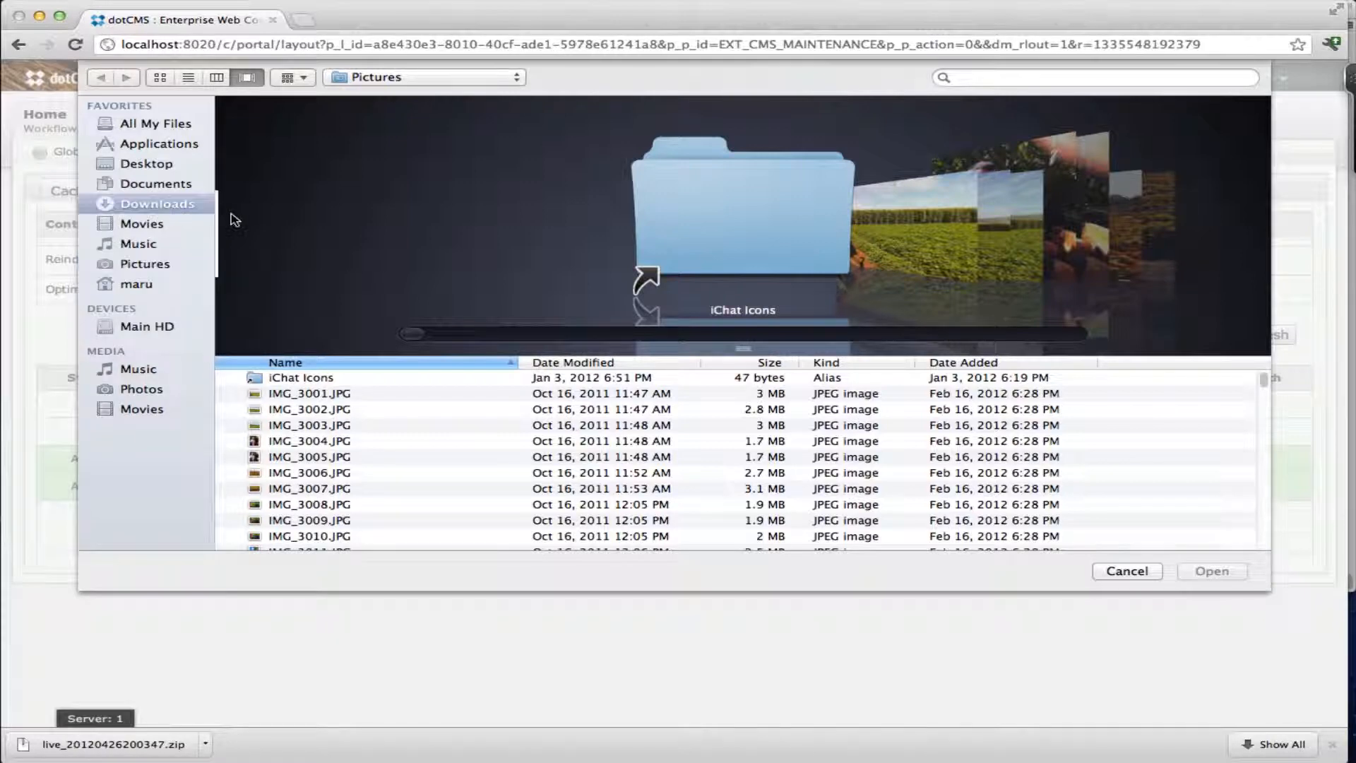
left_click(158, 204)
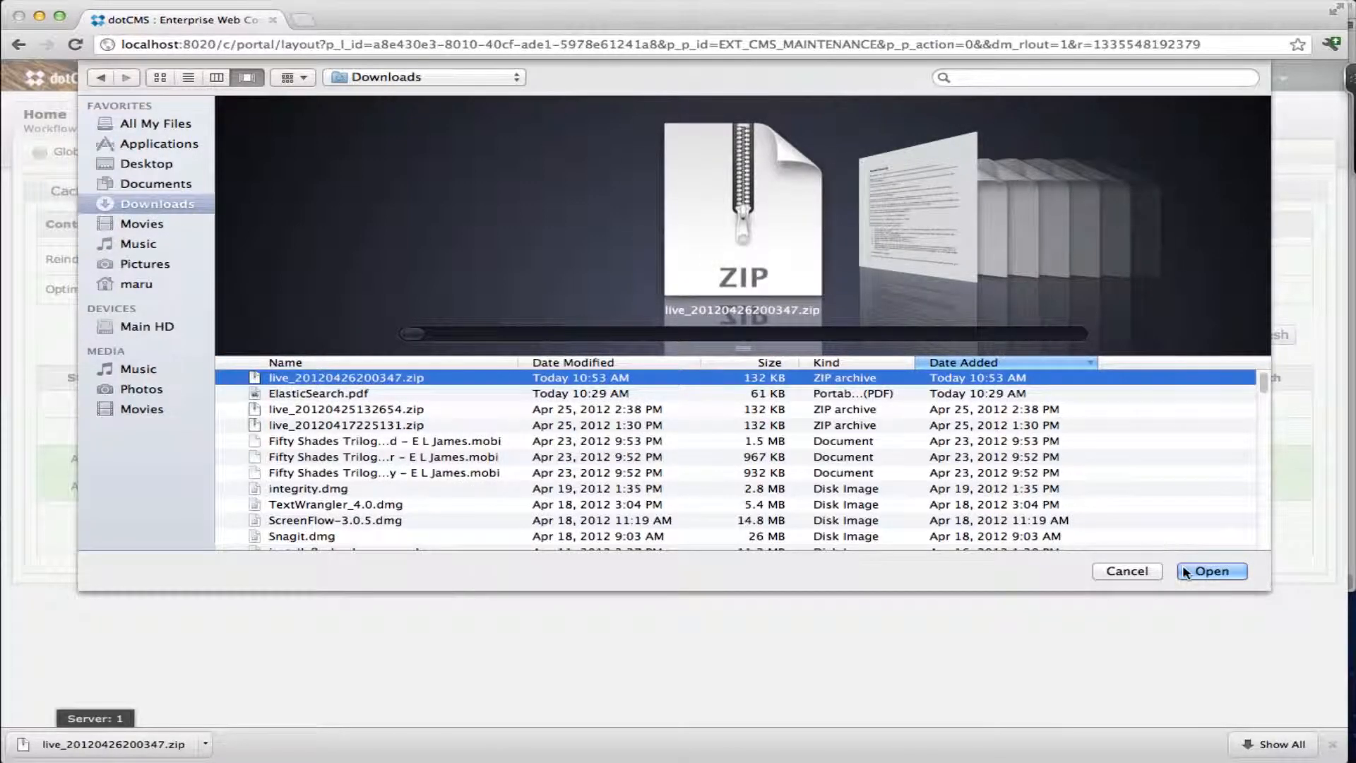
left_click(1210, 571)
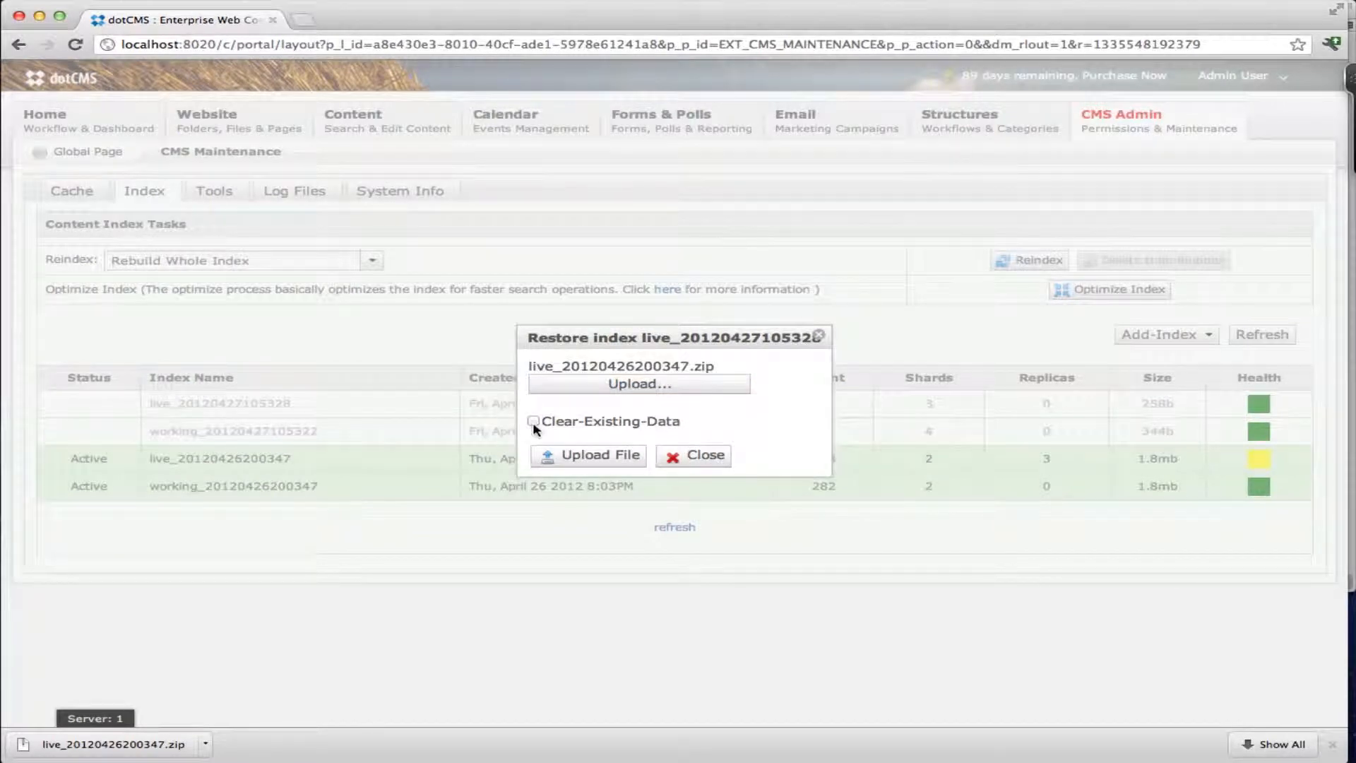
left_click(534, 421)
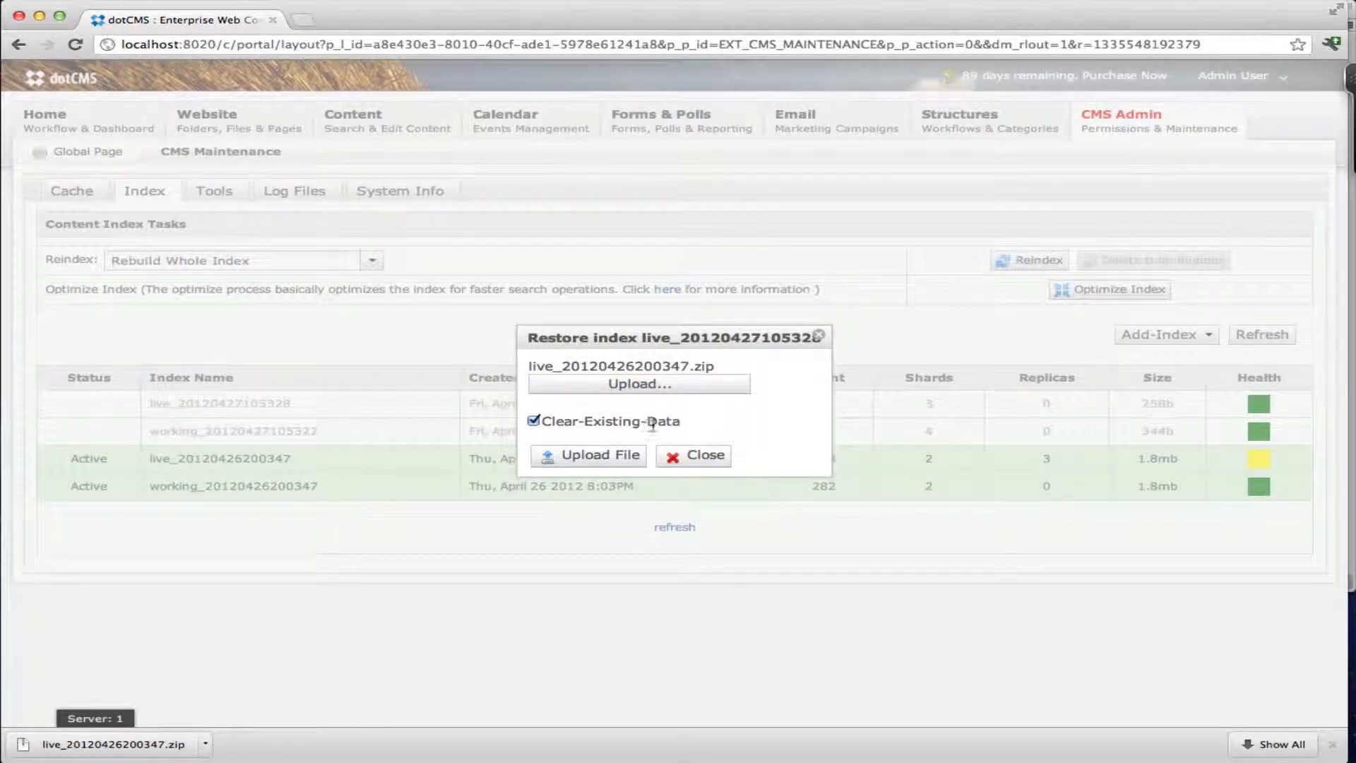
mouse_move(593, 455)
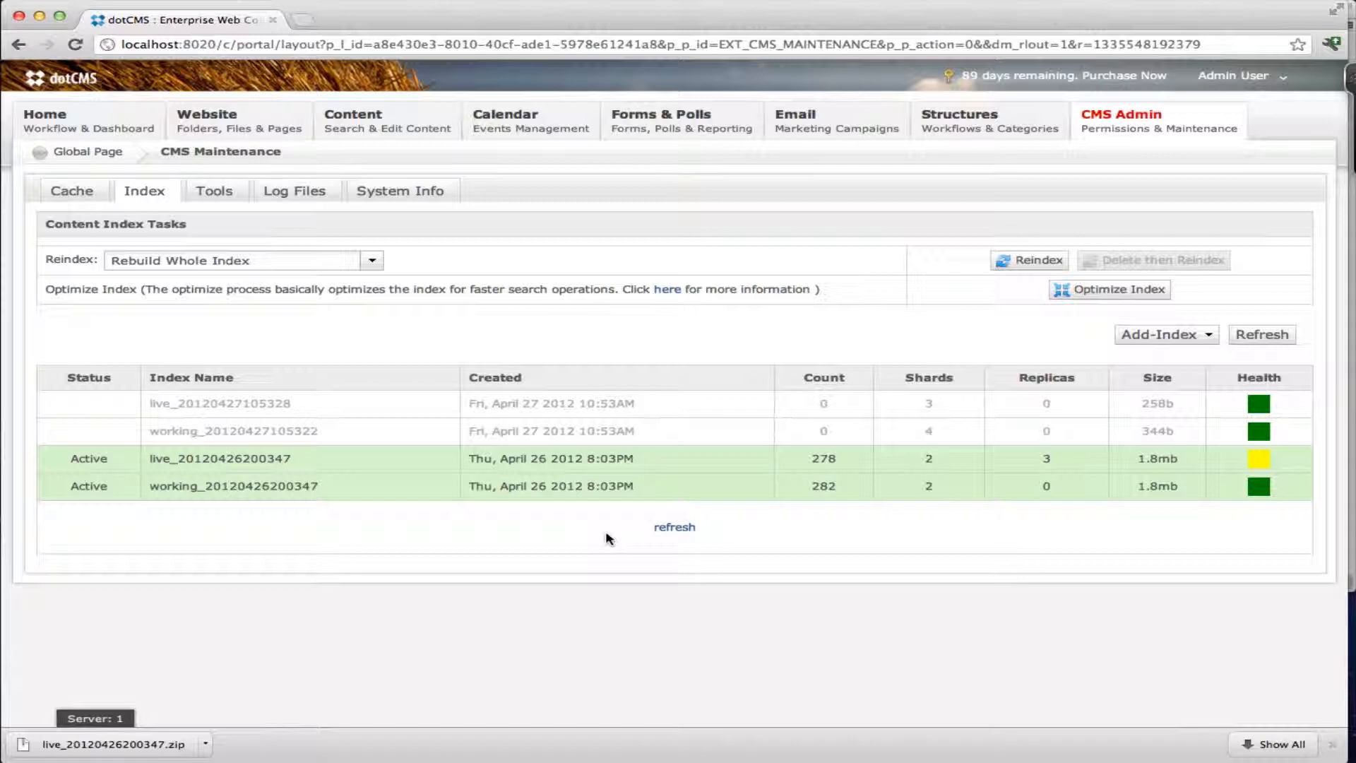
left_click(674, 527)
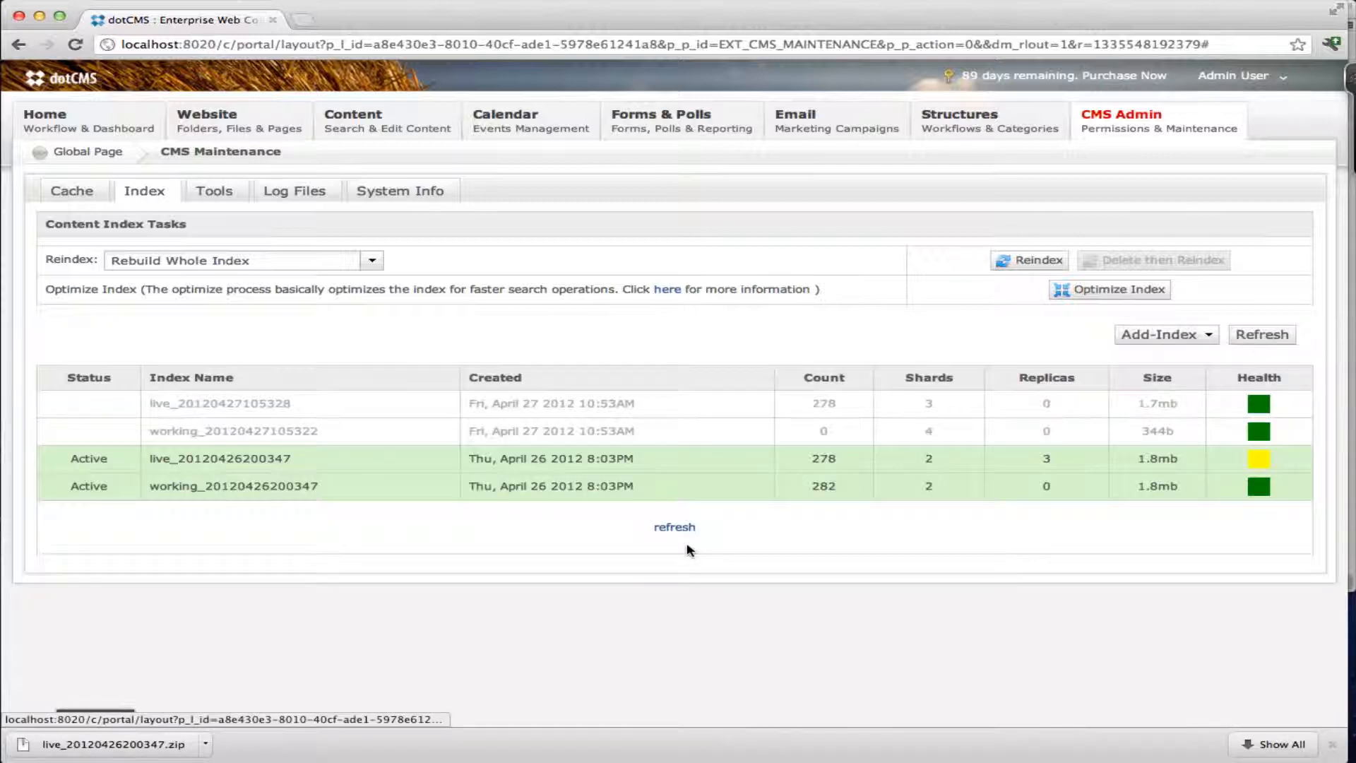
mouse_move(871, 460)
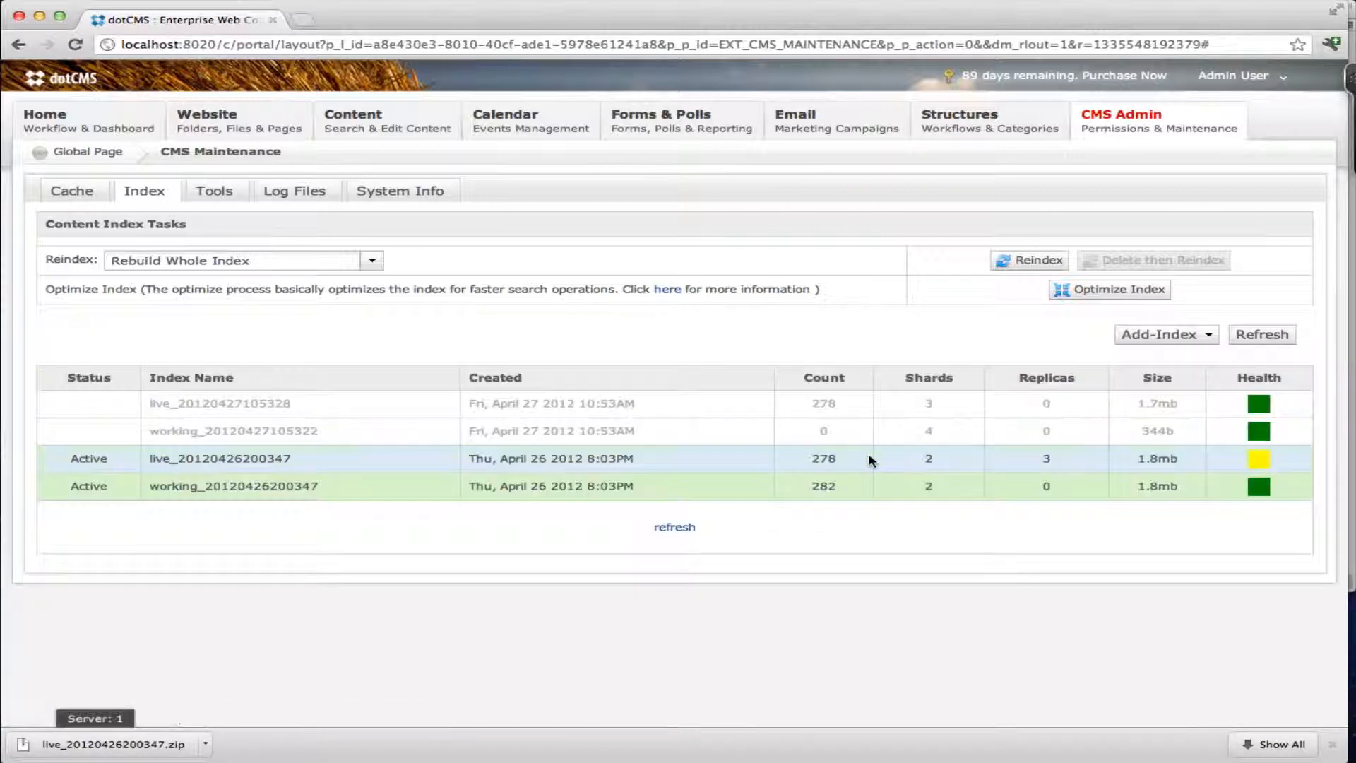
mouse_move(826, 403)
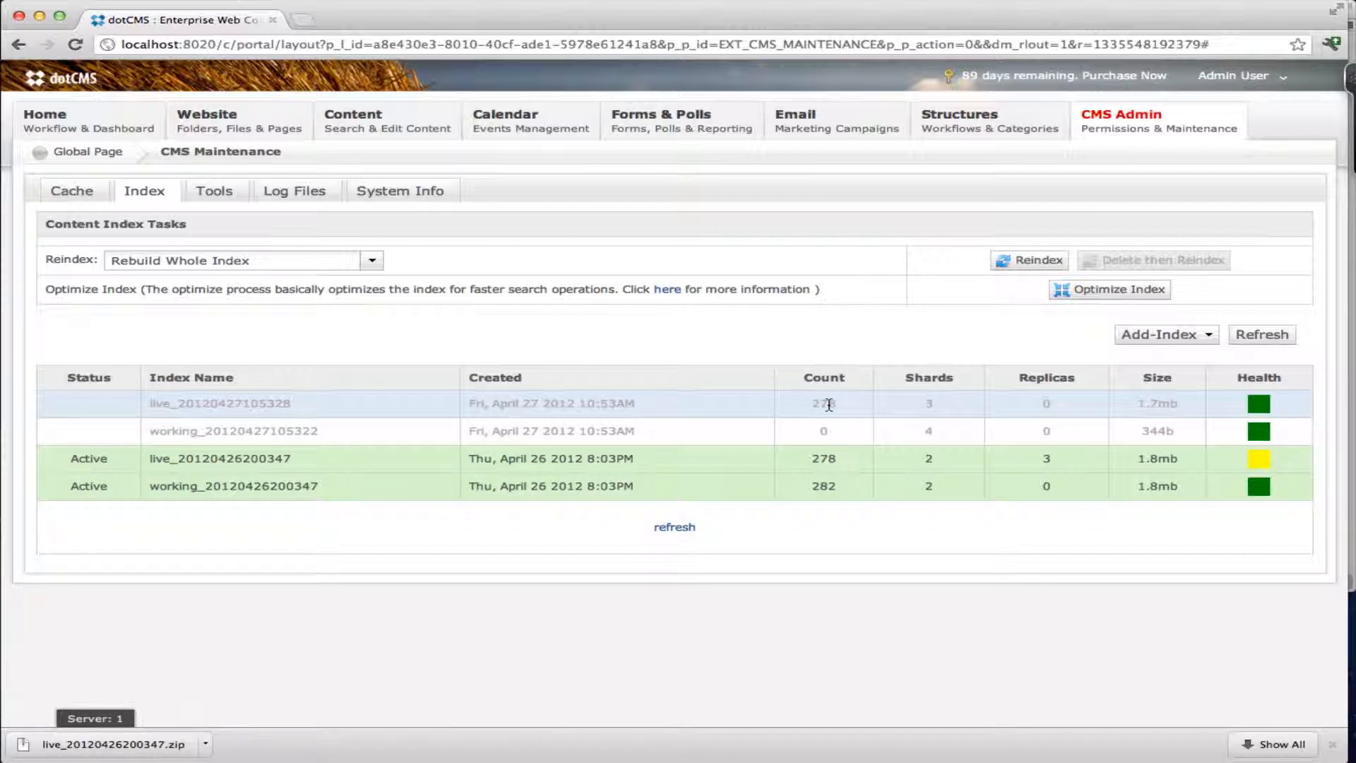
- Download the active working index and restore that zip into the new working index, then refresh
right_click(234, 486)
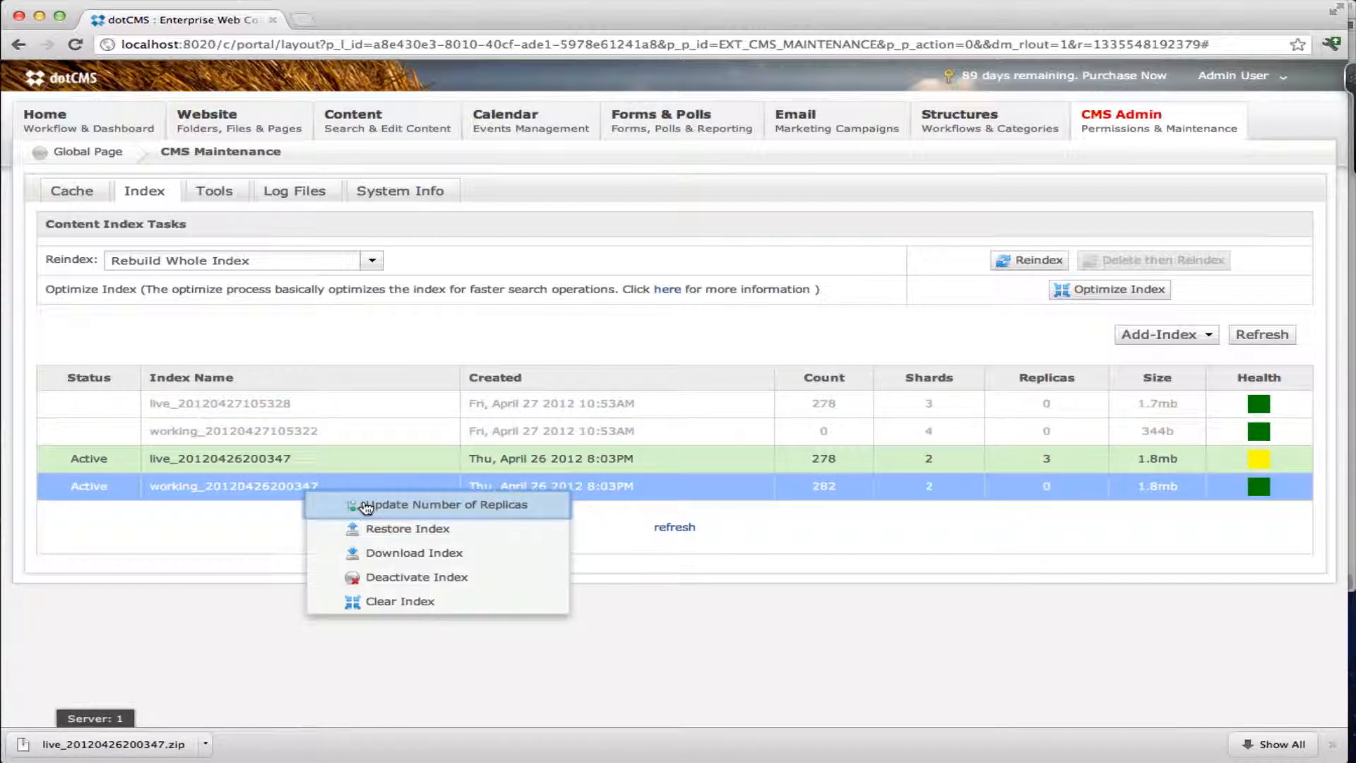
left_click(414, 553)
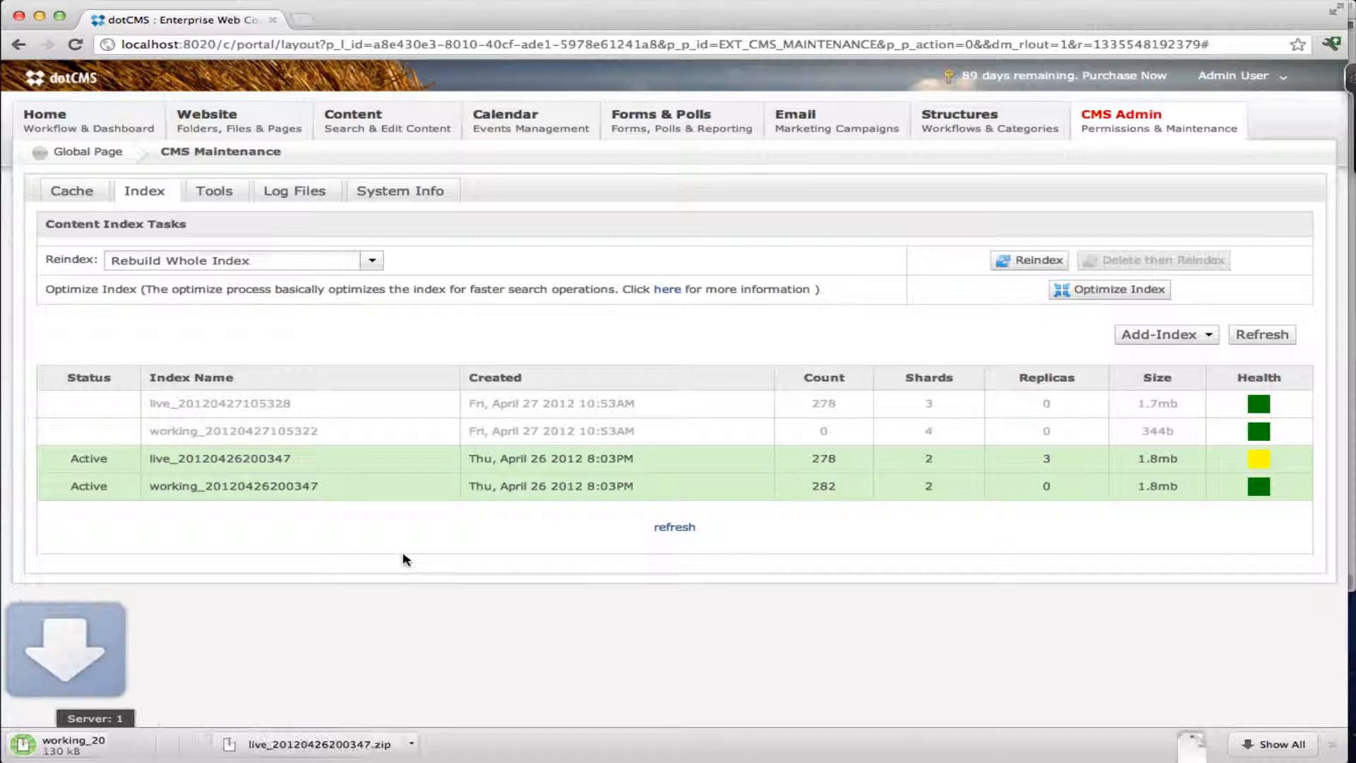
right_click(234, 431)
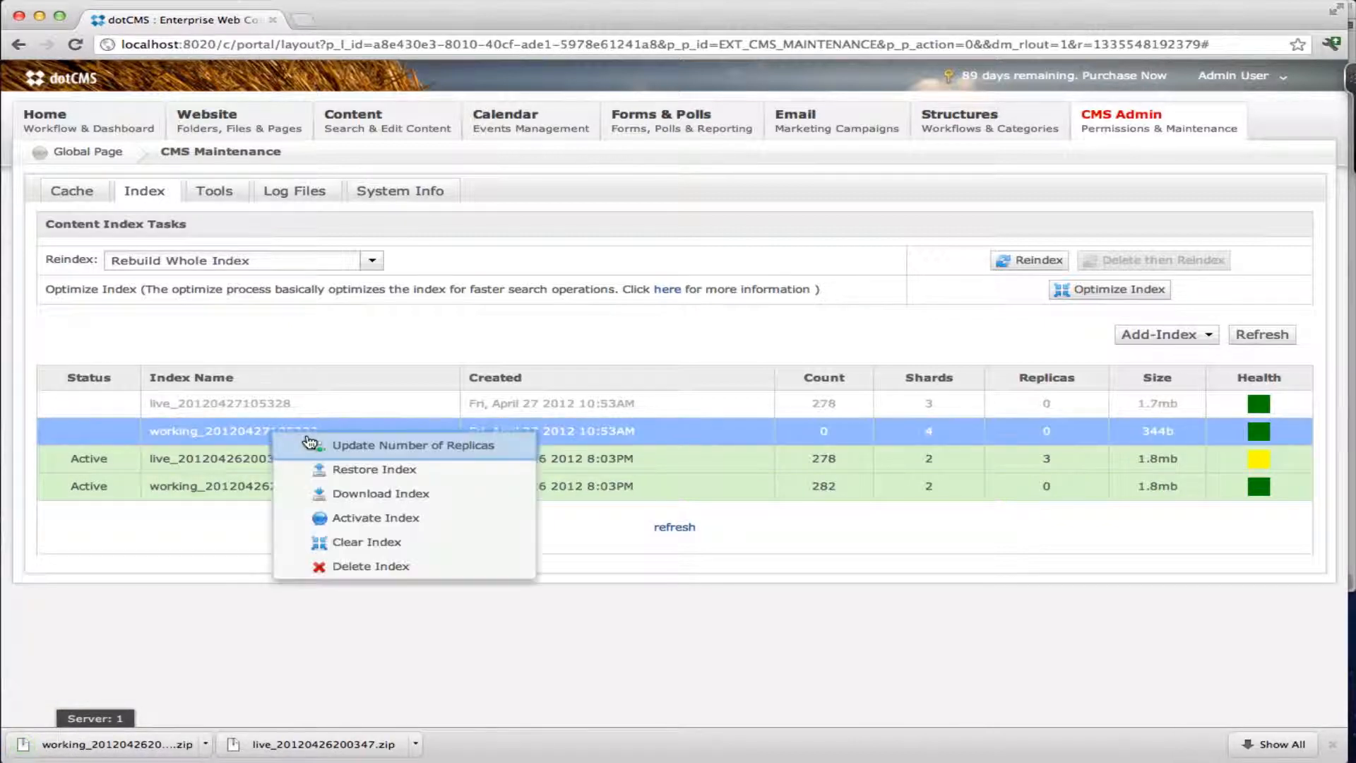
left_click(374, 469)
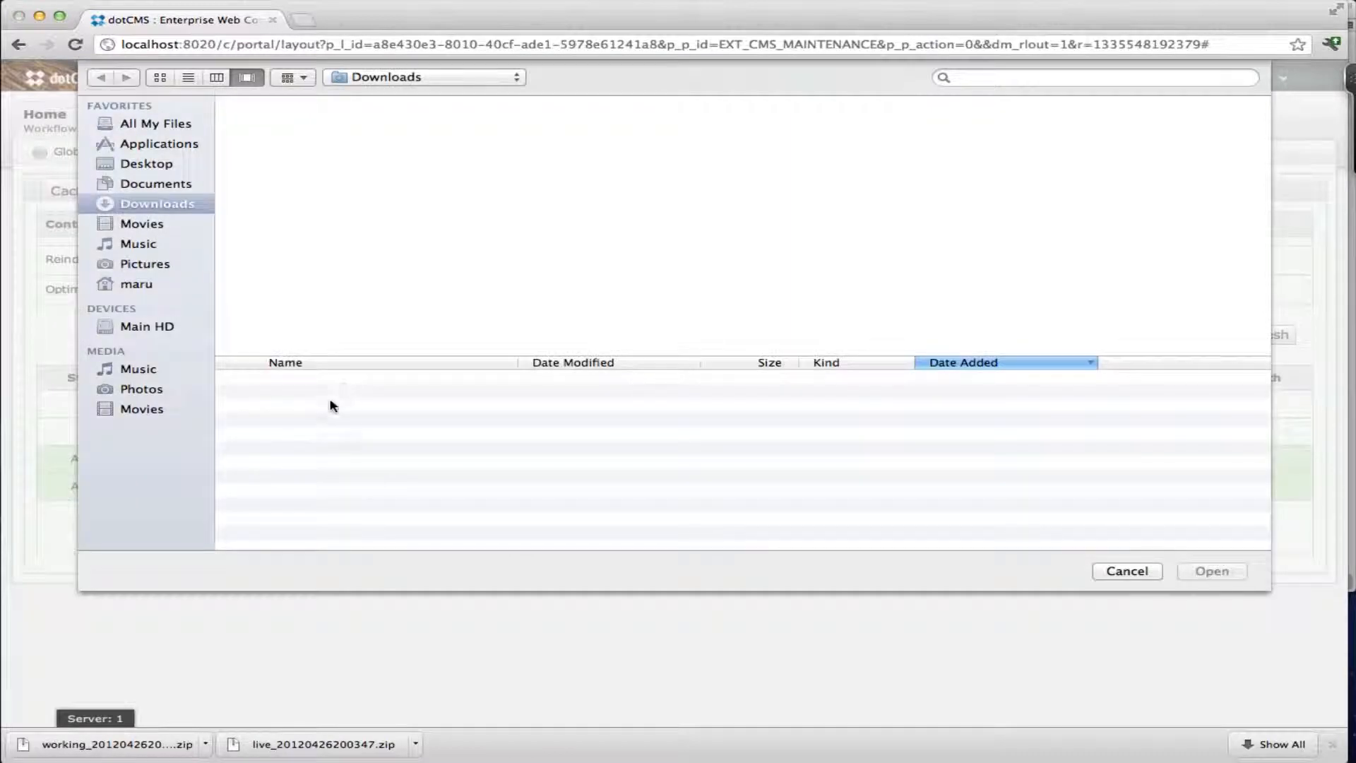
left_click(1127, 571)
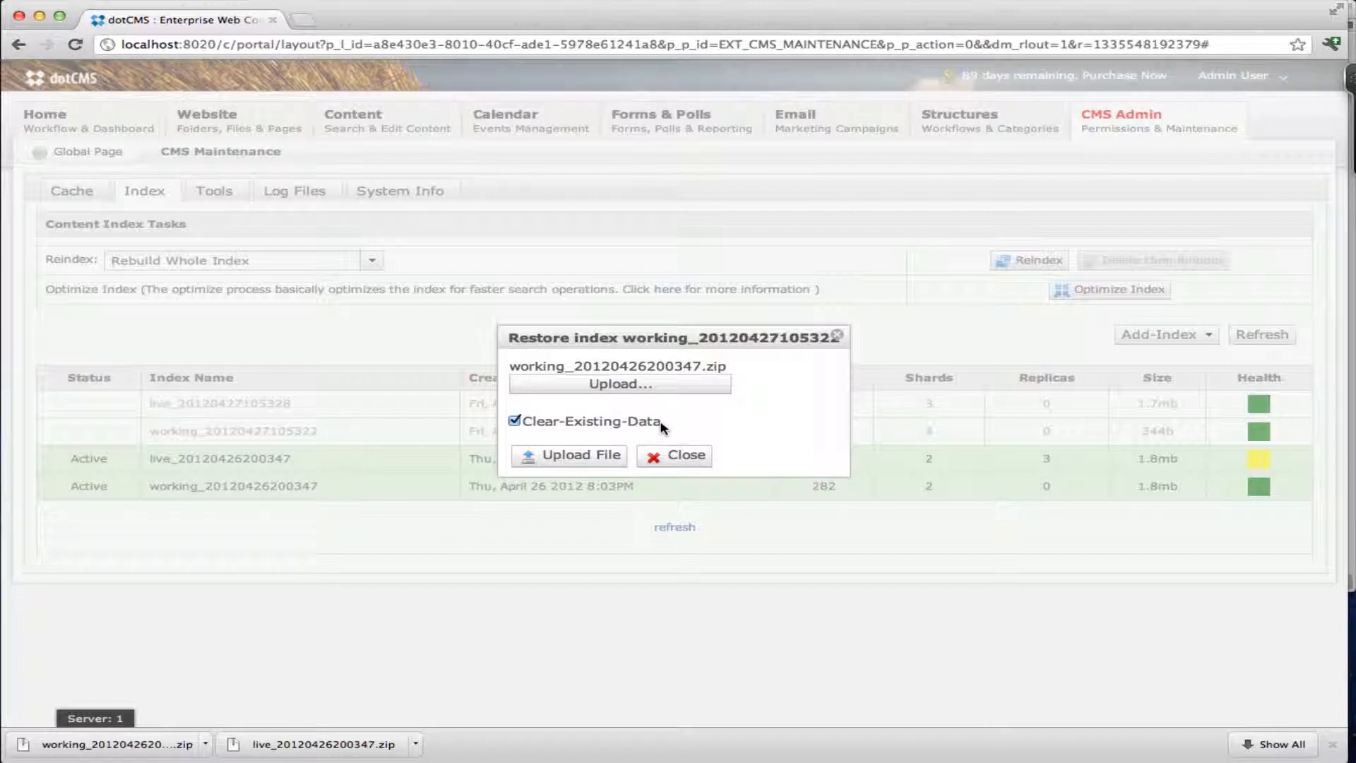
mouse_move(543, 435)
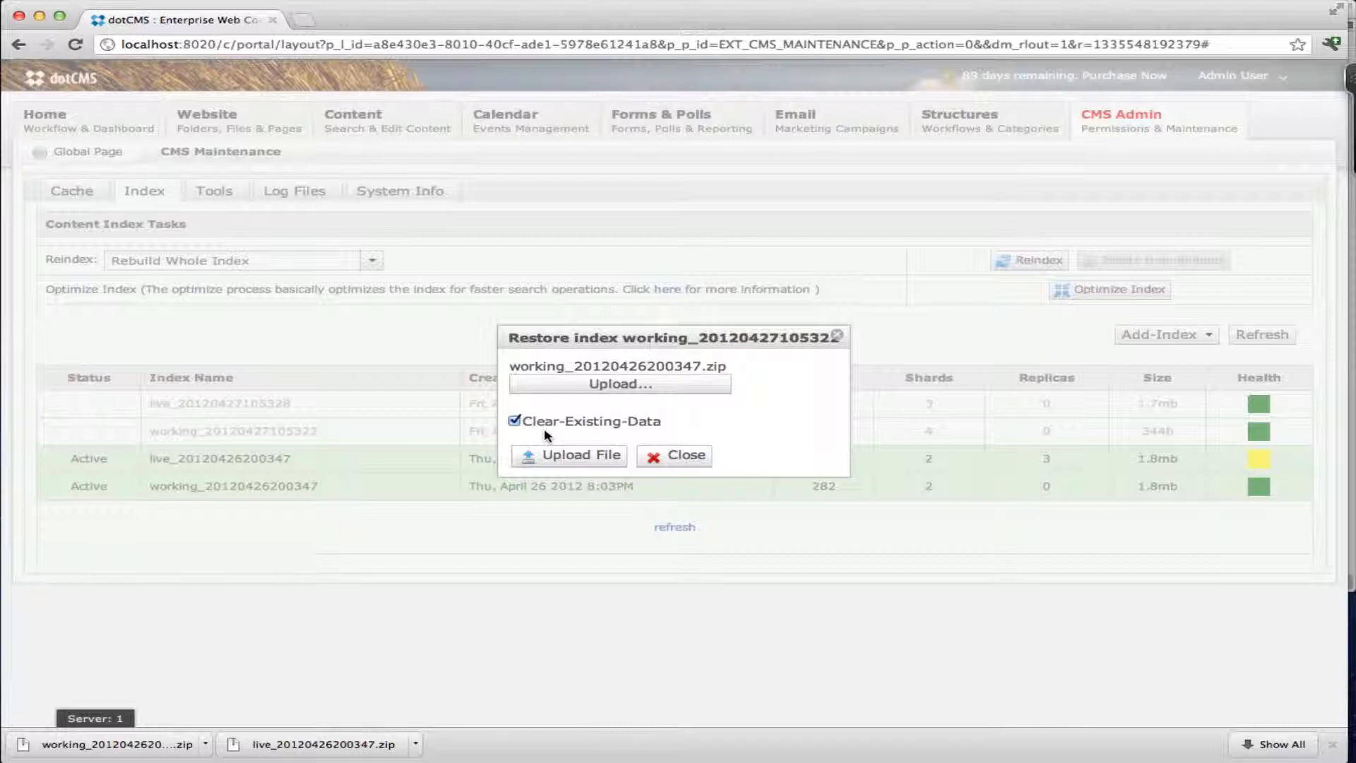
mouse_move(585, 461)
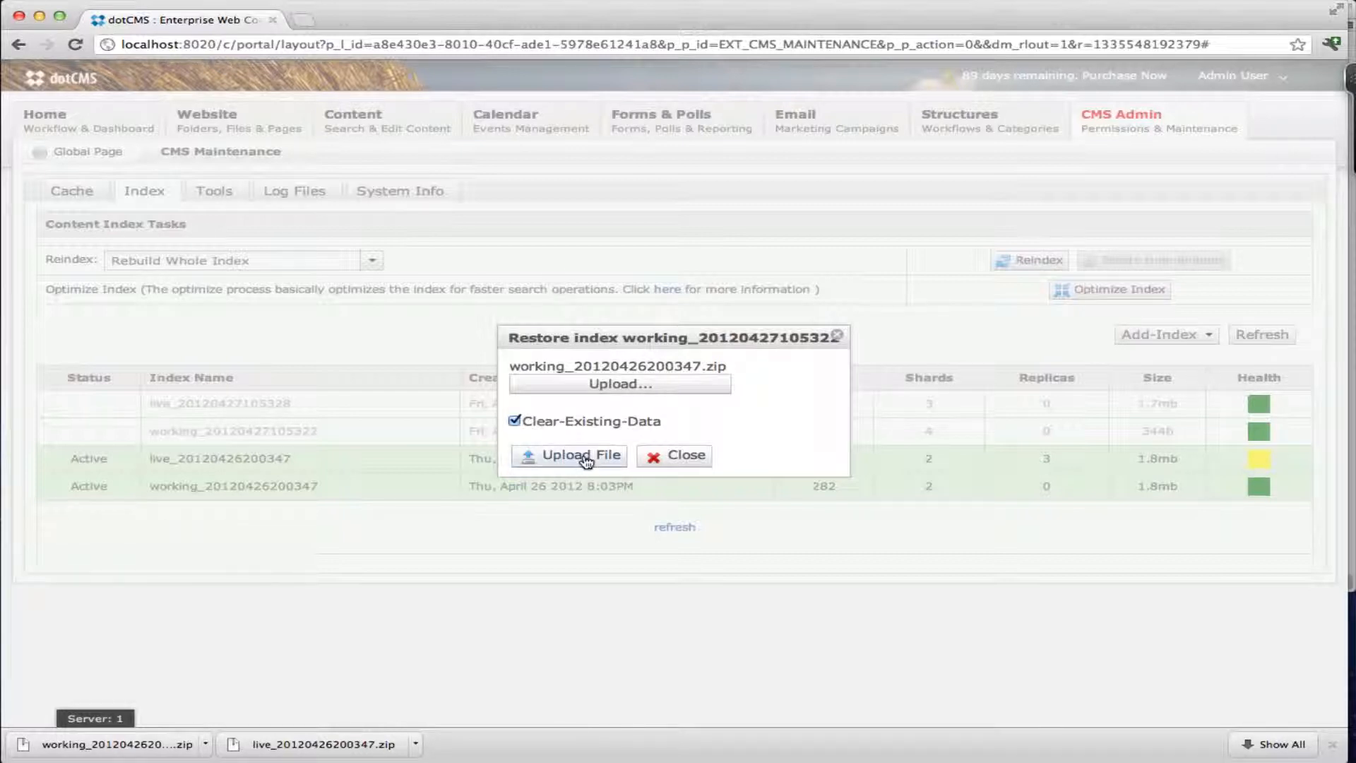
left_click(579, 456)
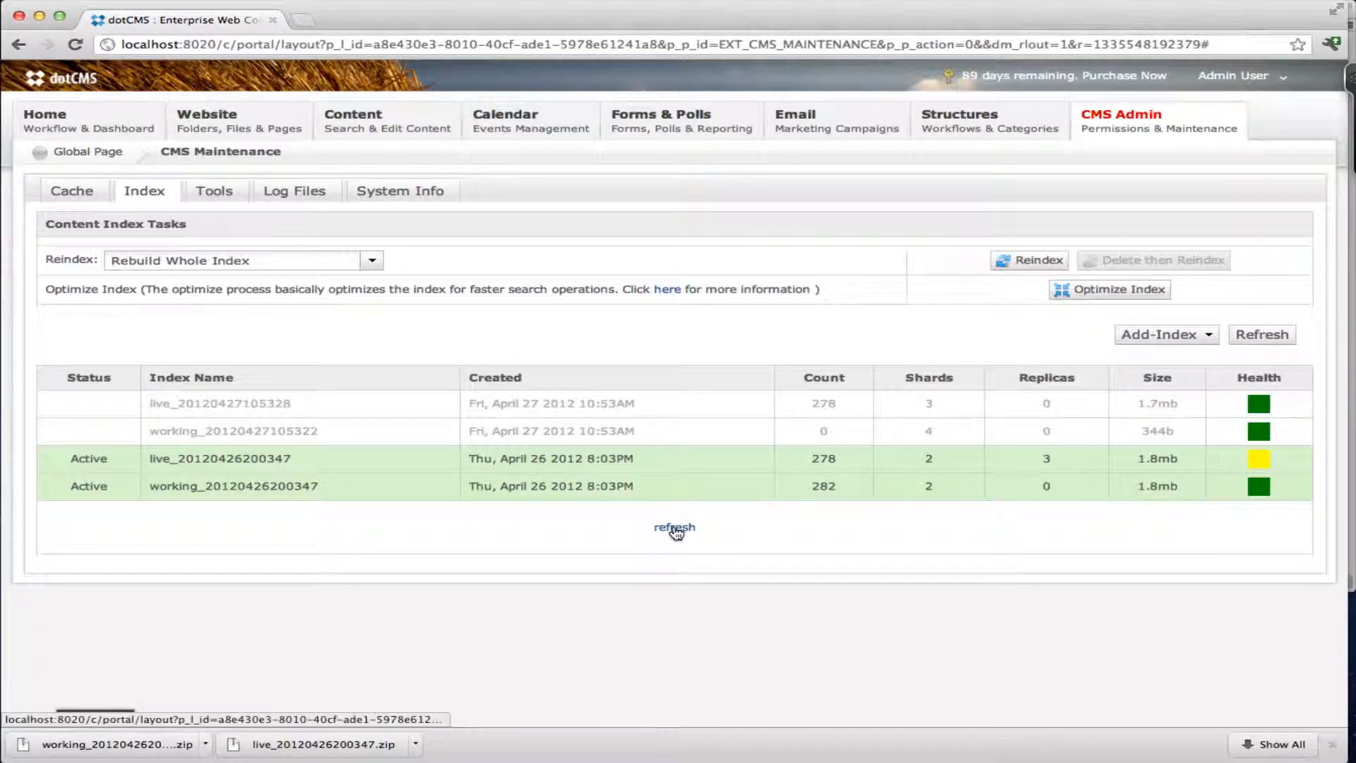
mouse_move(674, 528)
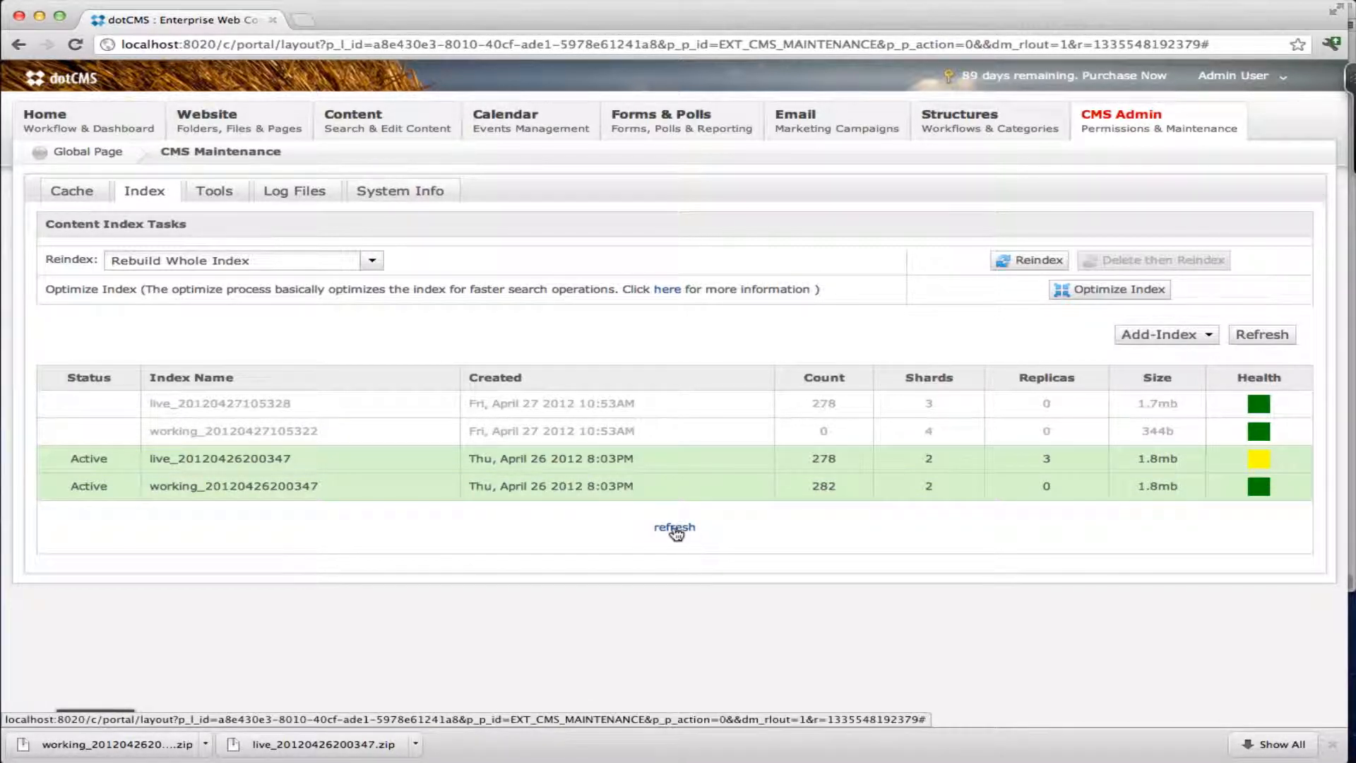
left_click(674, 527)
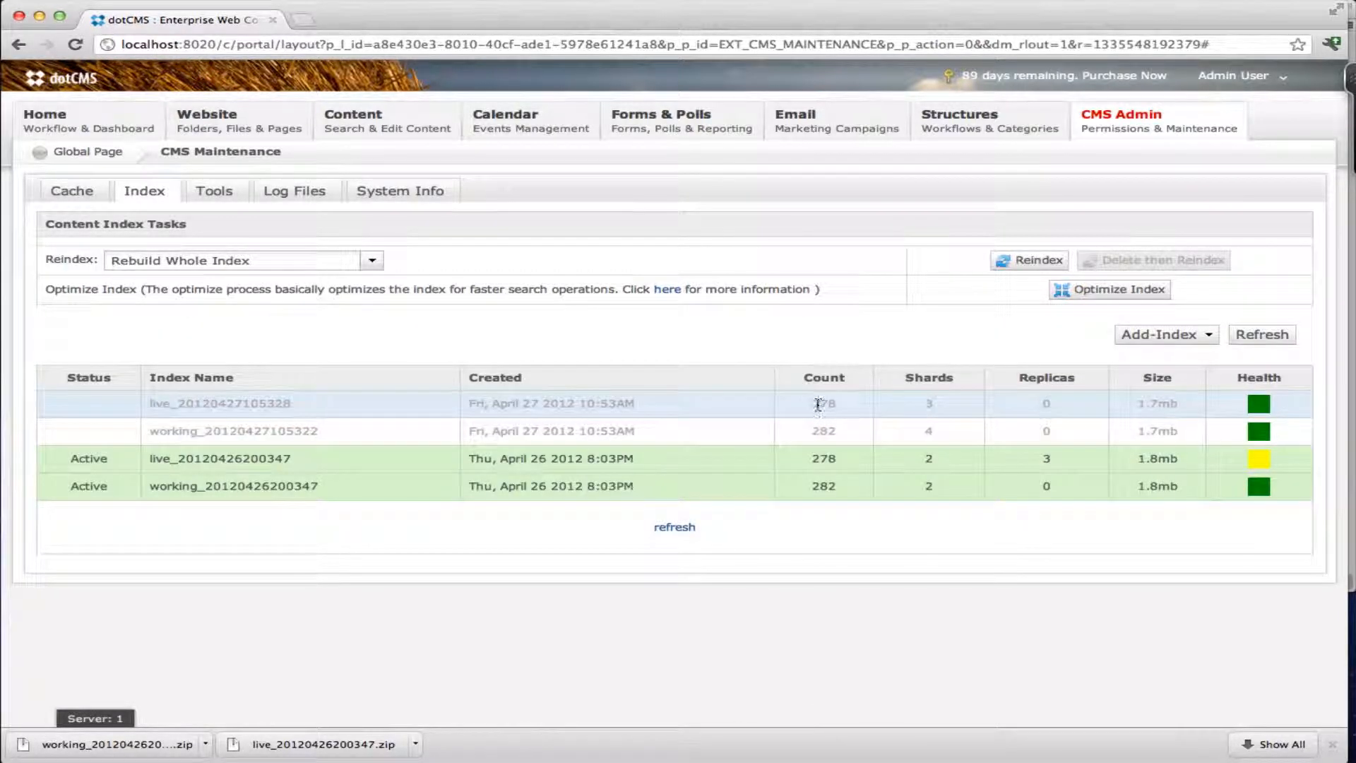
mouse_move(832, 409)
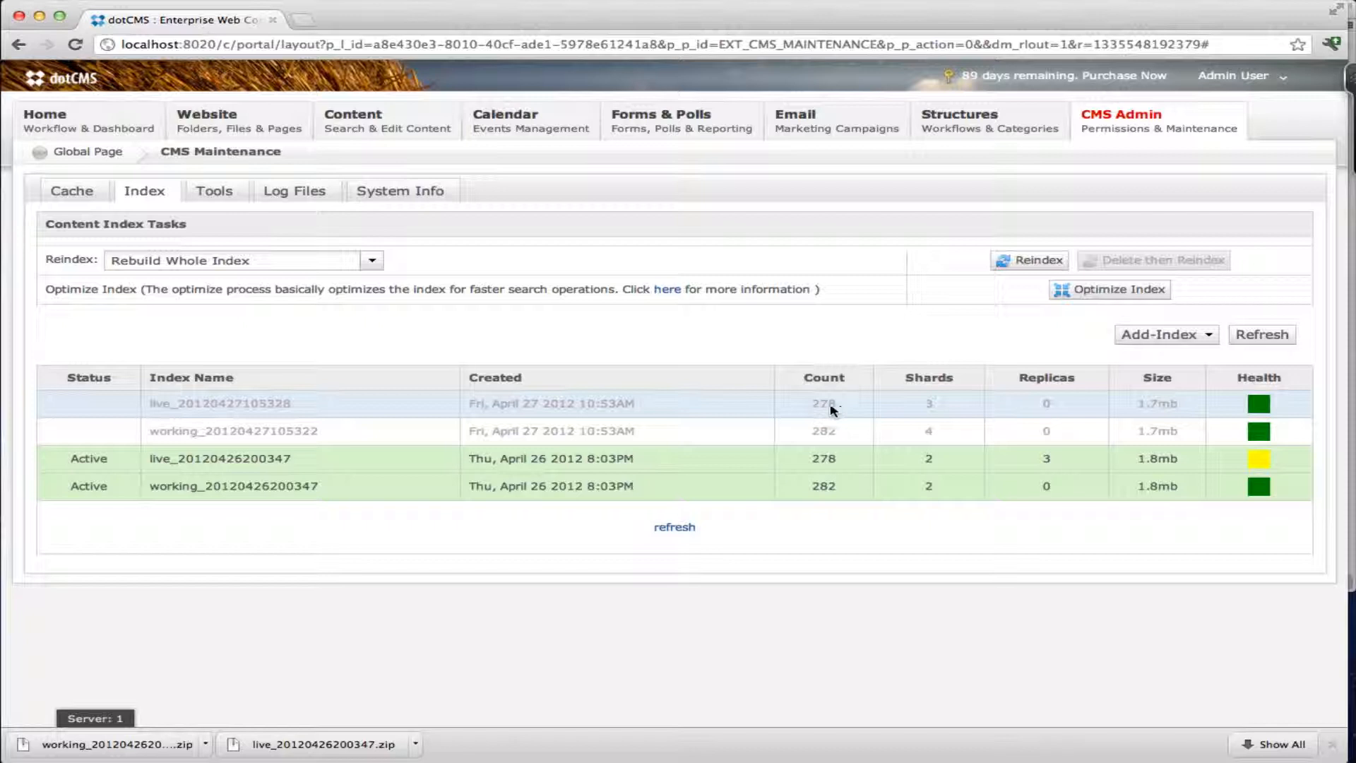
mouse_move(340, 463)
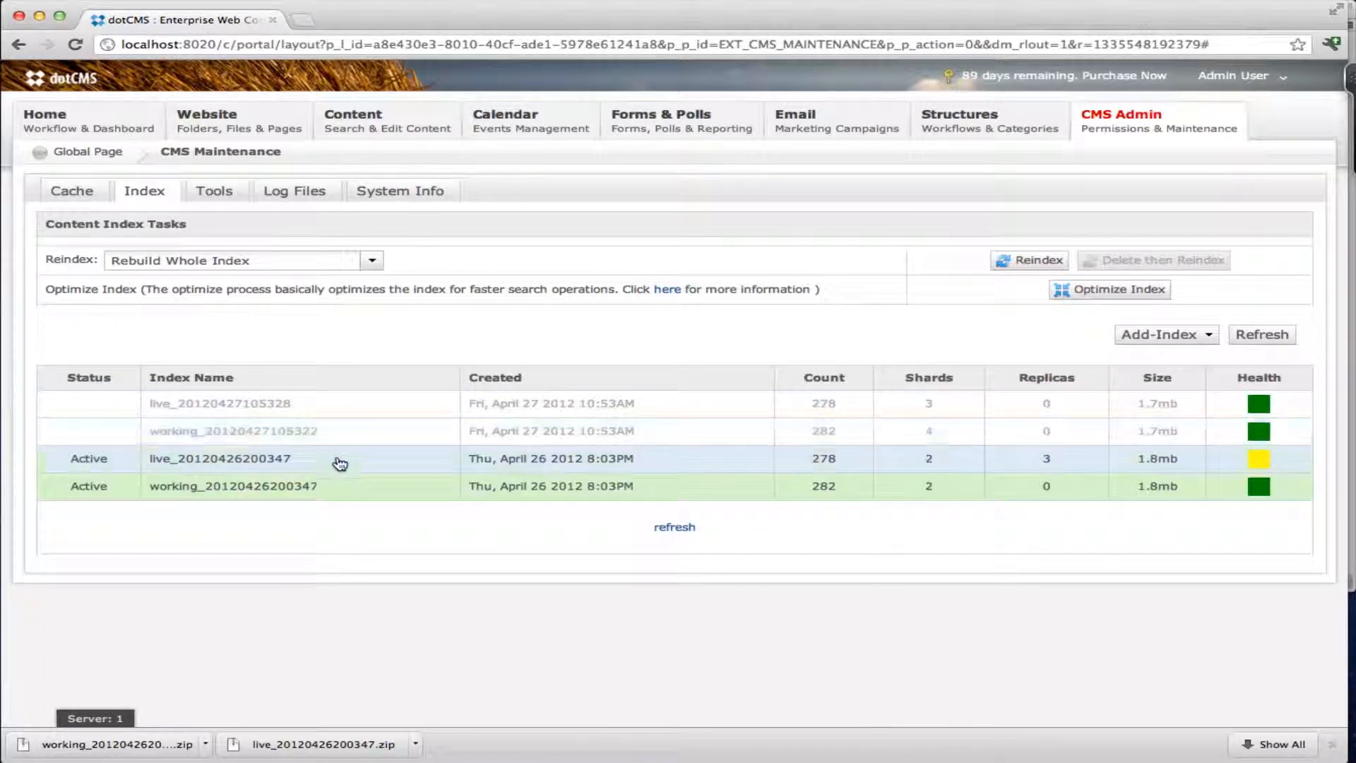
mouse_move(324, 486)
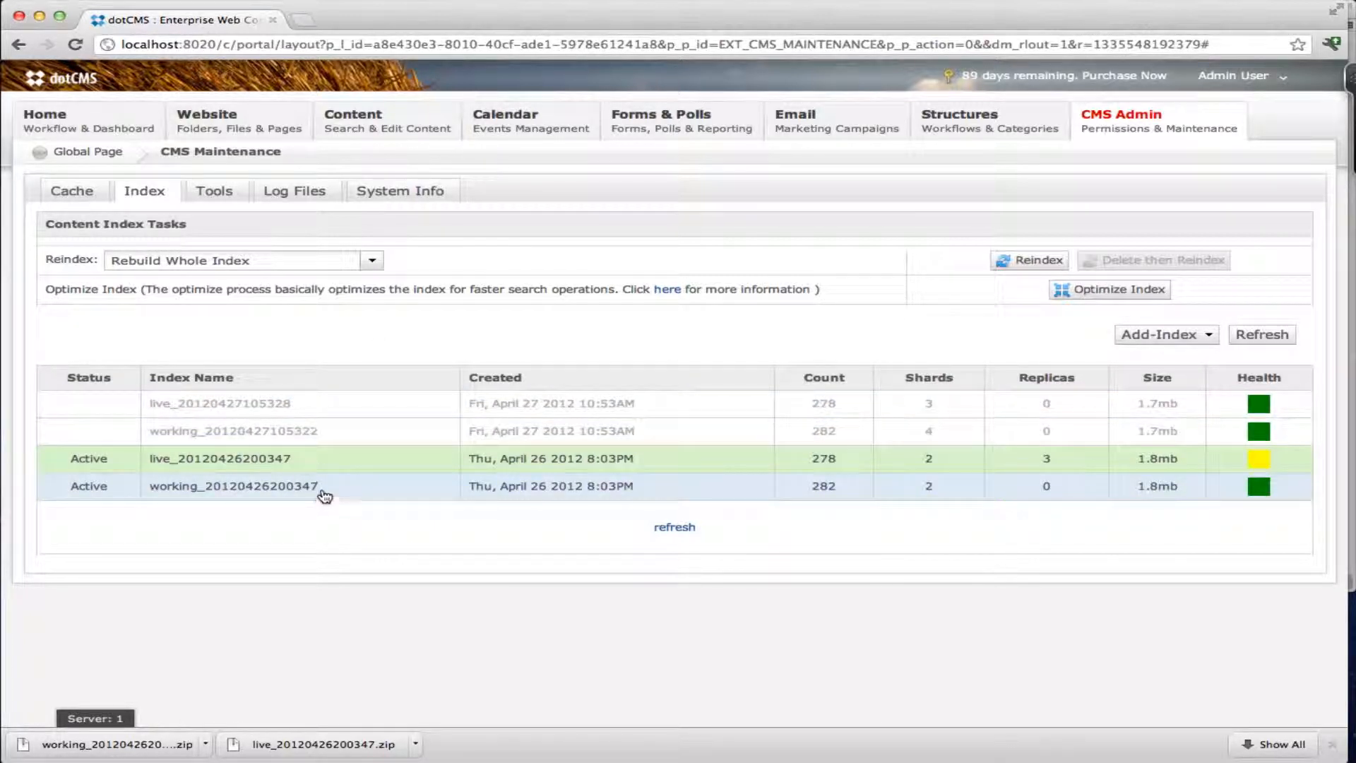
mouse_move(271, 414)
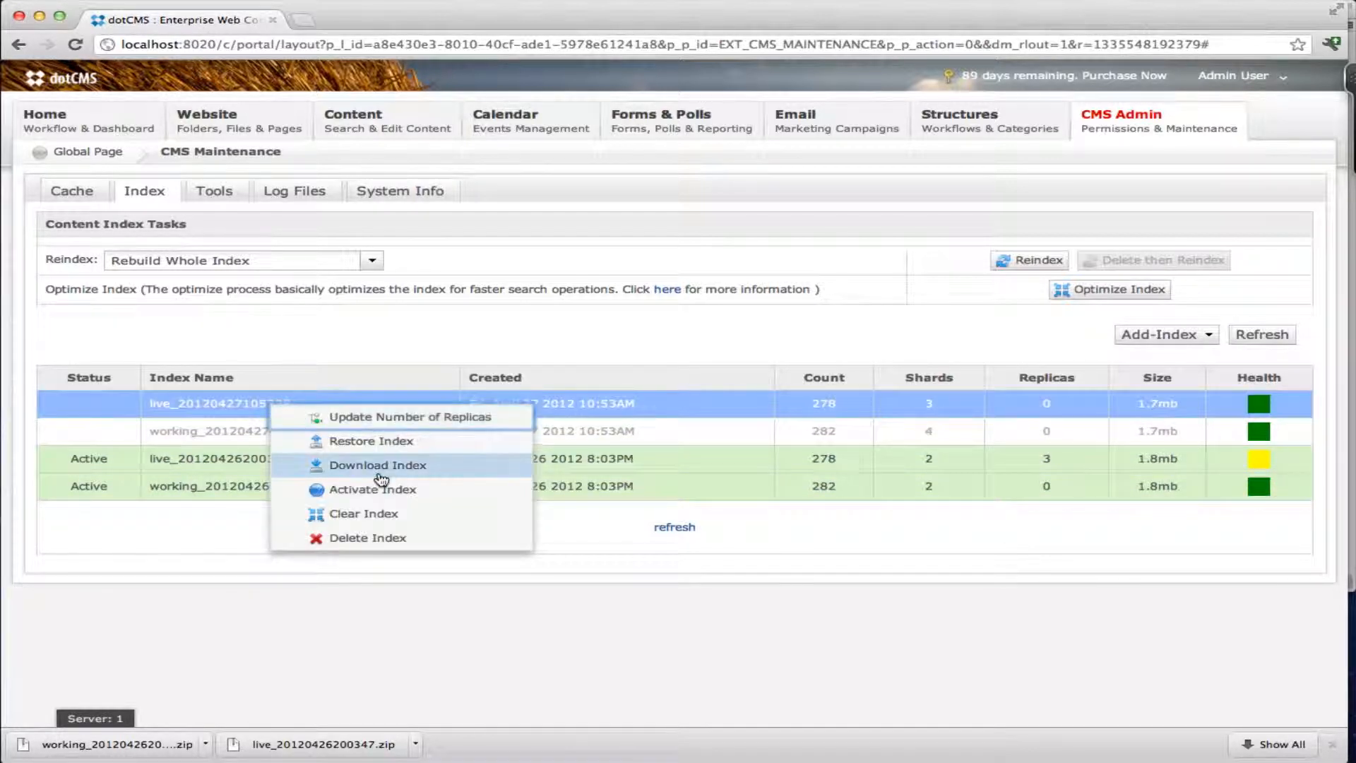
left_click(373, 489)
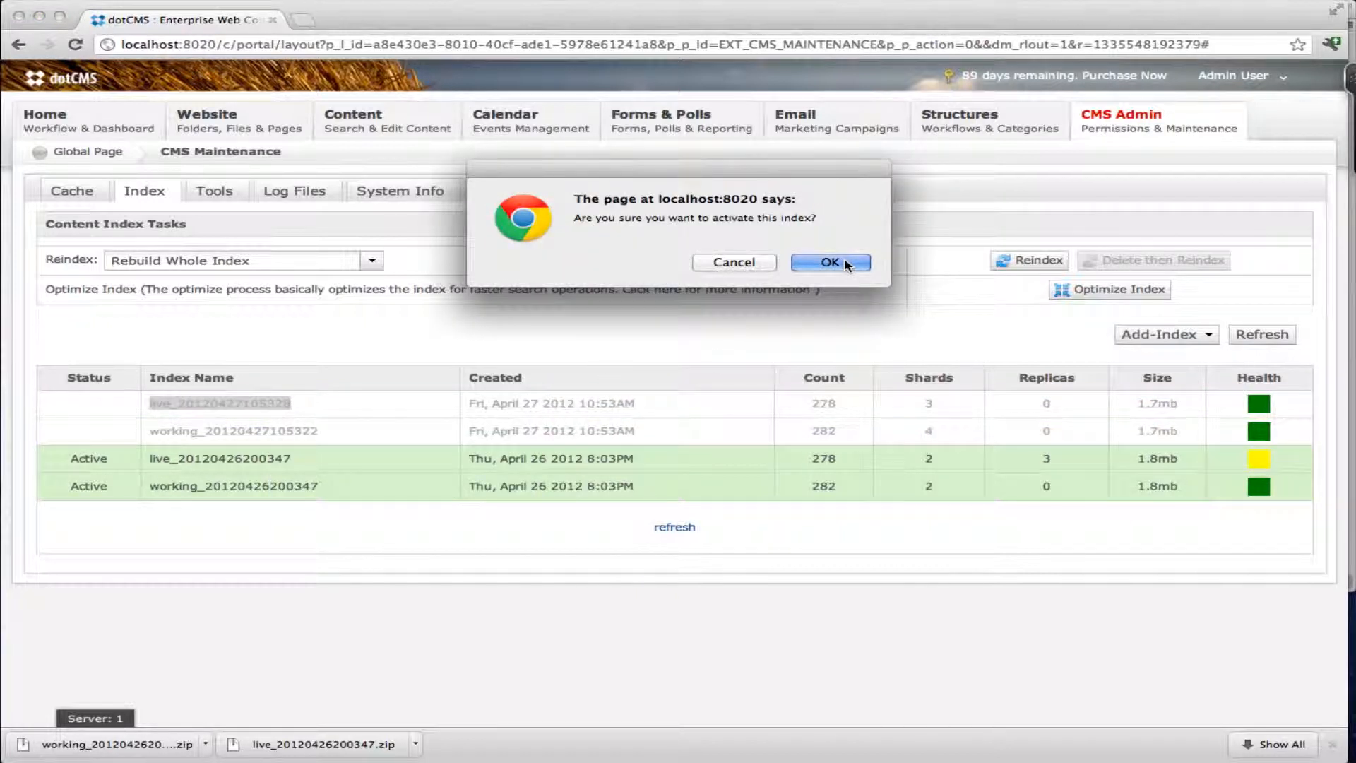
left_click(829, 262)
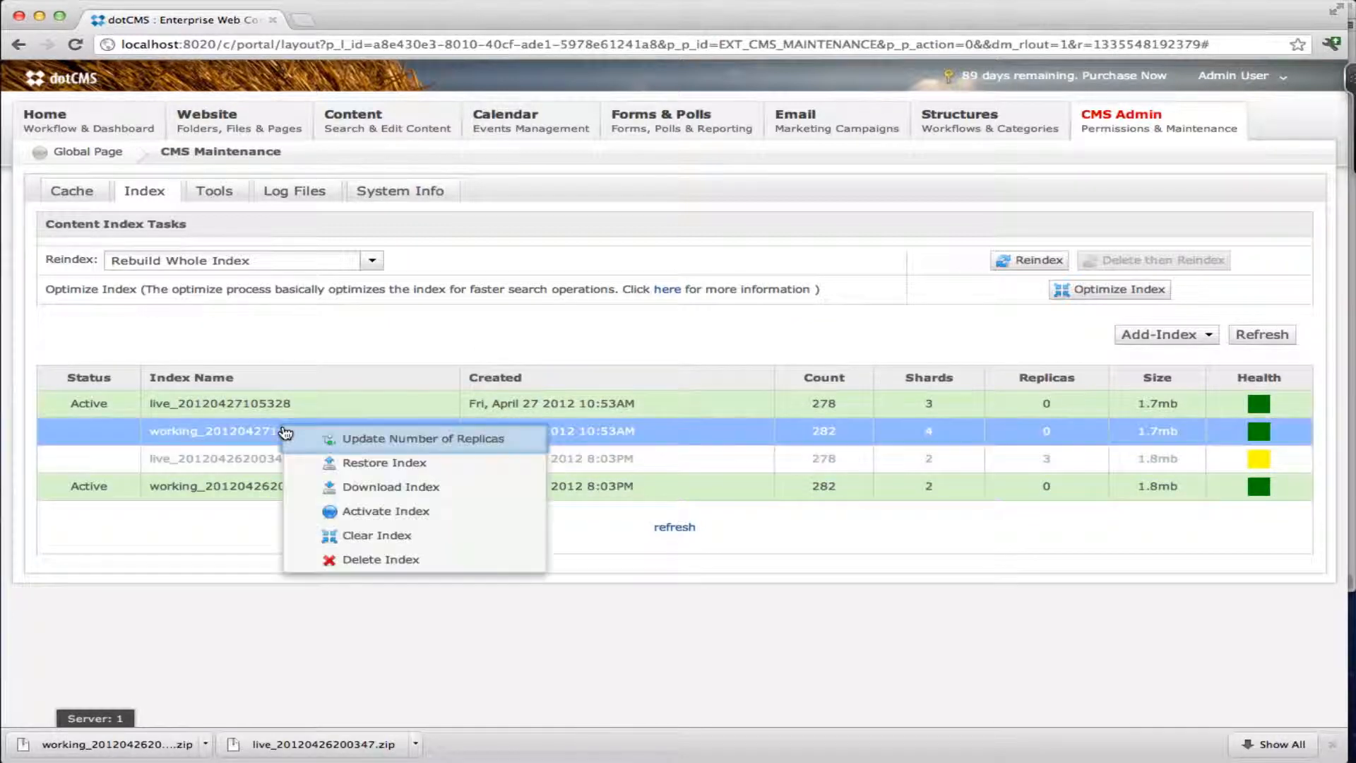
mouse_move(385, 510)
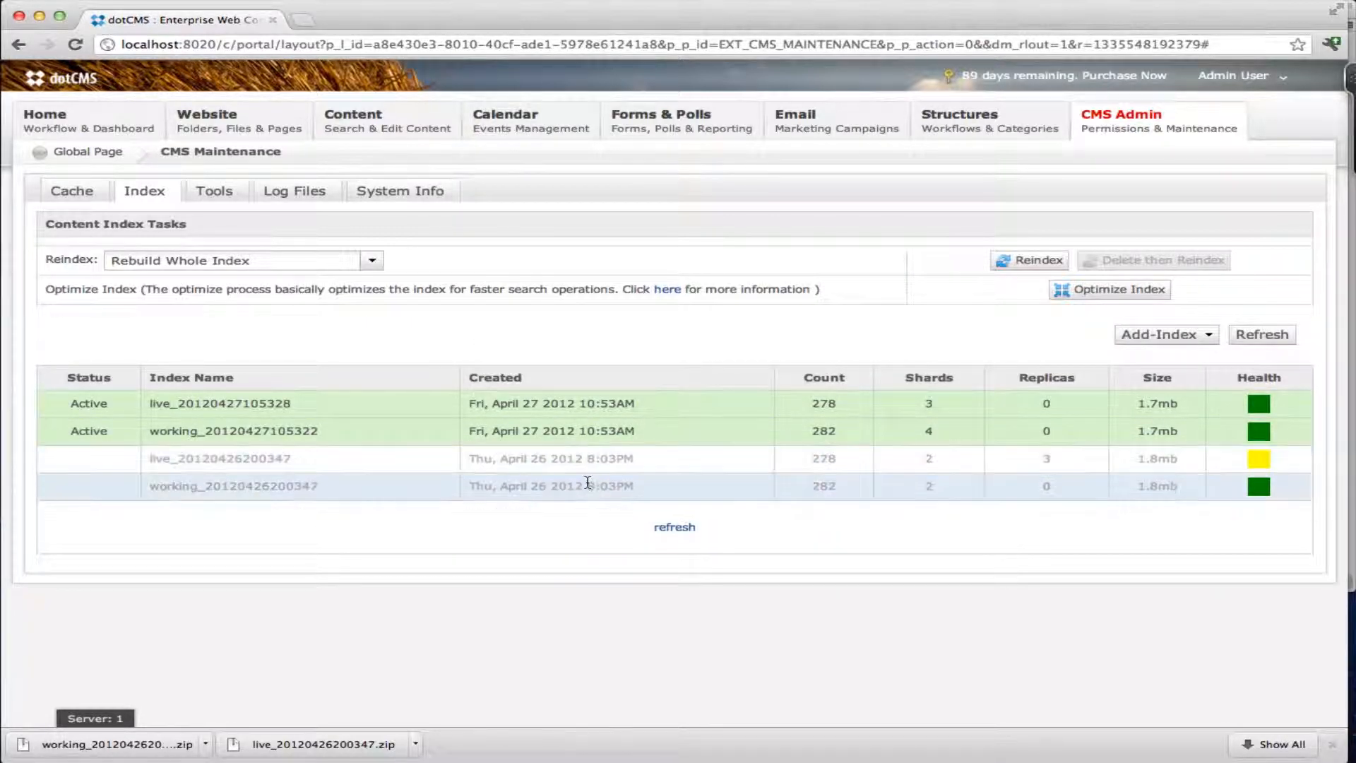
mouse_move(247, 424)
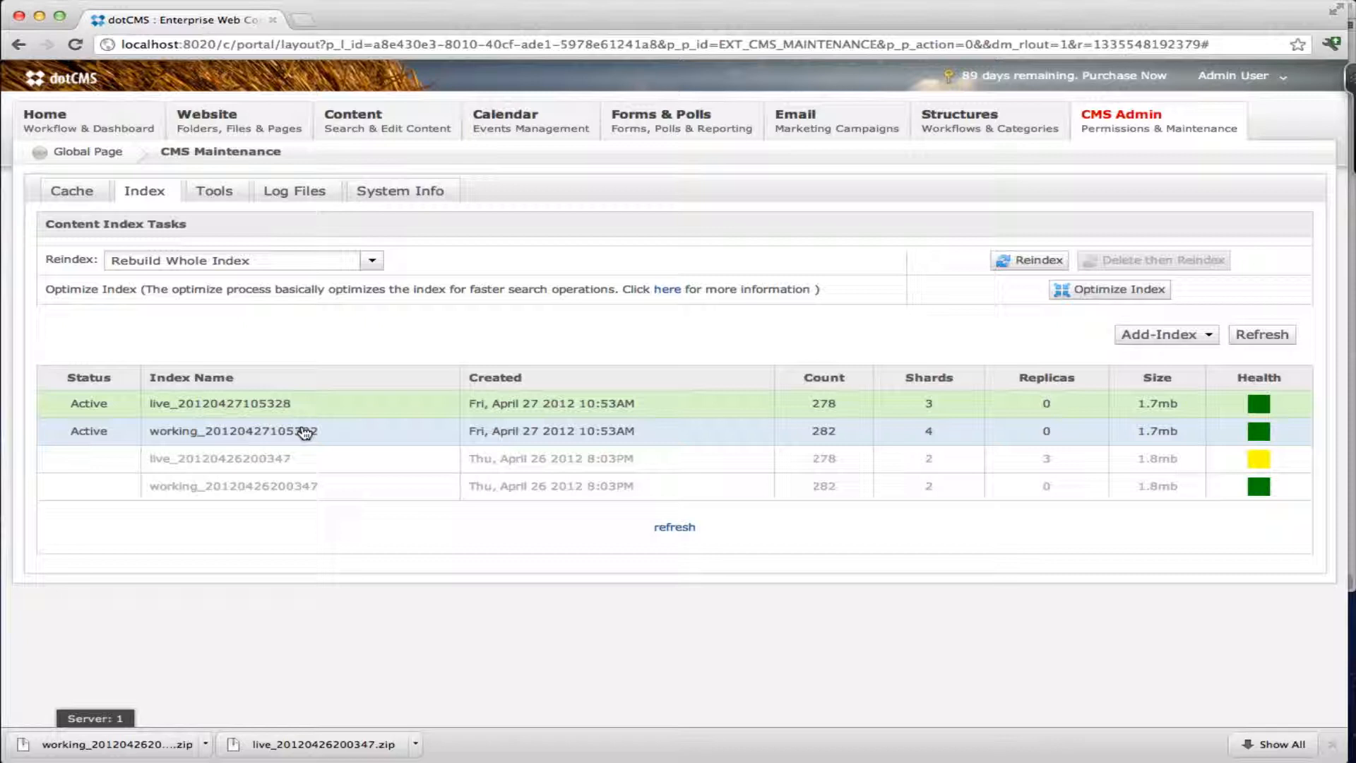
- Clear the old April 26 live index and confirm, leaving the April 27 pair
right_click(303, 431)
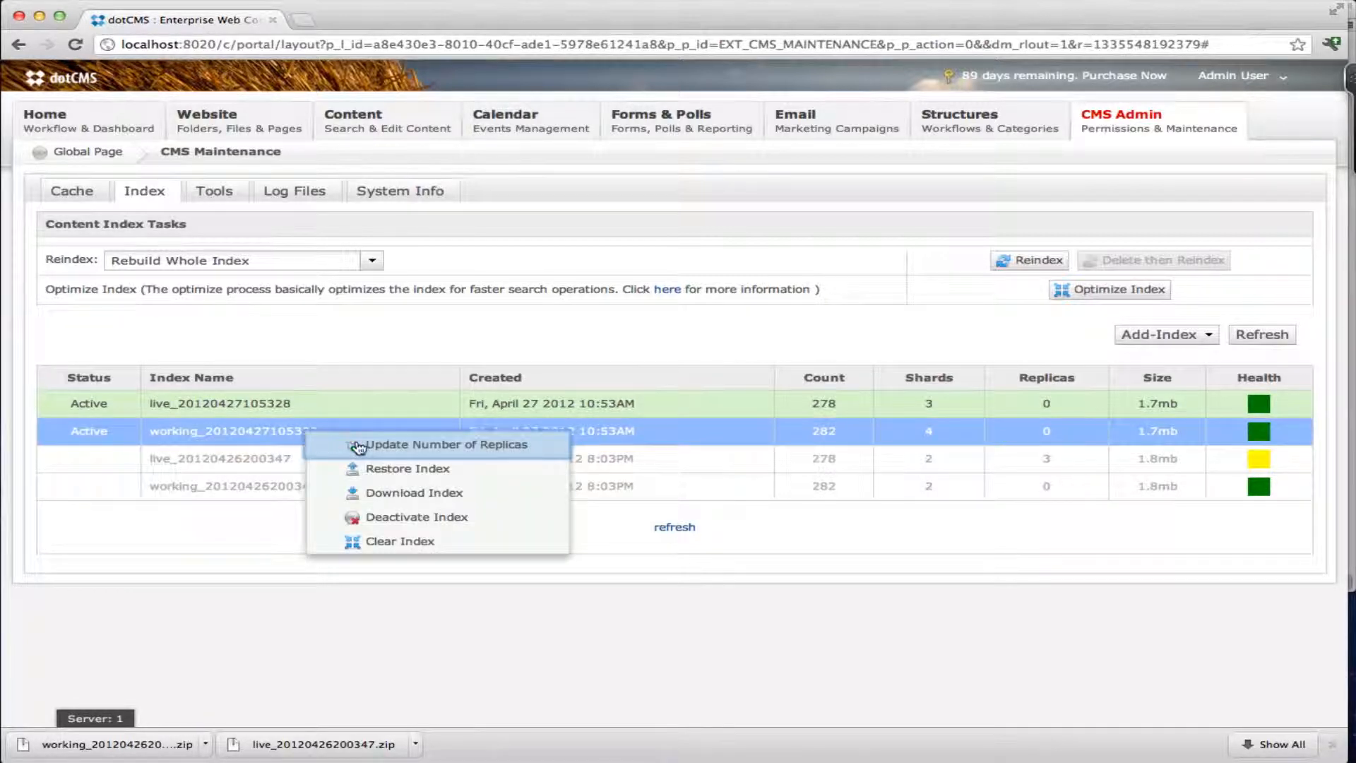
mouse_move(395, 526)
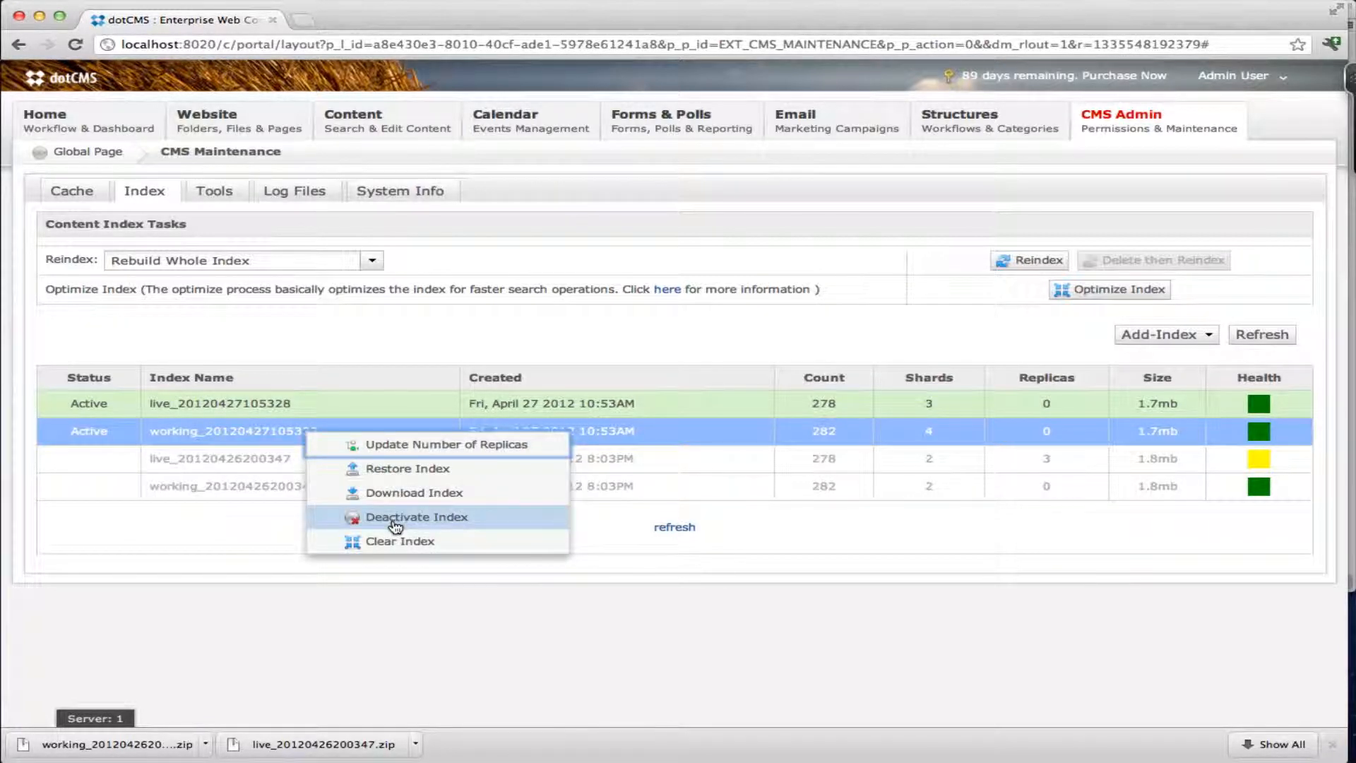
mouse_move(392, 514)
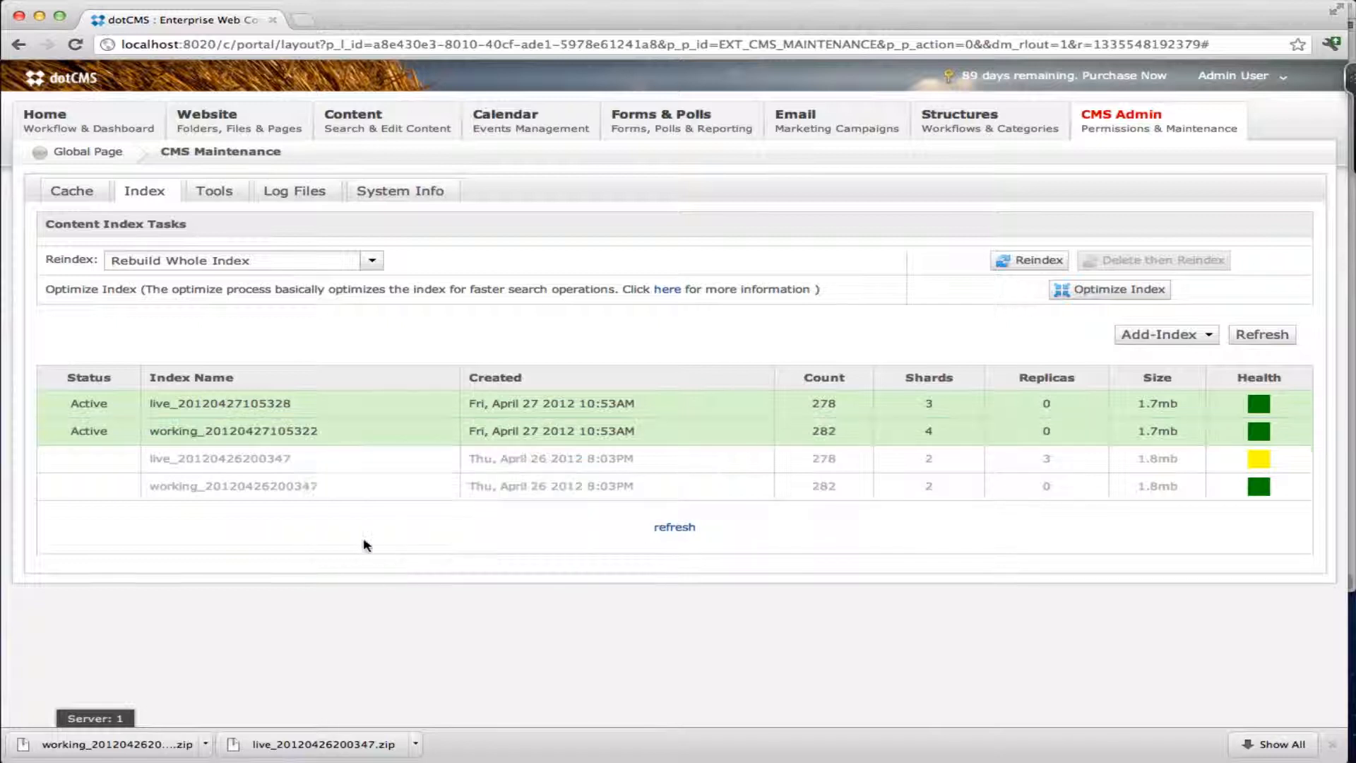
right_click(220, 459)
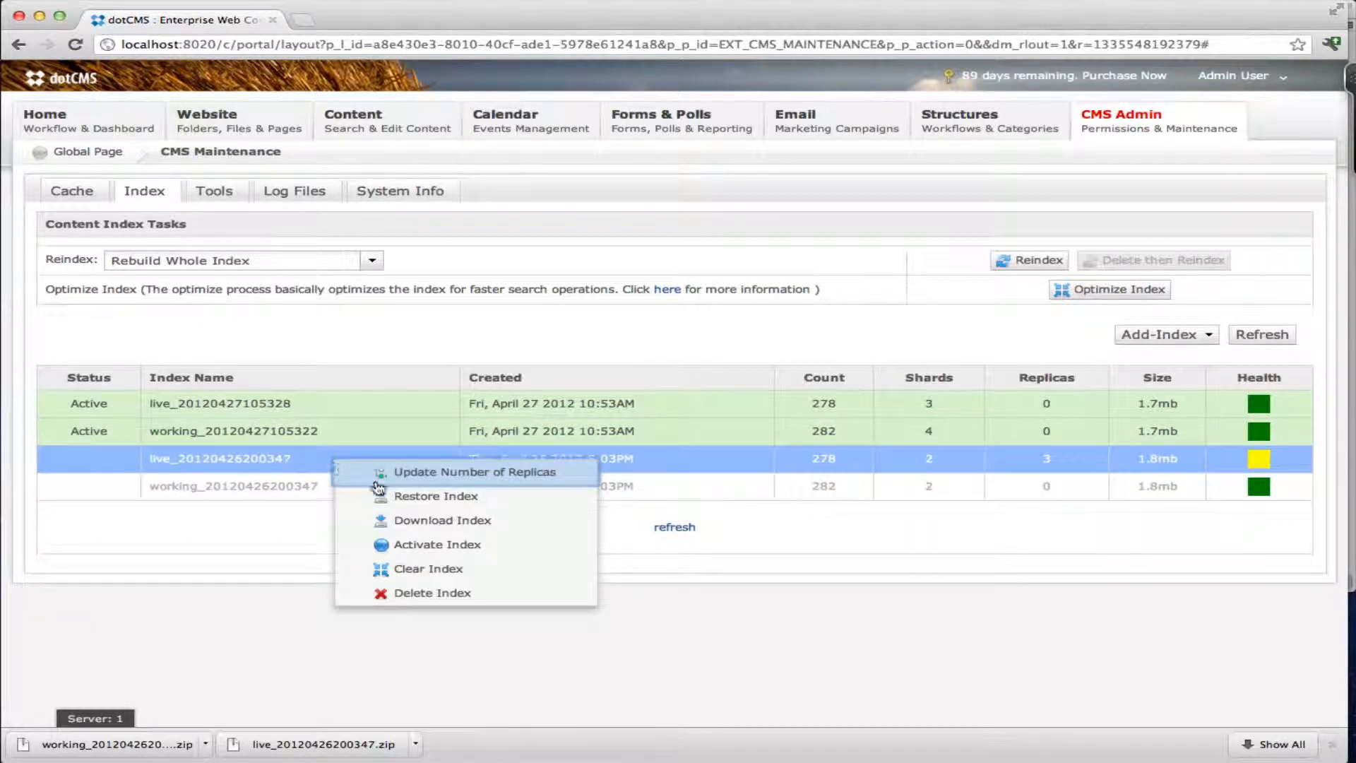
mouse_move(424, 568)
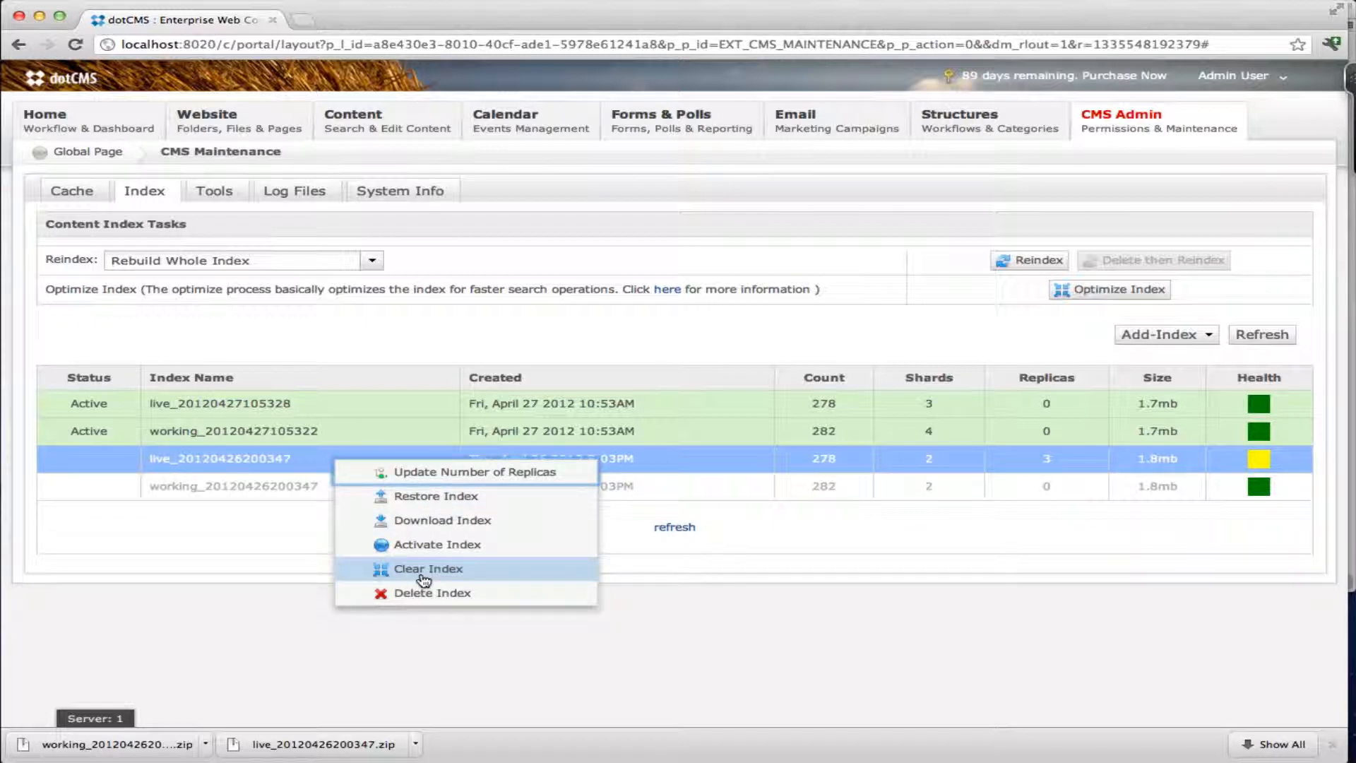
left_click(428, 568)
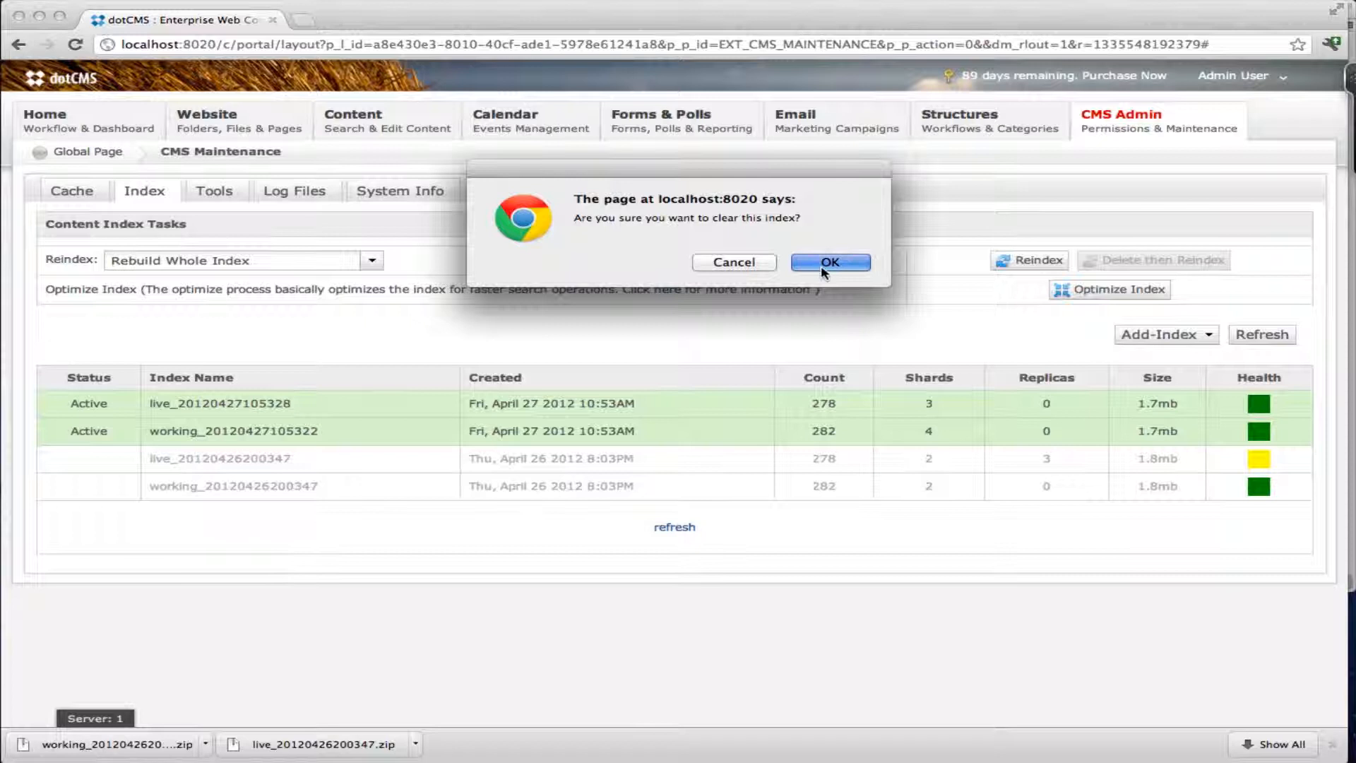
left_click(829, 263)
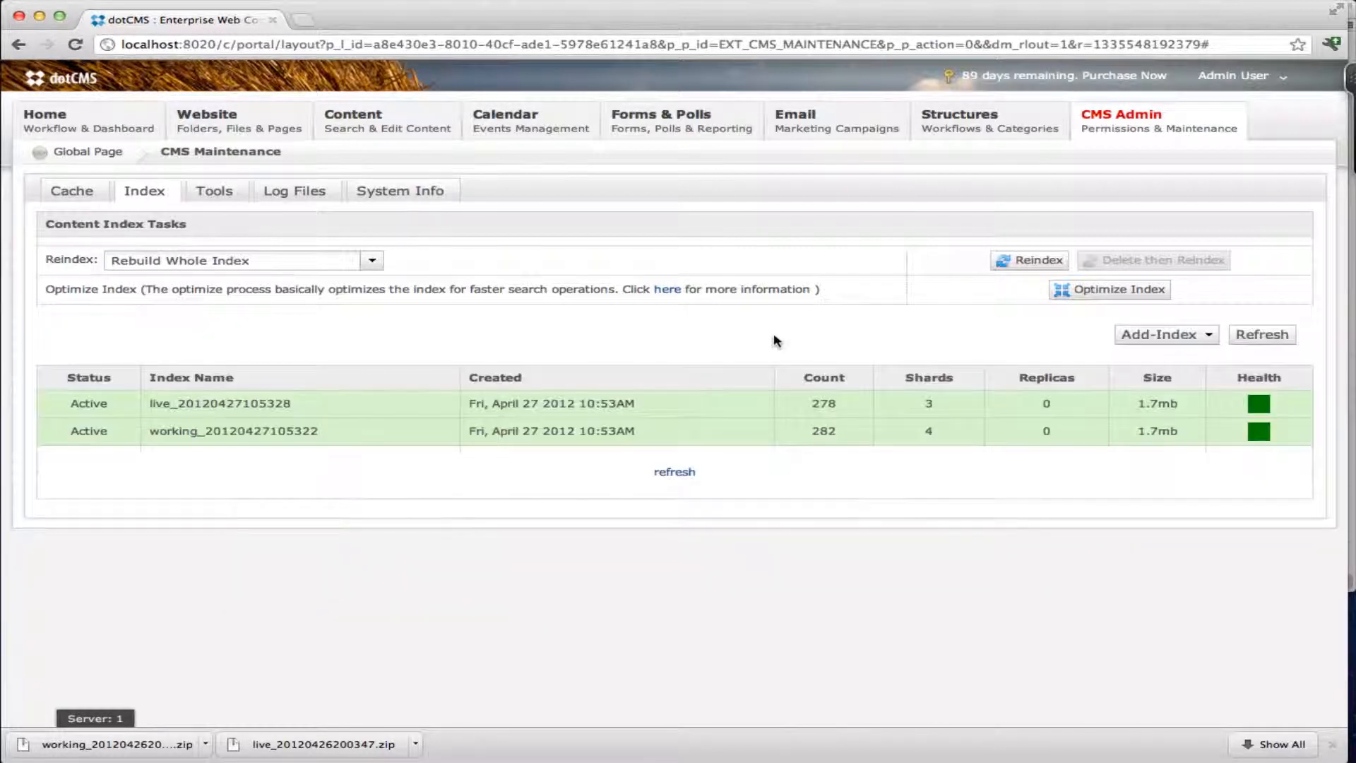
mouse_move(679, 413)
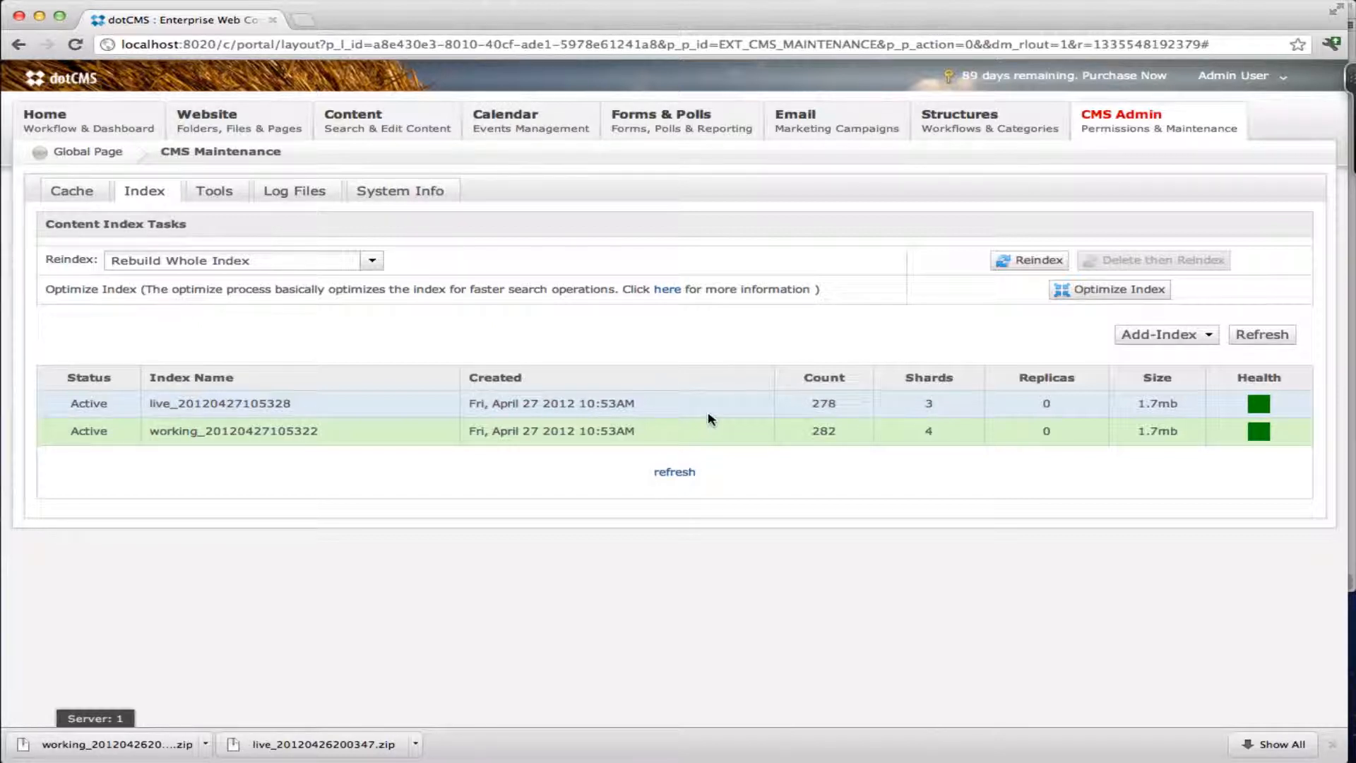
mouse_move(747, 420)
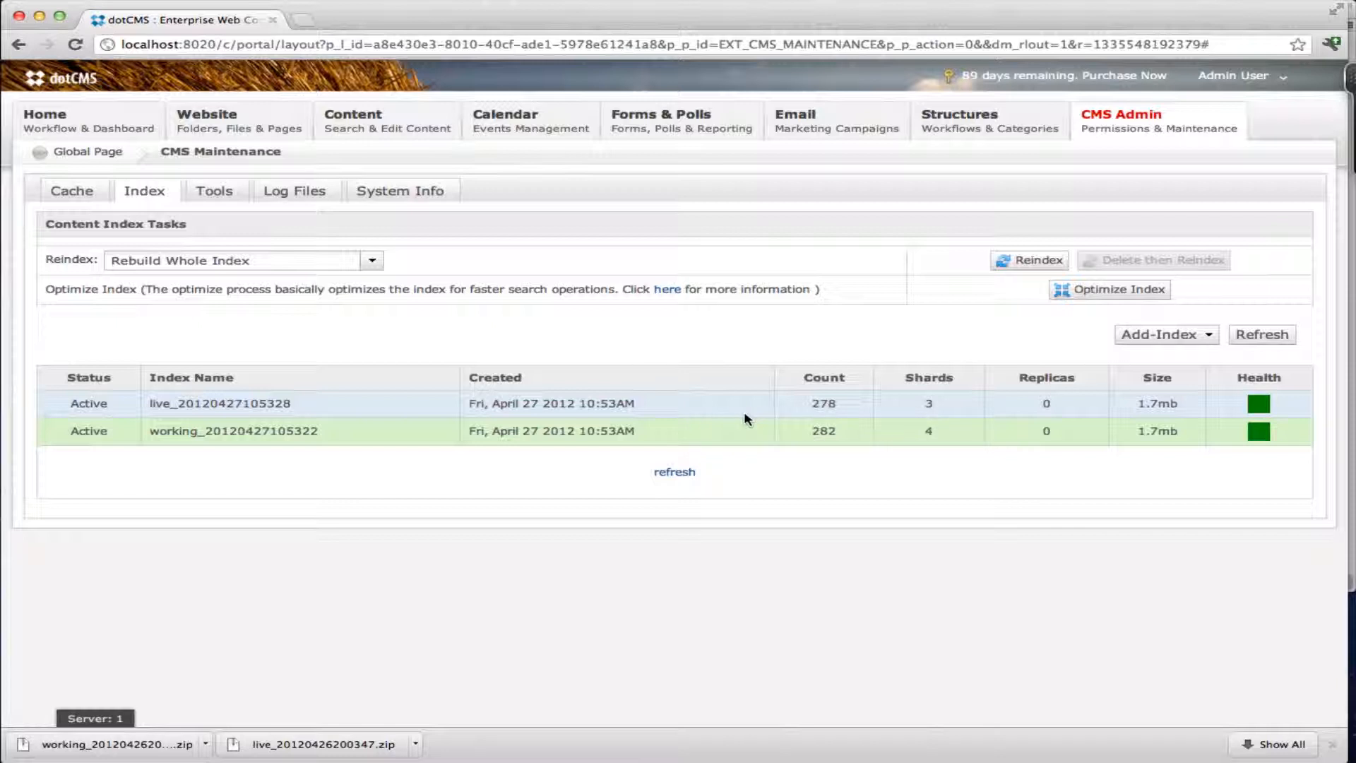
mouse_move(753, 736)
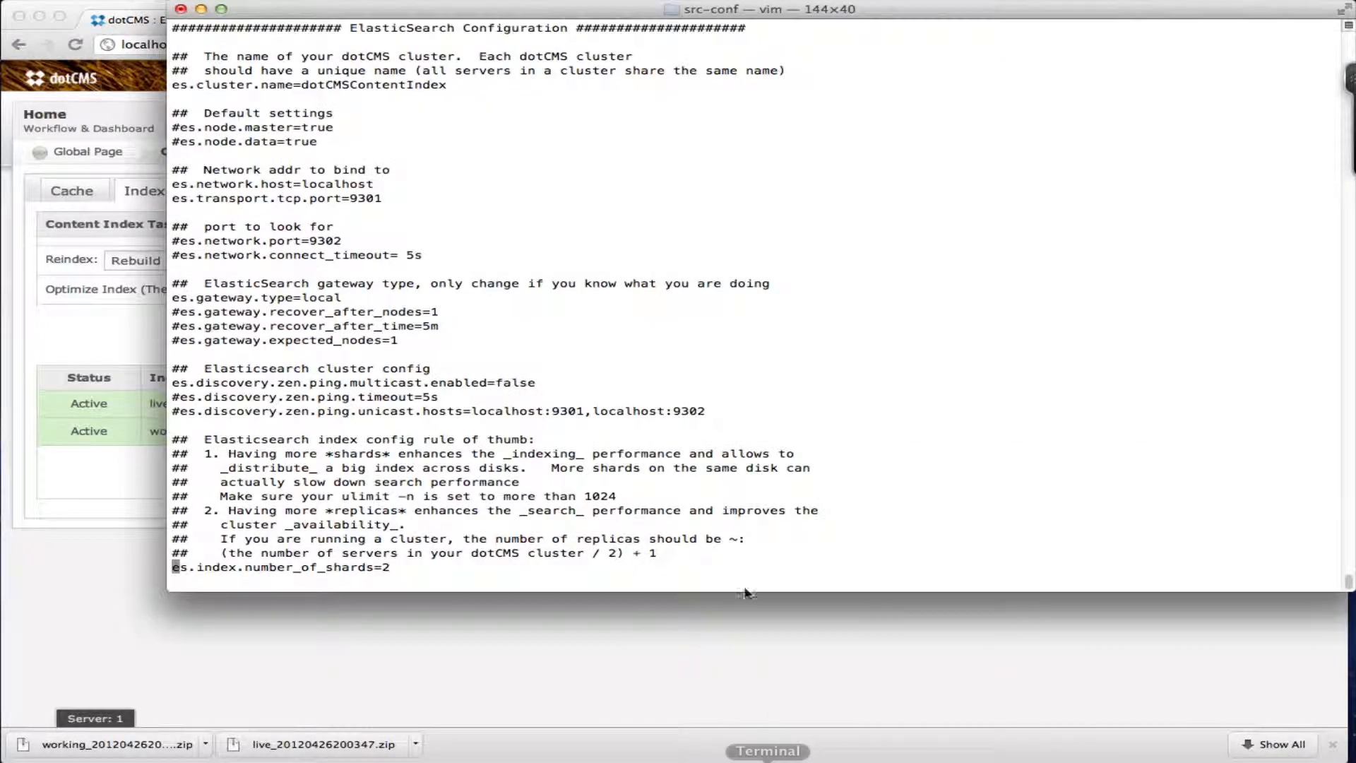
mouse_move(307, 51)
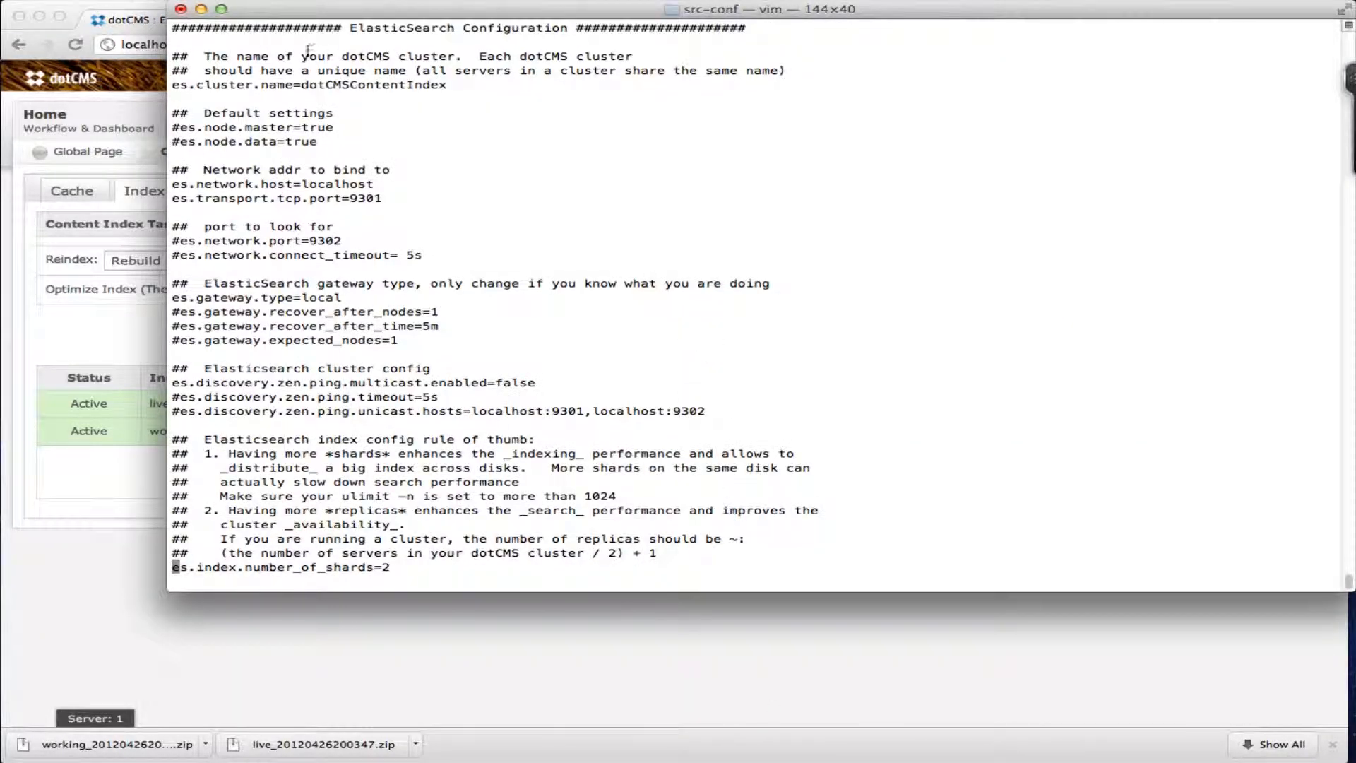
mouse_move(531, 131)
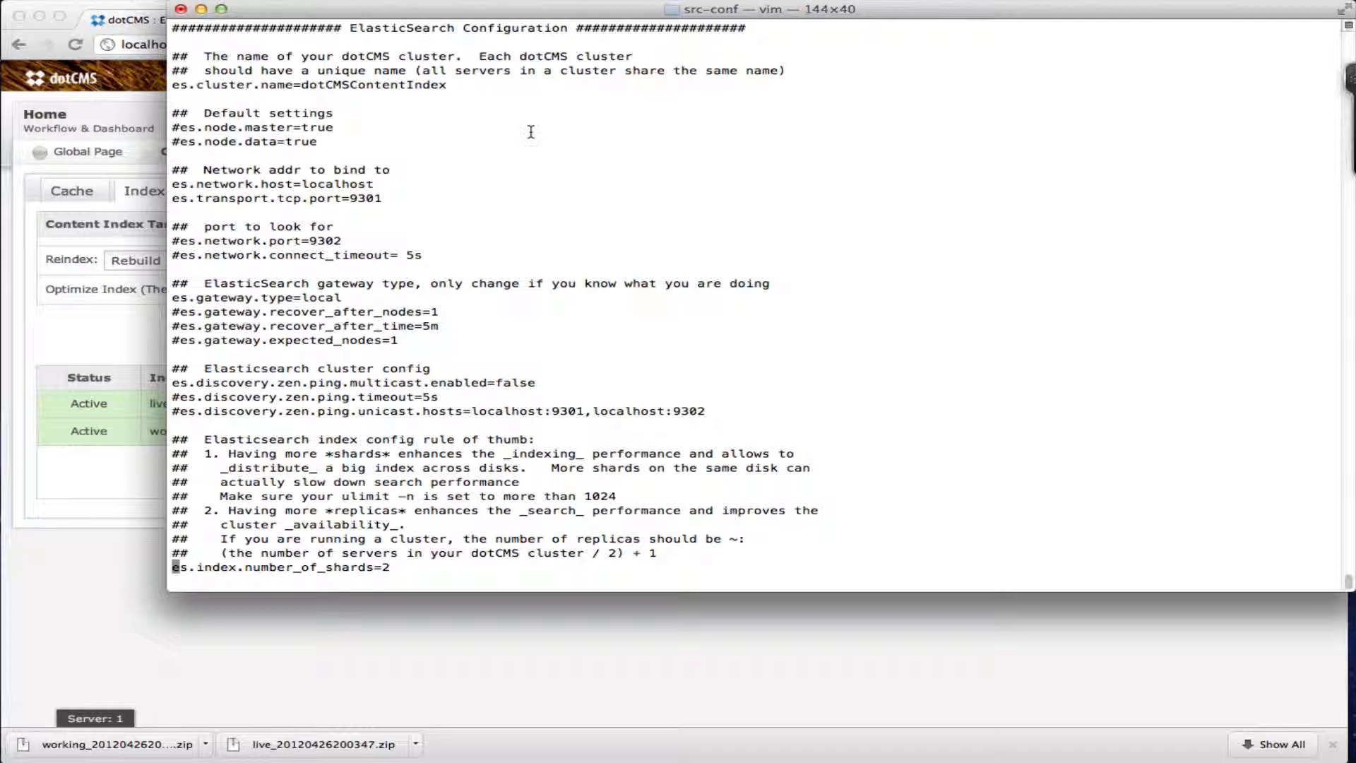
mouse_move(573, 143)
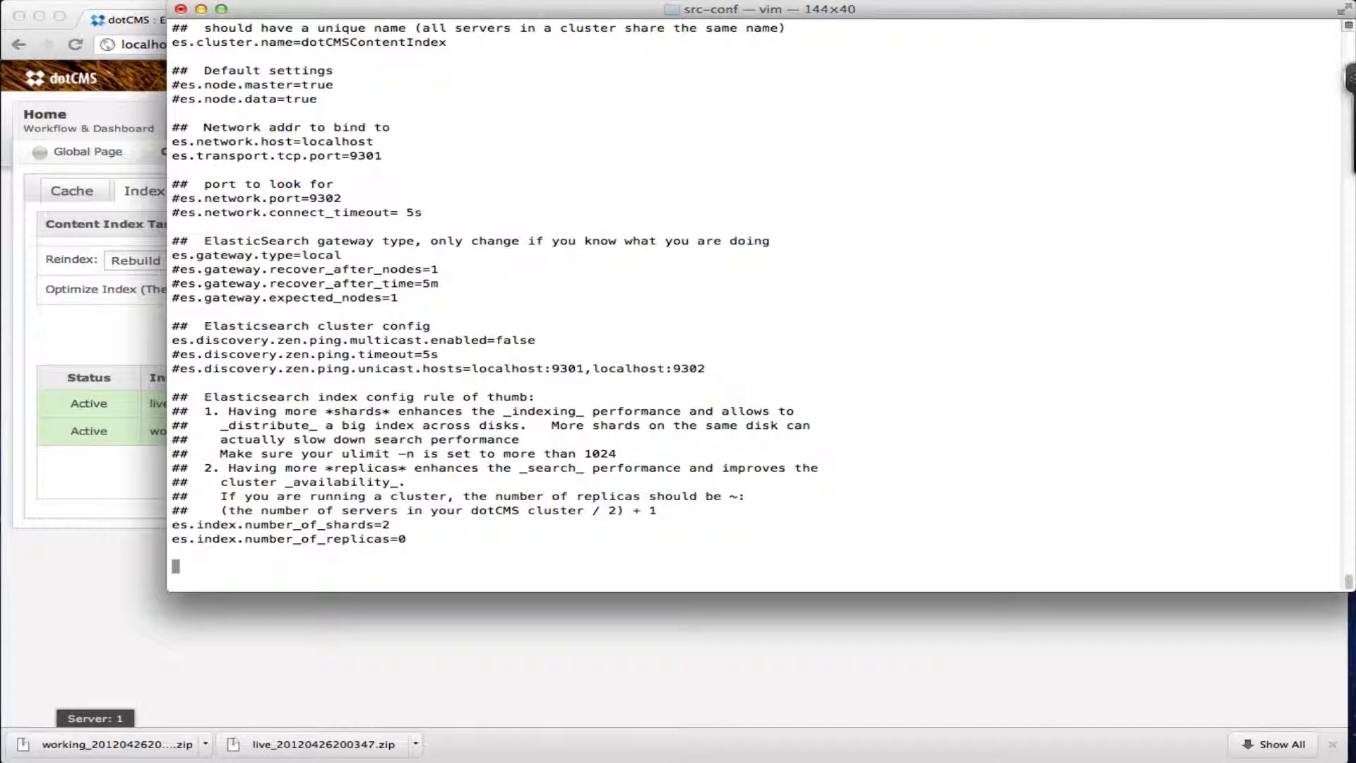
scroll("down", 3)
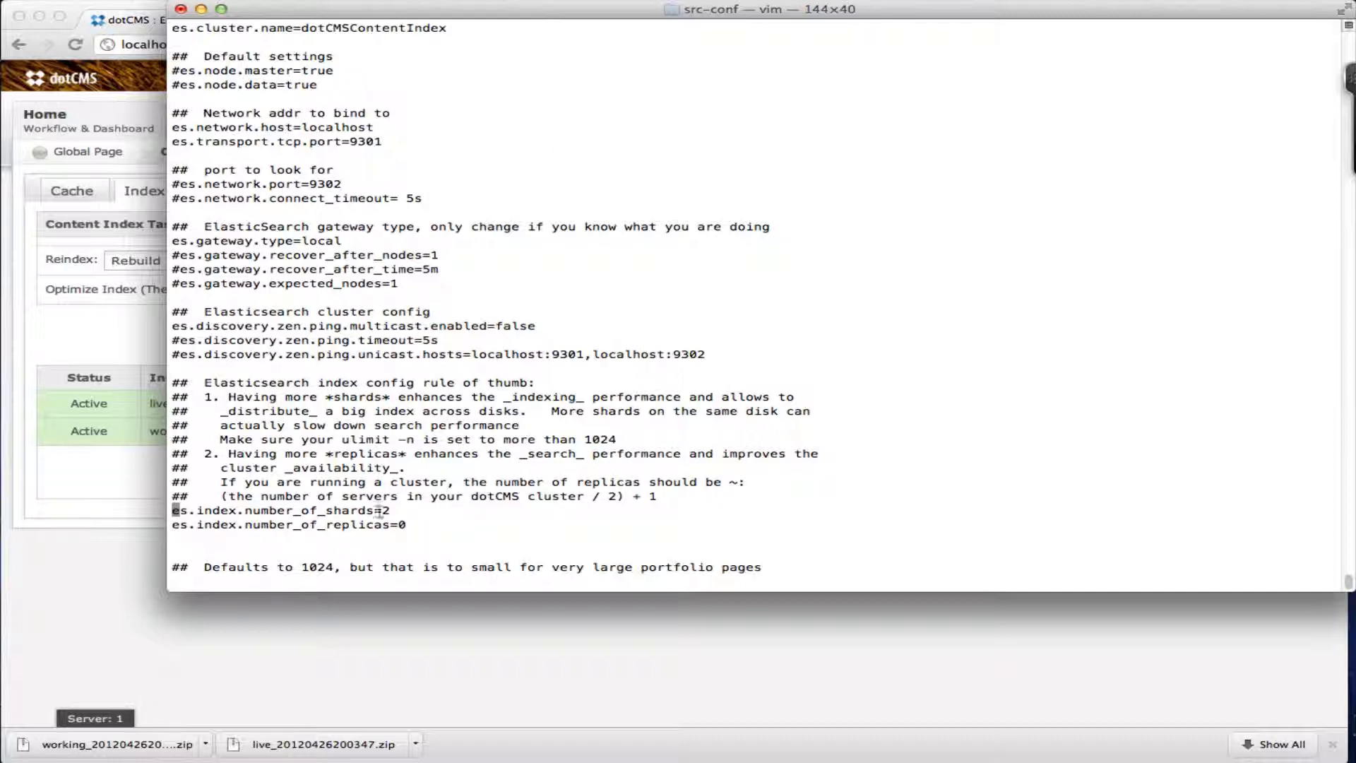
mouse_move(397, 525)
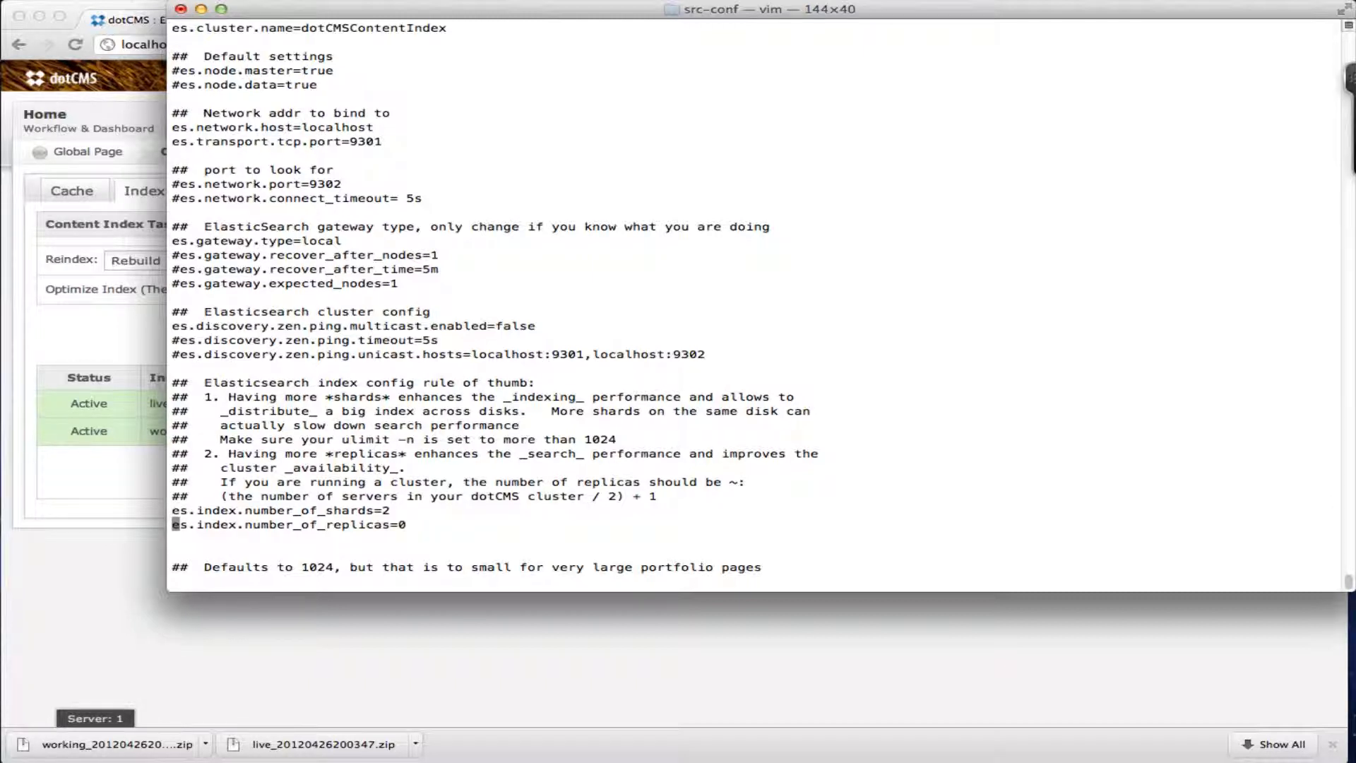
key("Down")
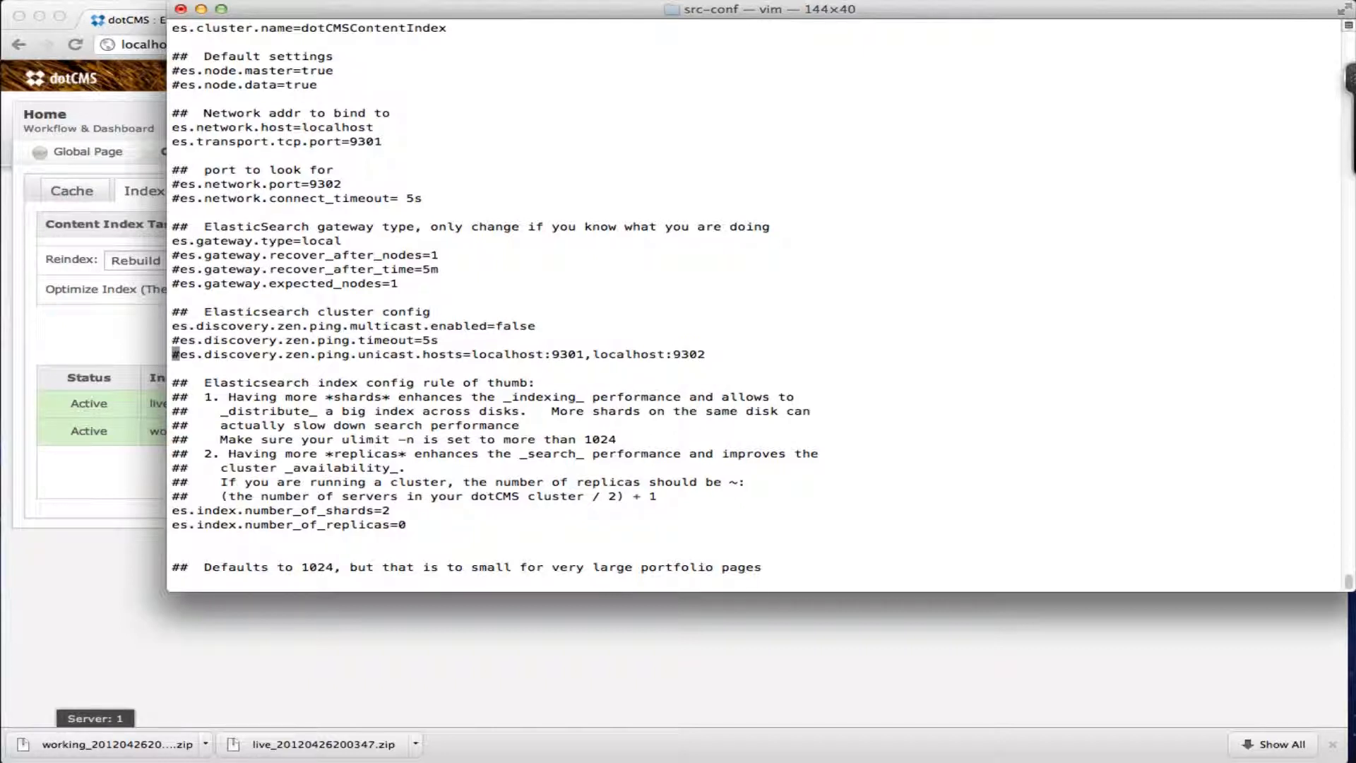
mouse_move(496, 493)
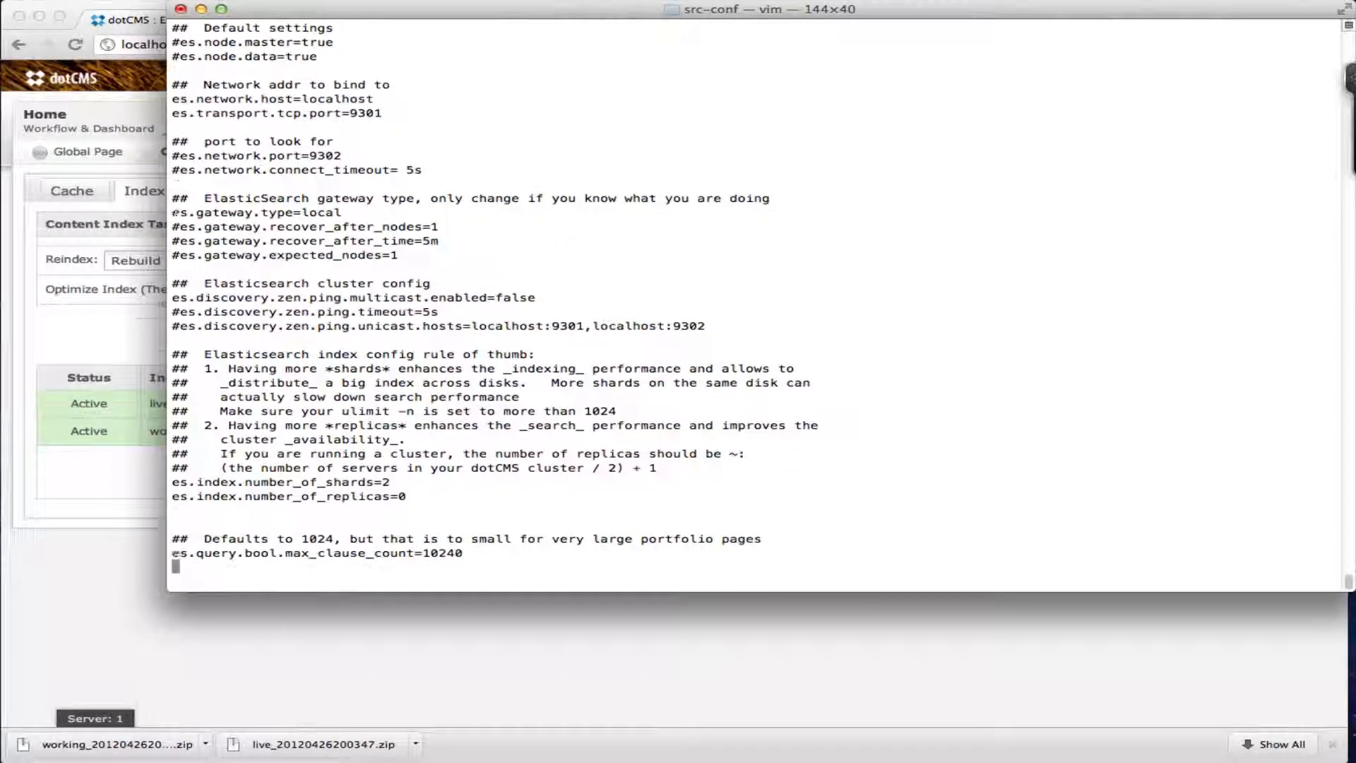
scroll("down", 3)
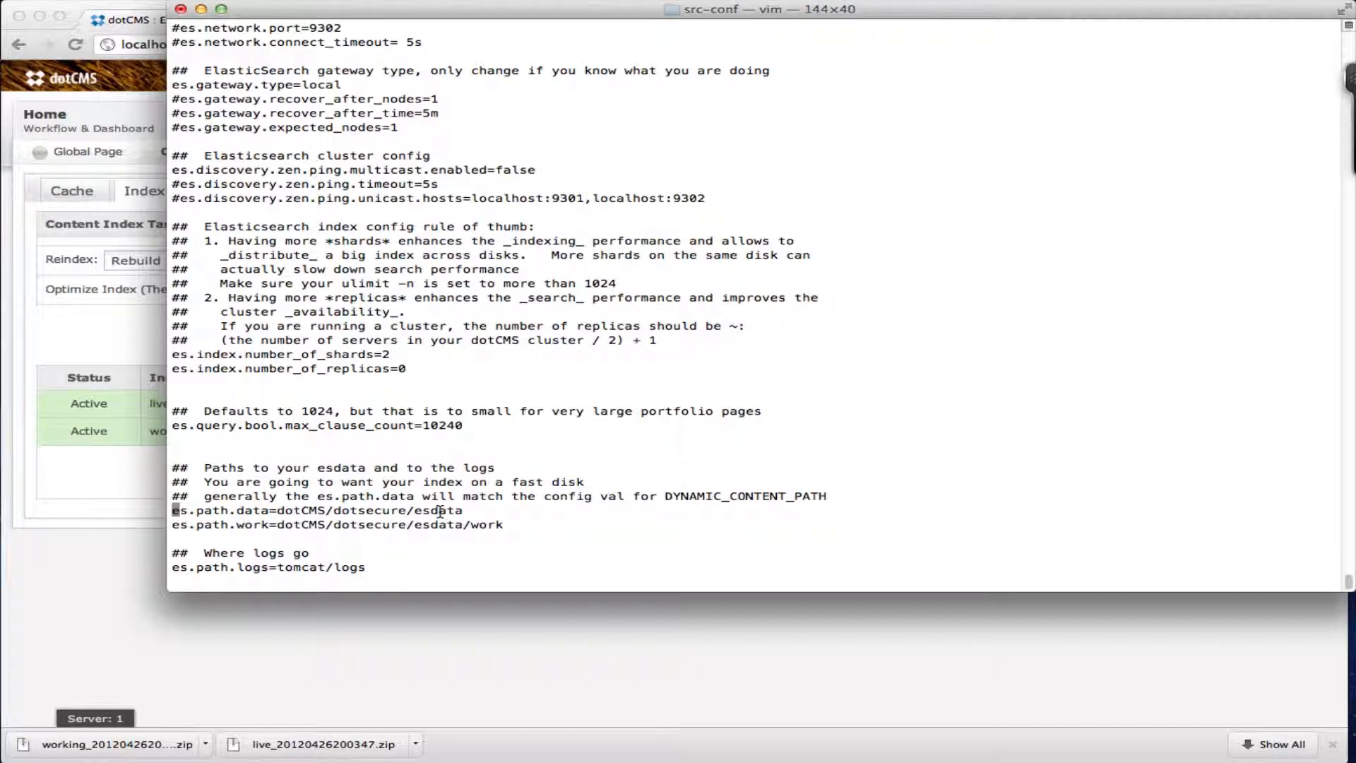
mouse_move(279, 525)
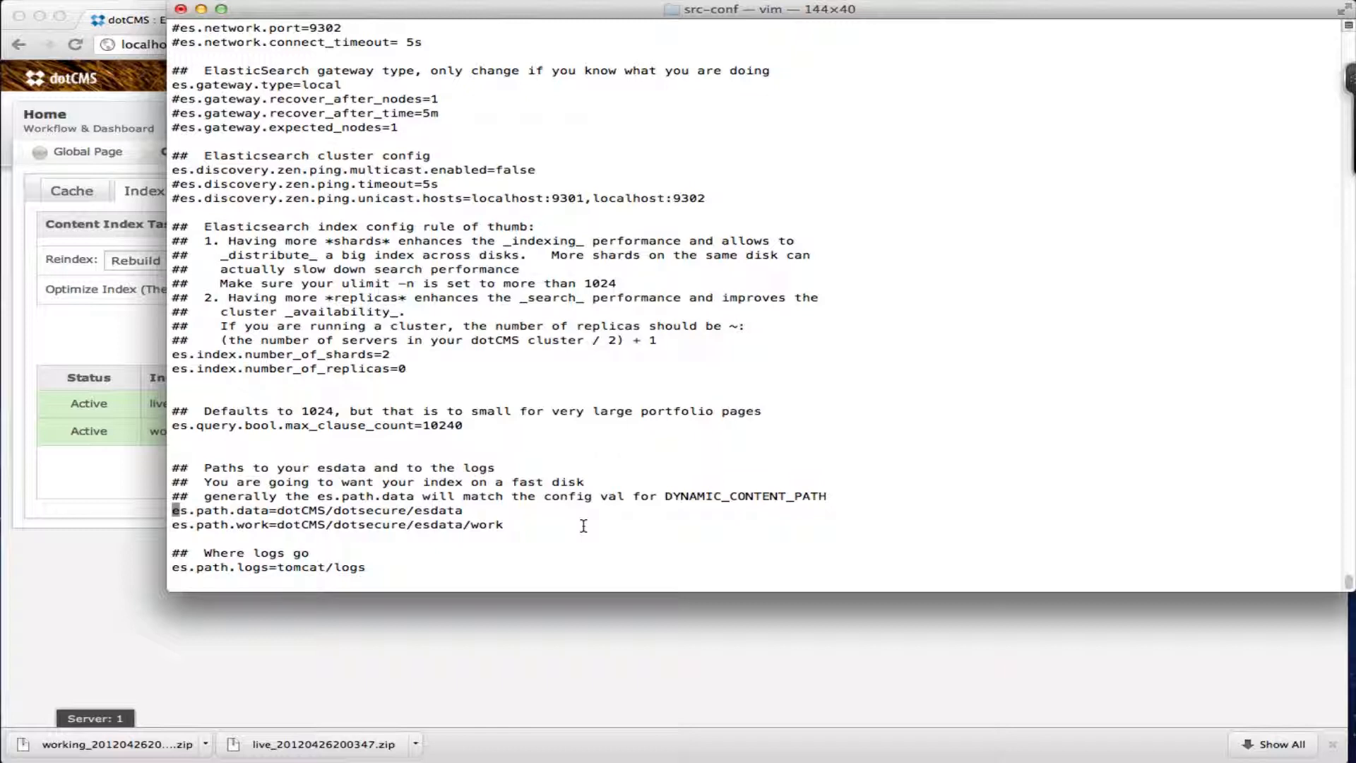
scroll("down", 3)
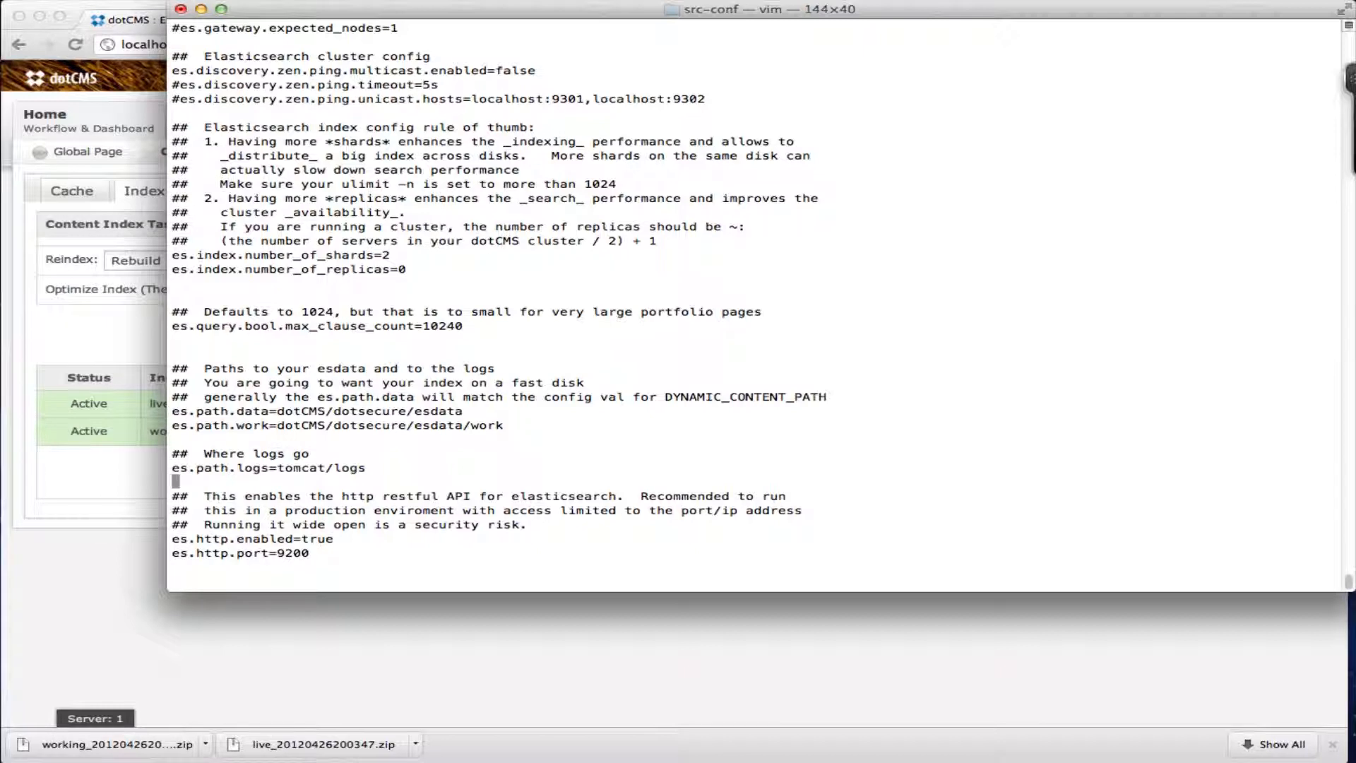
scroll("down", 3)
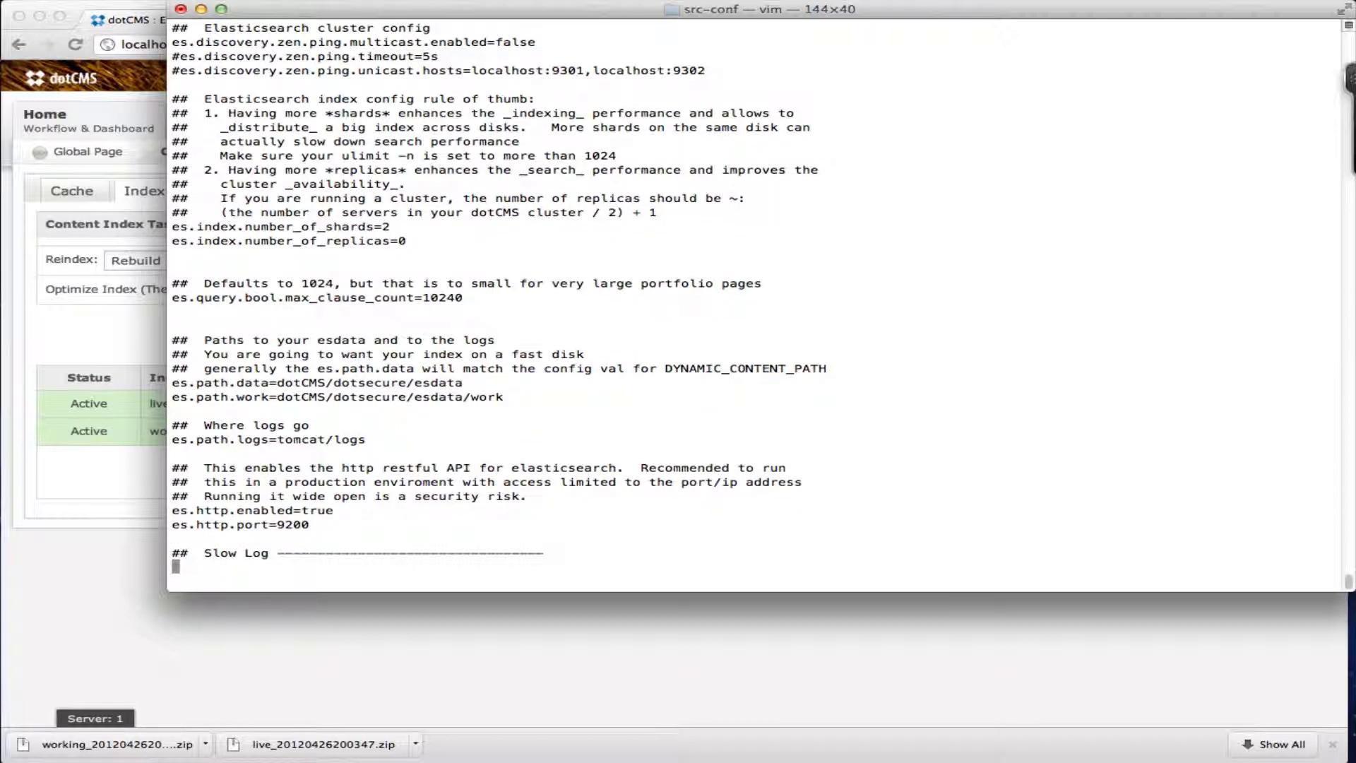
scroll("down", 3)
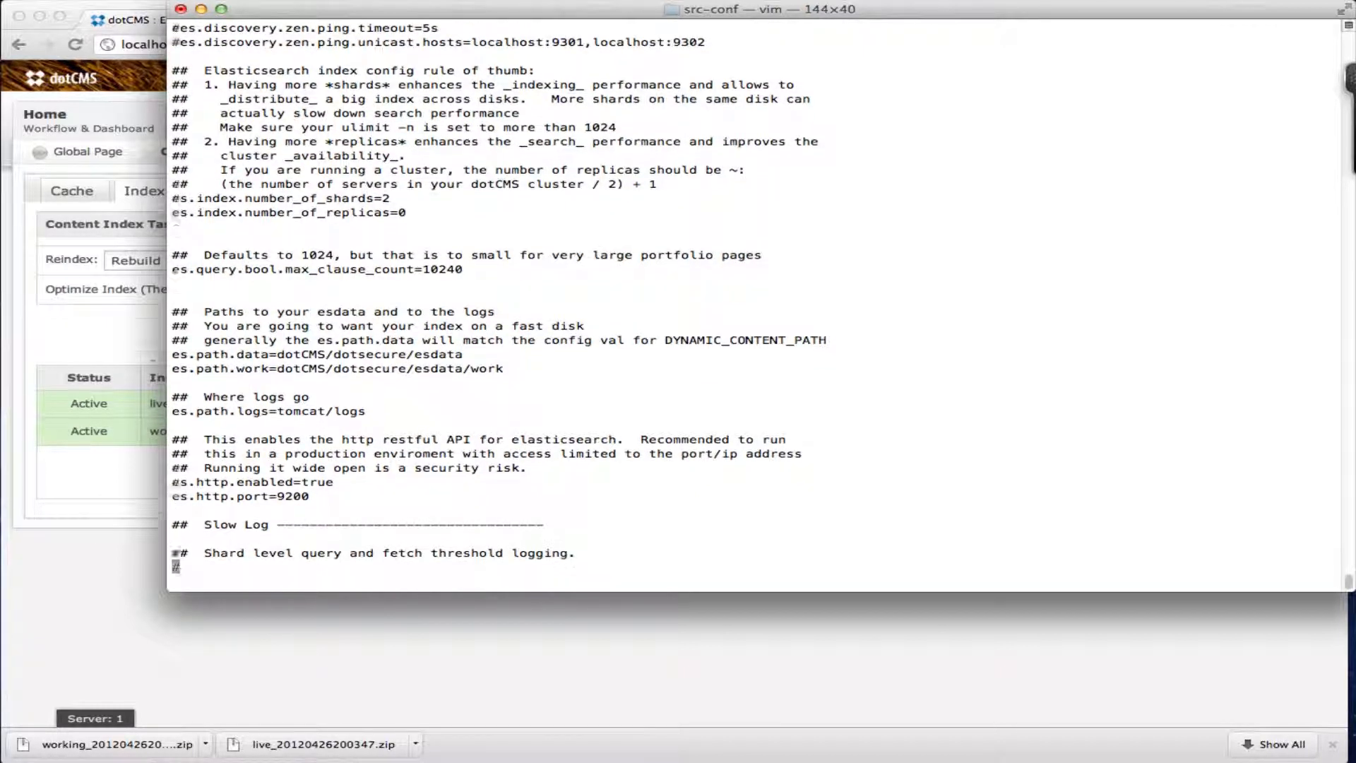
scroll("down", 3)
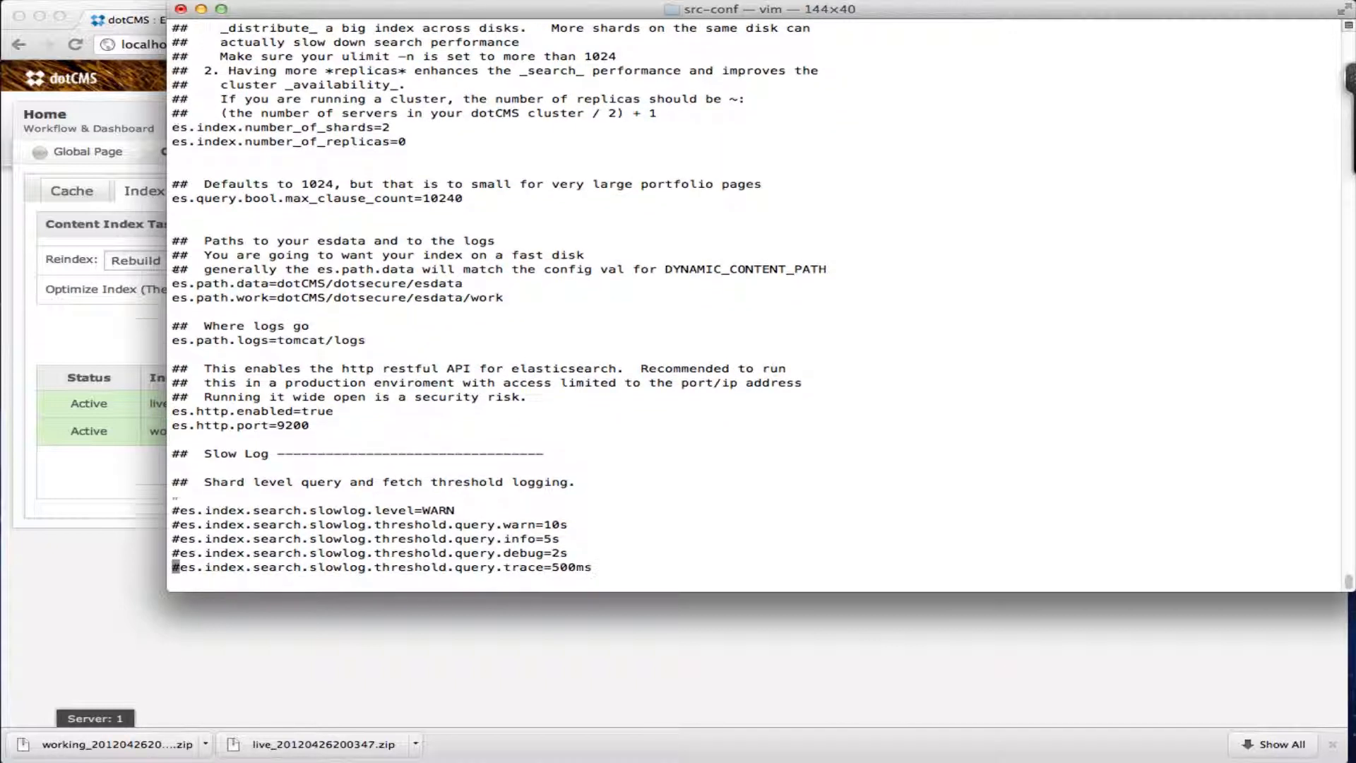
scroll("down", 3)
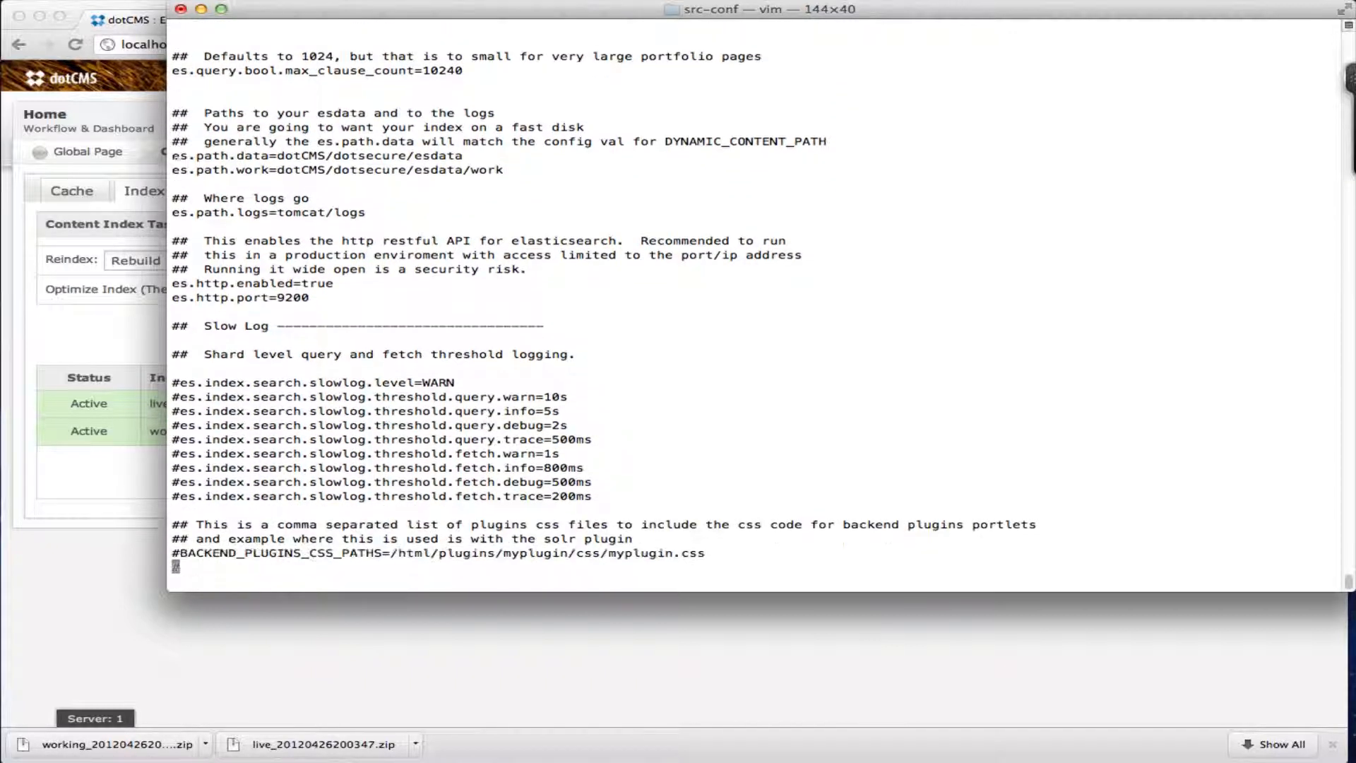